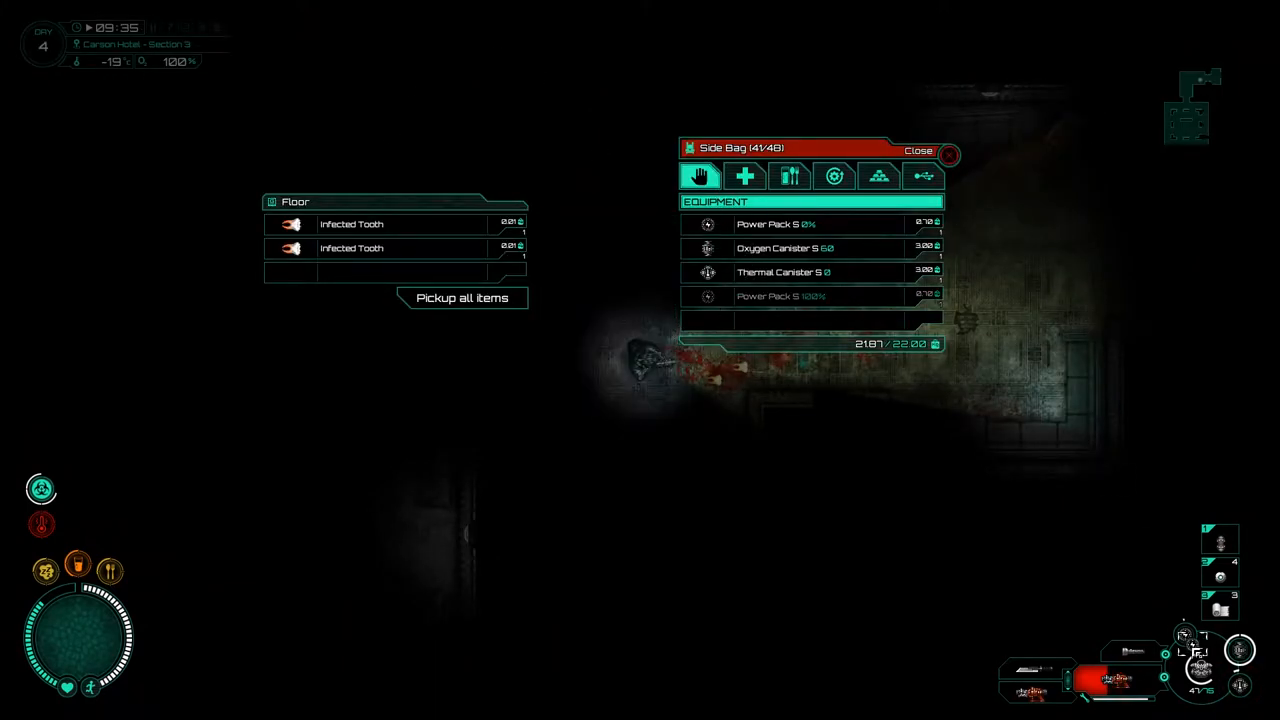
- Pick up all floor items, bringing the side bag to 43 items including power packs and canisters
{"action": "left_click", "coordinate": [916, 150]}
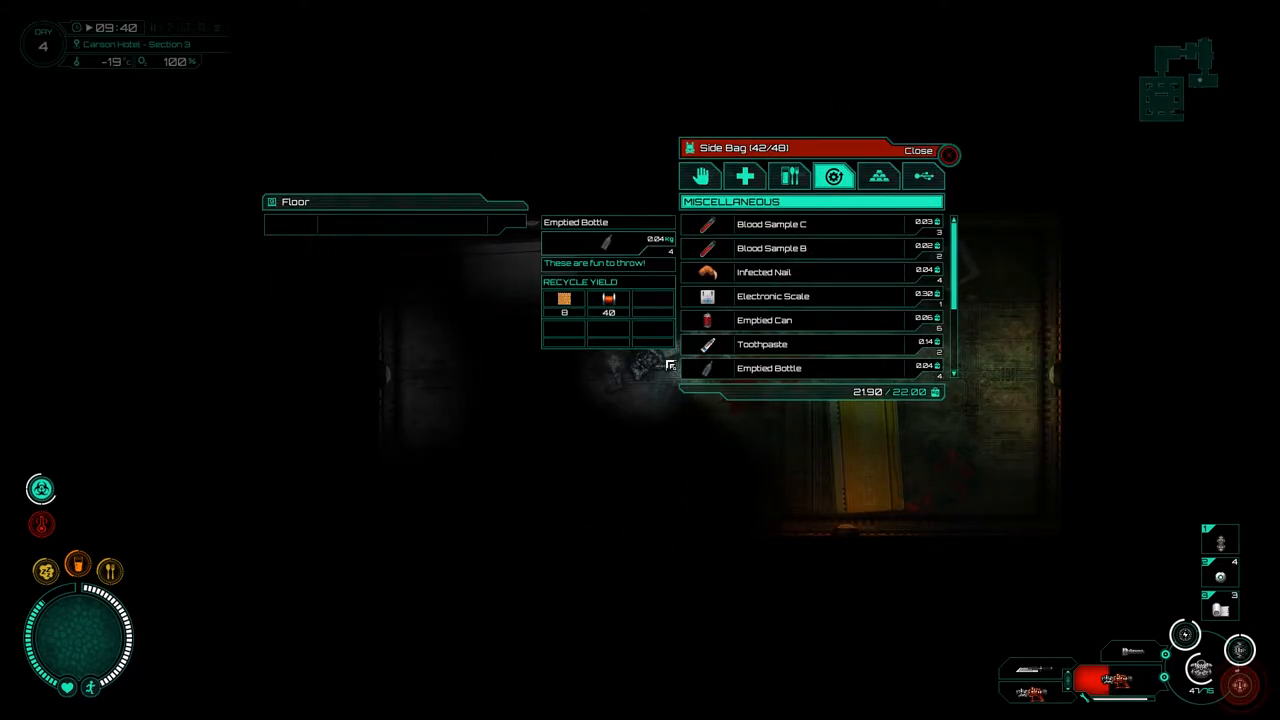
{"action": "left_click", "coordinate": [916, 148]}
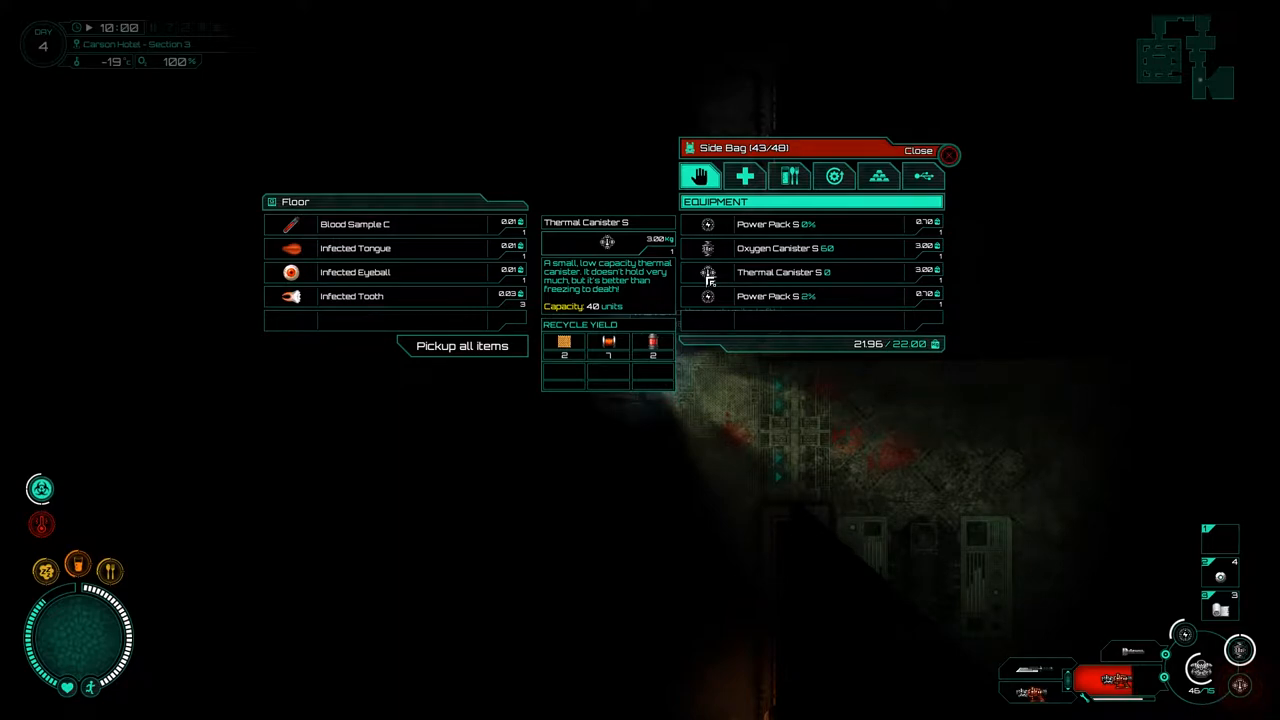
{"action": "left_click", "coordinate": [916, 148]}
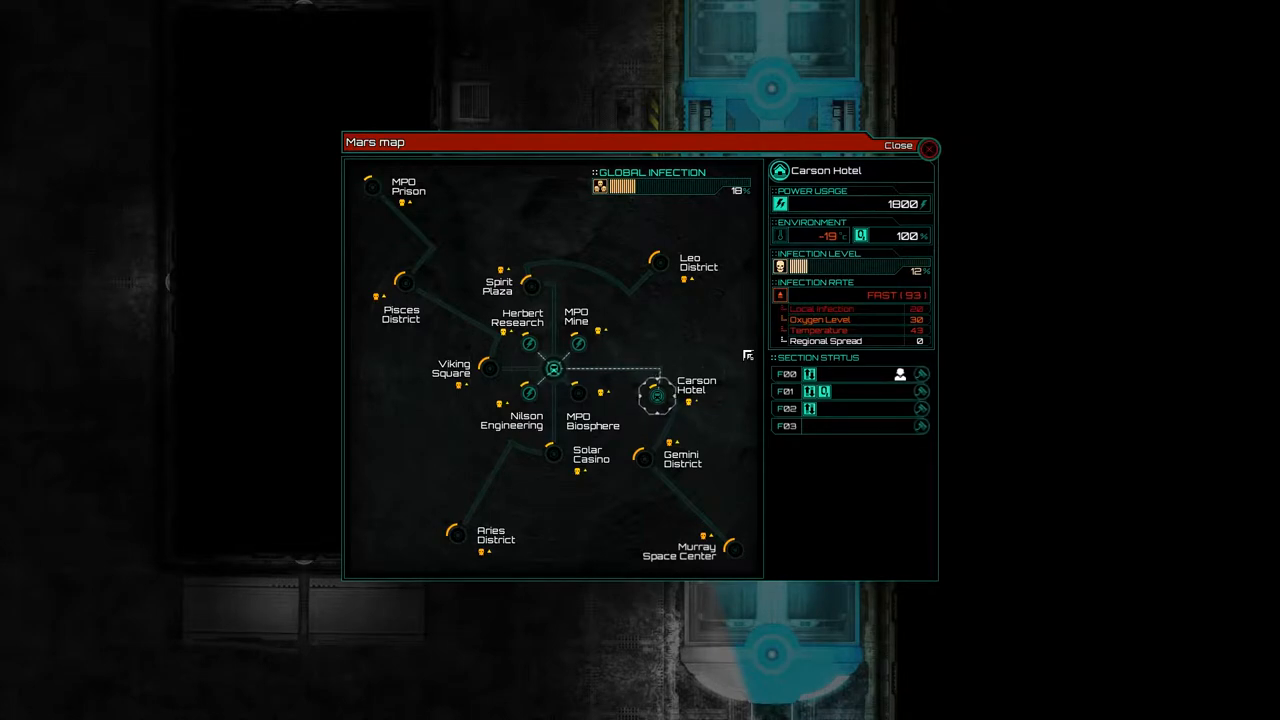
- Choose Central Control on the Mars map and confirm the trip there
{"action": "left_click", "coordinate": [552, 370]}
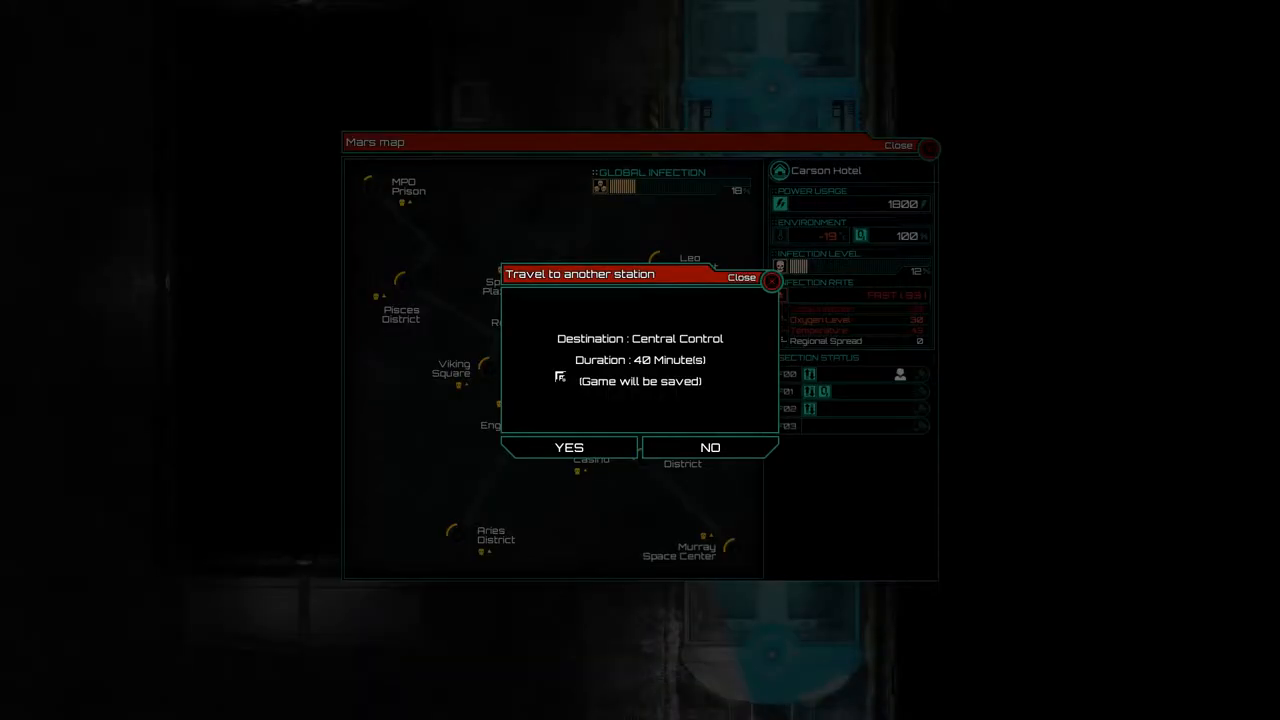
{"action": "left_click", "coordinate": [568, 448]}
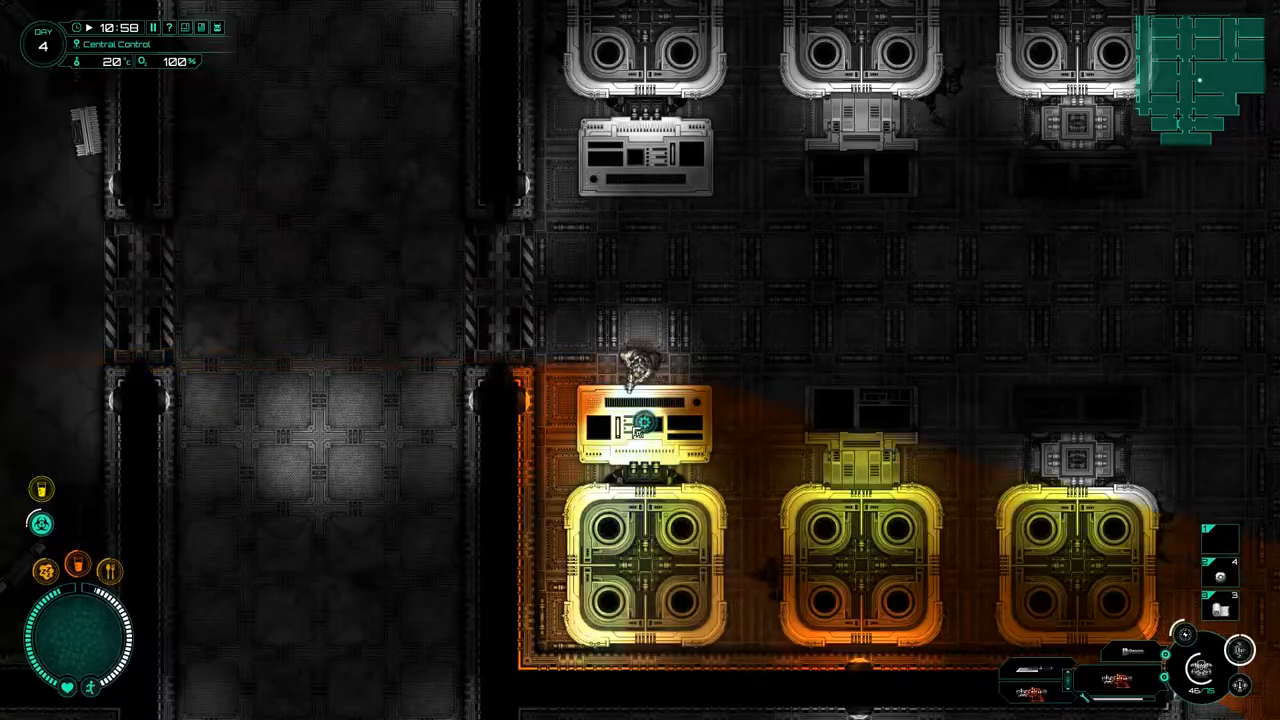
- Recycle the junk and remaining miscellaneous objects at the MPO Tech Recycle System
{"action": "left_click", "coordinate": [642, 424]}
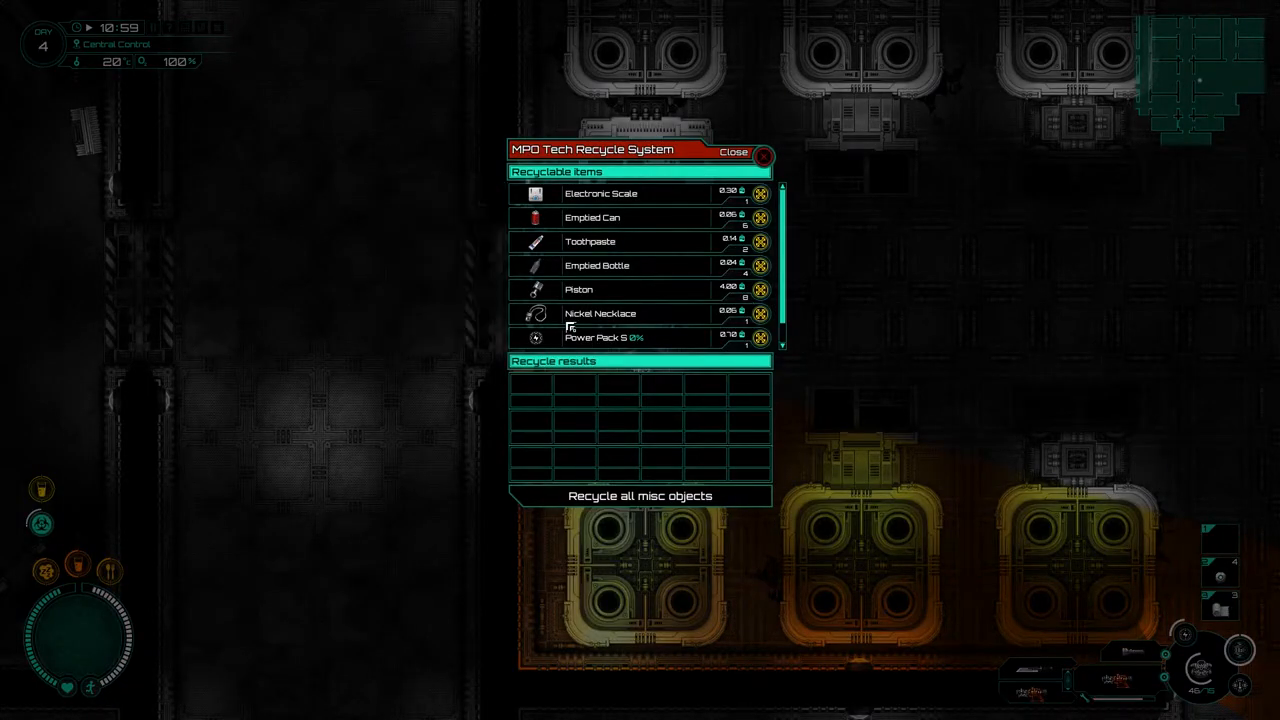
{"action": "mouse_move", "coordinate": [590, 240]}
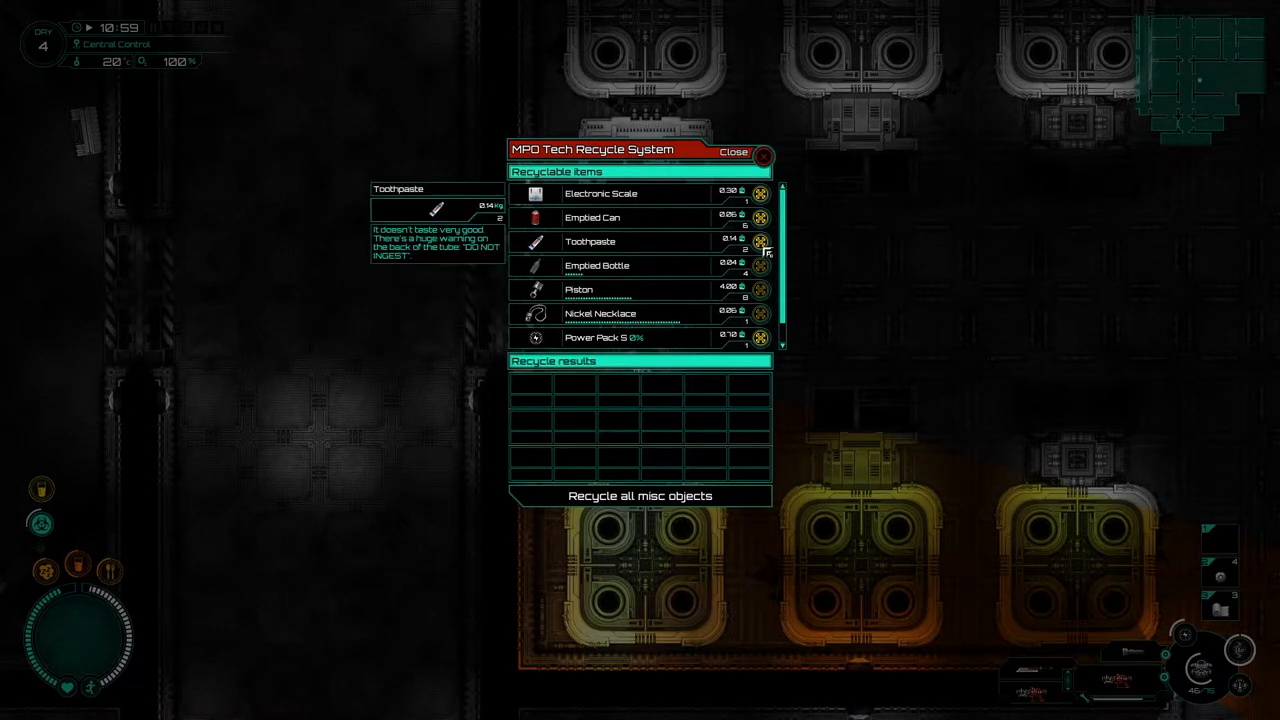
{"action": "left_click", "coordinate": [640, 496]}
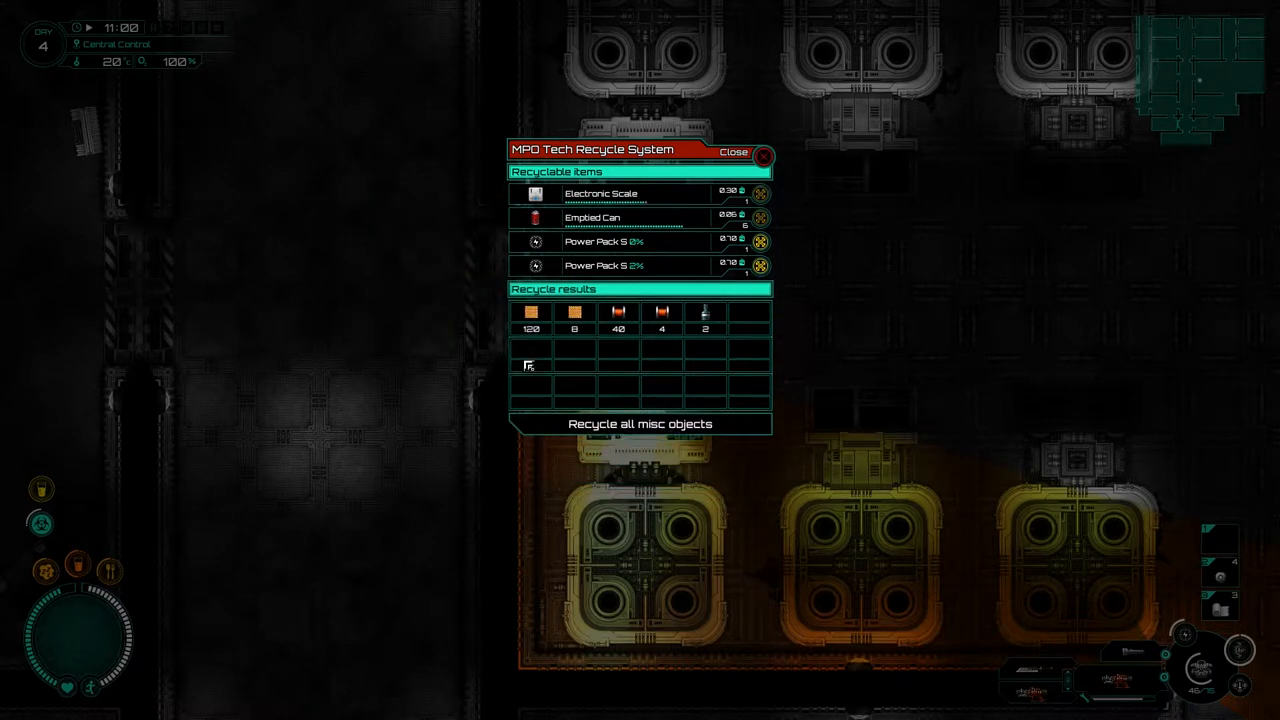
{"action": "left_click", "coordinate": [640, 424]}
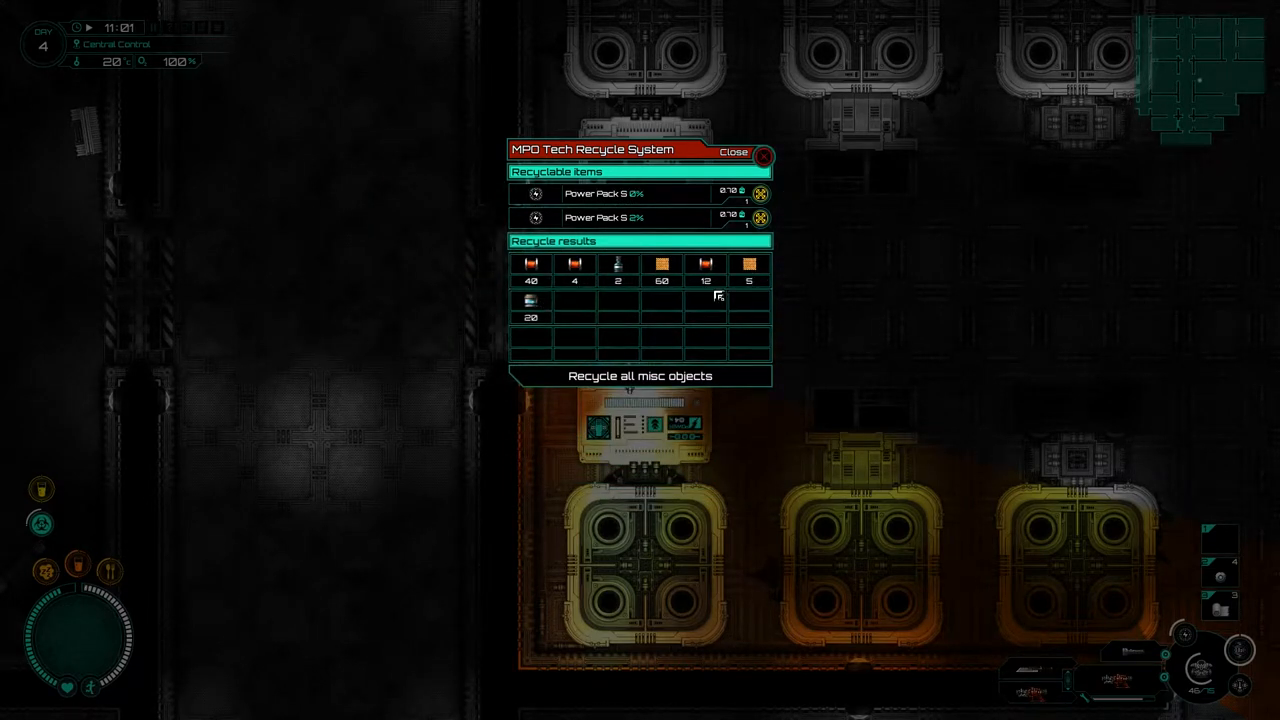
{"action": "left_click", "coordinate": [732, 152]}
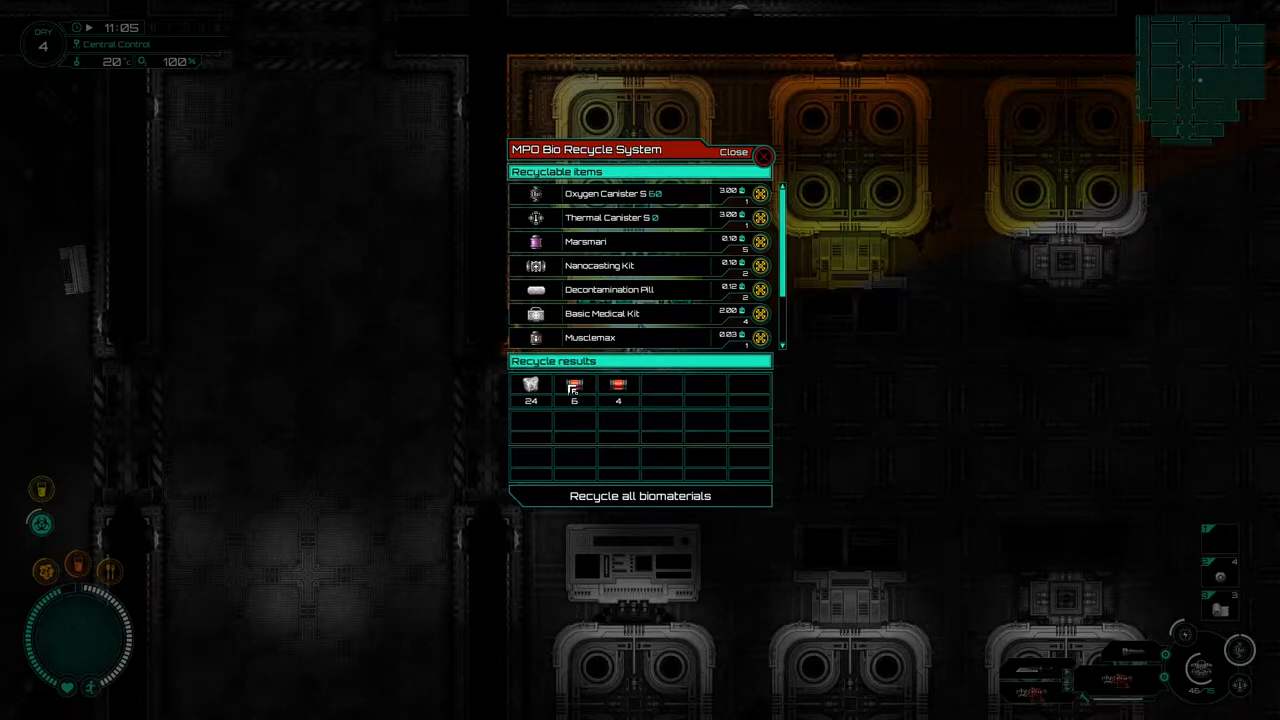
{"action": "mouse_move", "coordinate": [610, 288]}
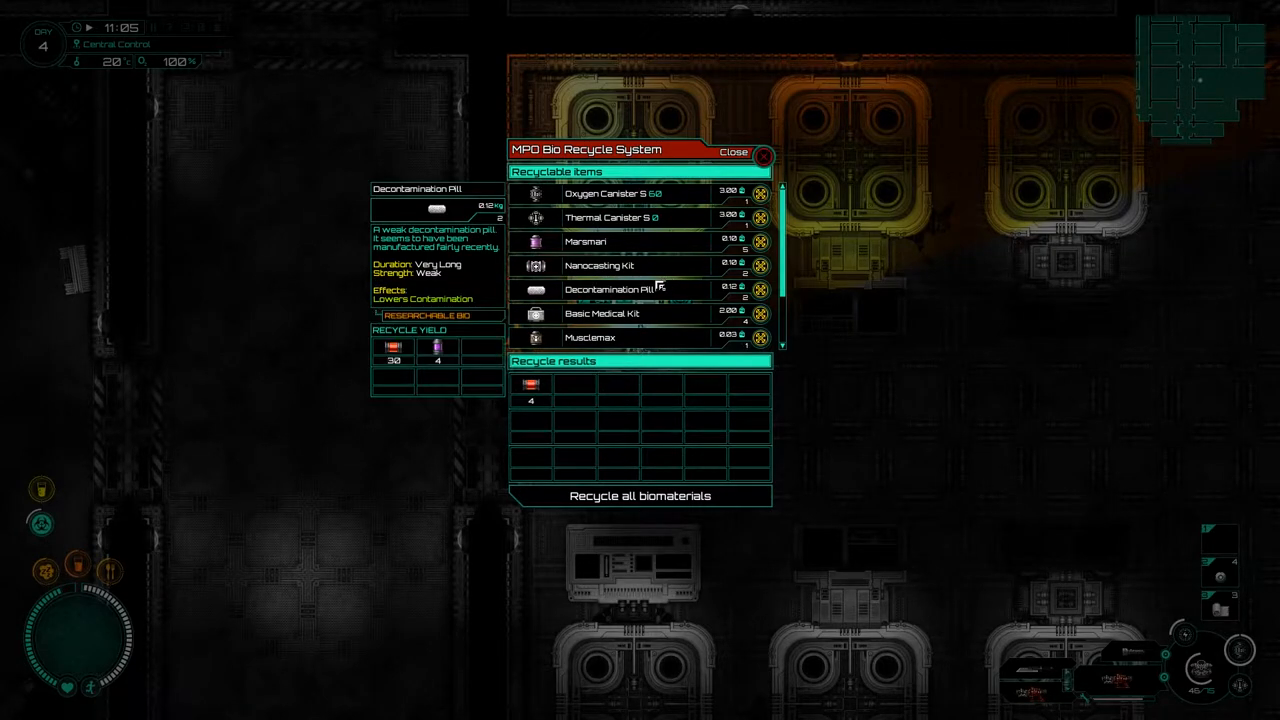
- Recycle the biomaterial items at the MPO Bio Recycle System
{"action": "left_click", "coordinate": [760, 156]}
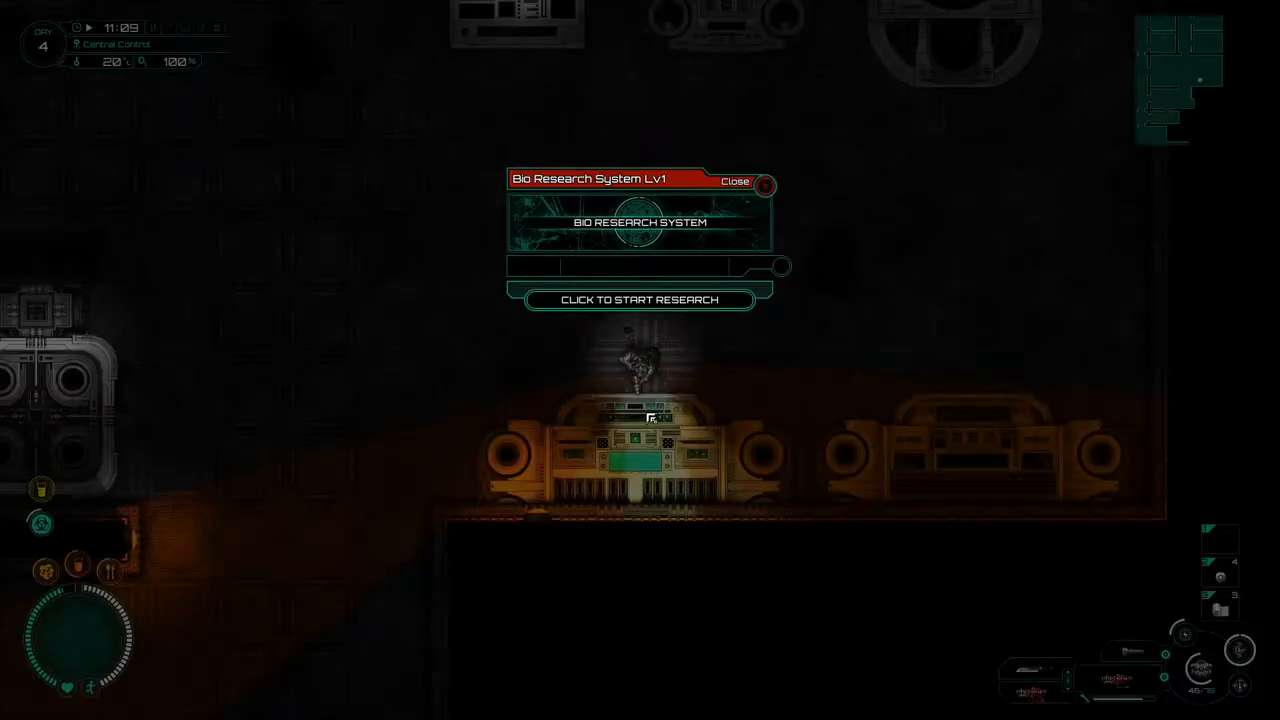
- Start research at the Bio Research System
{"action": "left_click", "coordinate": [736, 180]}
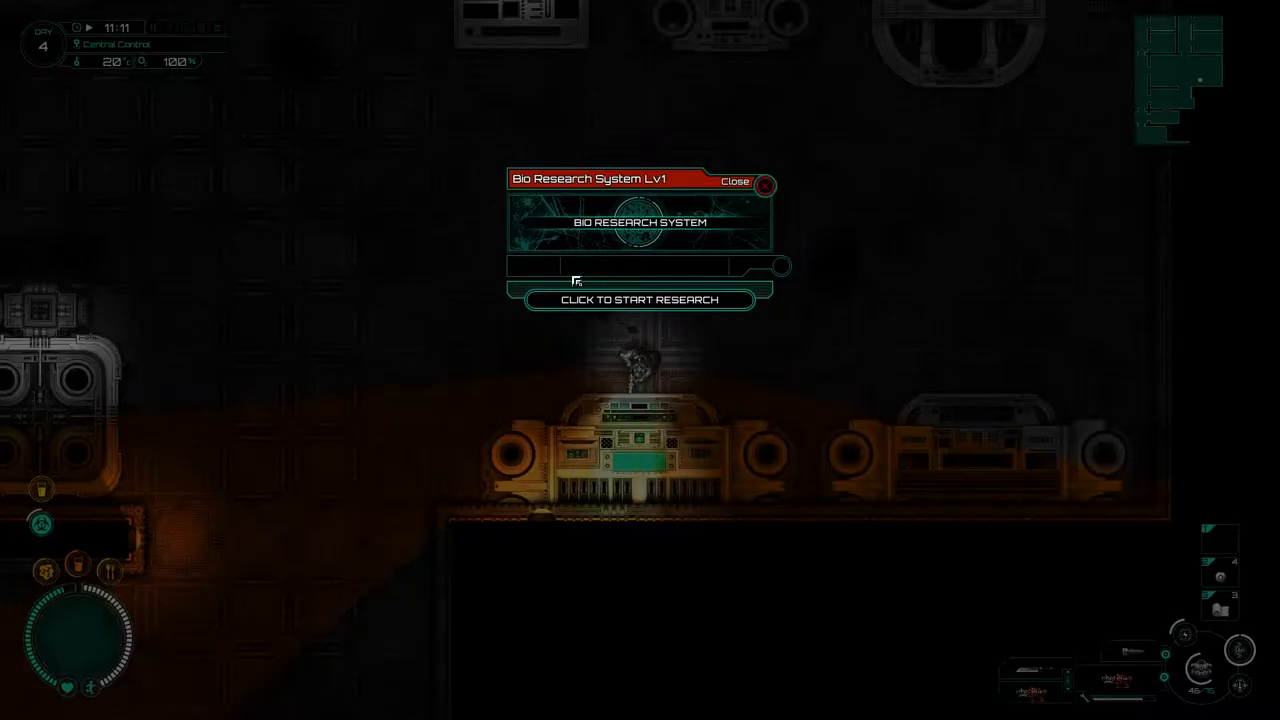
{"action": "left_click", "coordinate": [764, 186]}
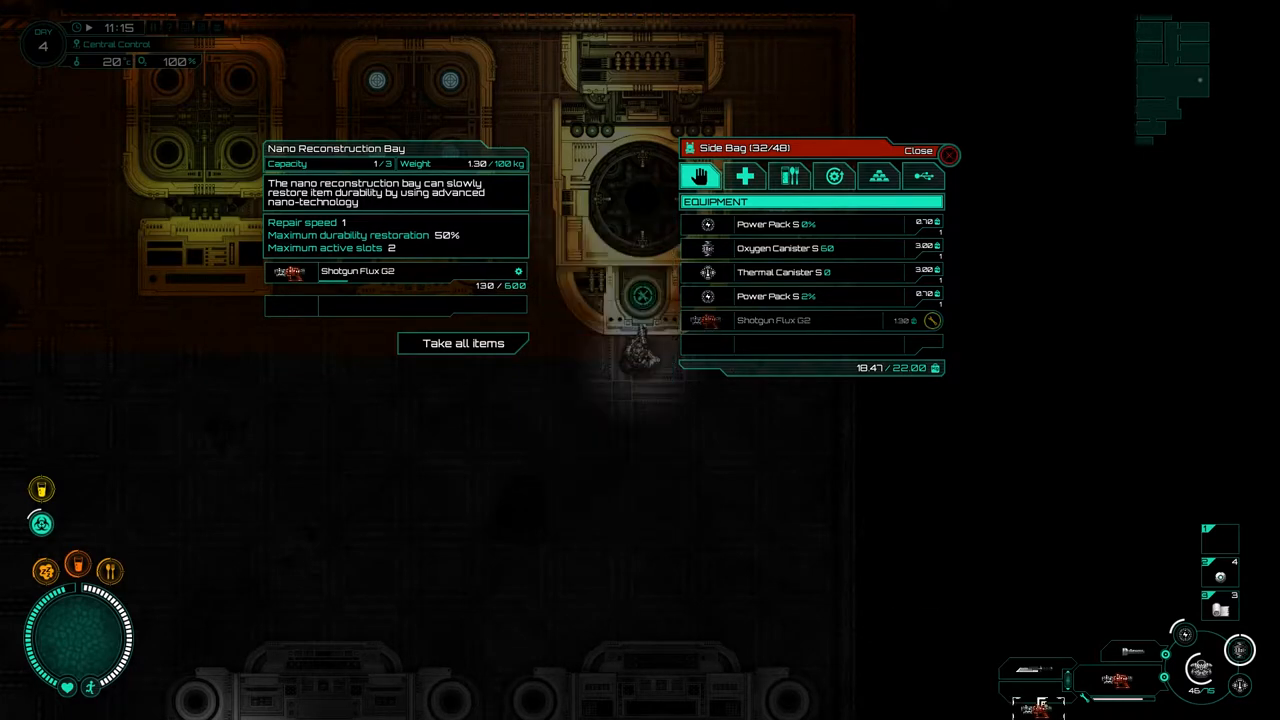
- Put the Shotgun Flux G2 into the Nano Reconstruction Bay and extract ore from the Mine Excavator
{"action": "left_click", "coordinate": [916, 150]}
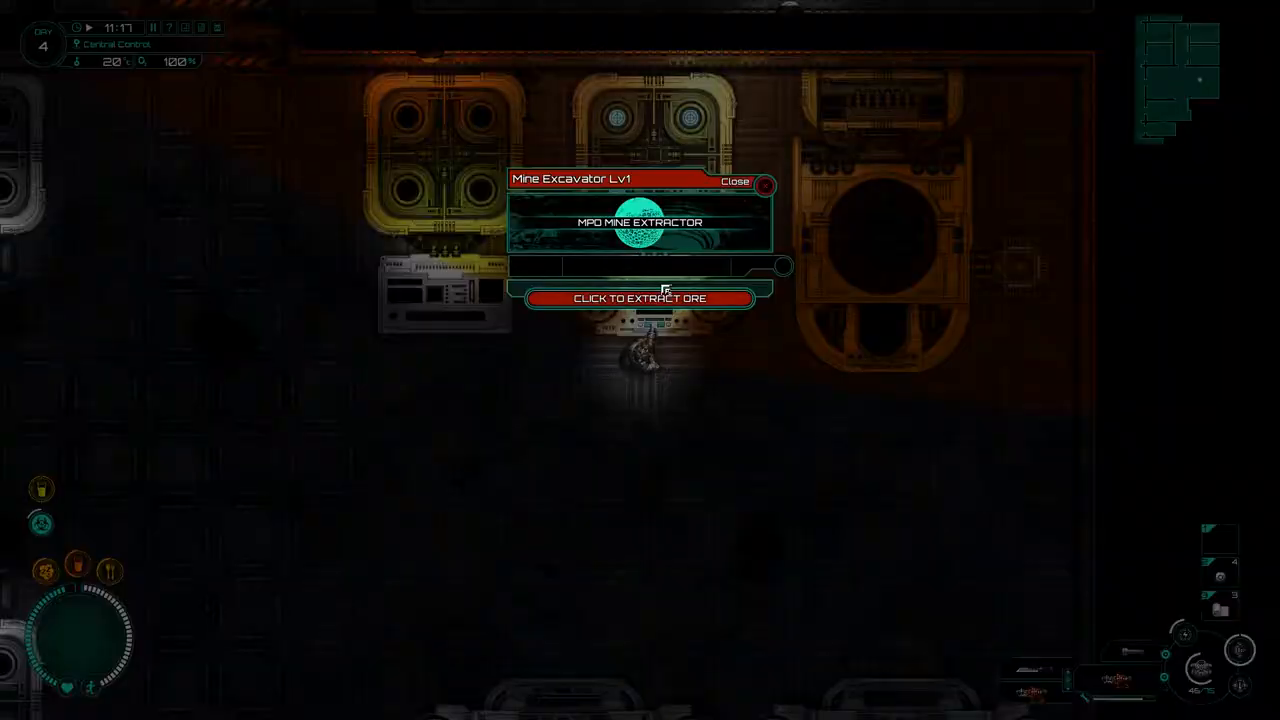
{"action": "left_click", "coordinate": [736, 180]}
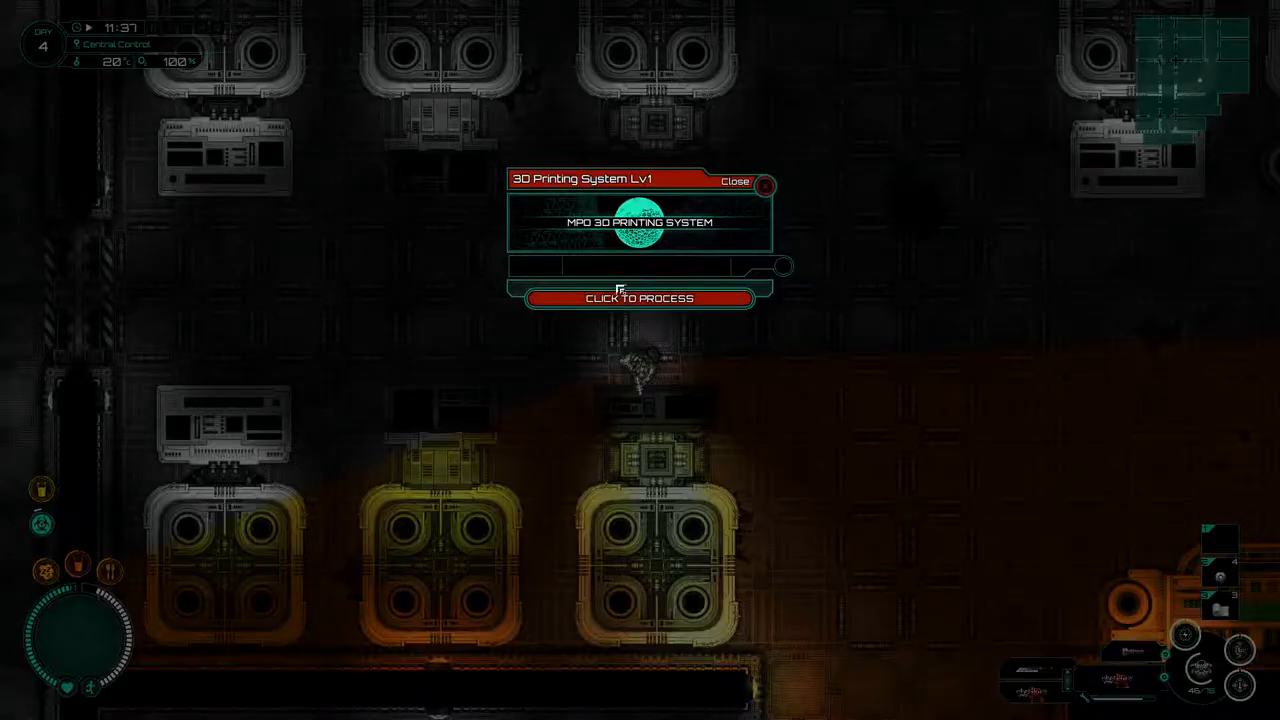
- Review the 3D printer's Reactor Module MK II blueprint
{"action": "left_click", "coordinate": [640, 298]}
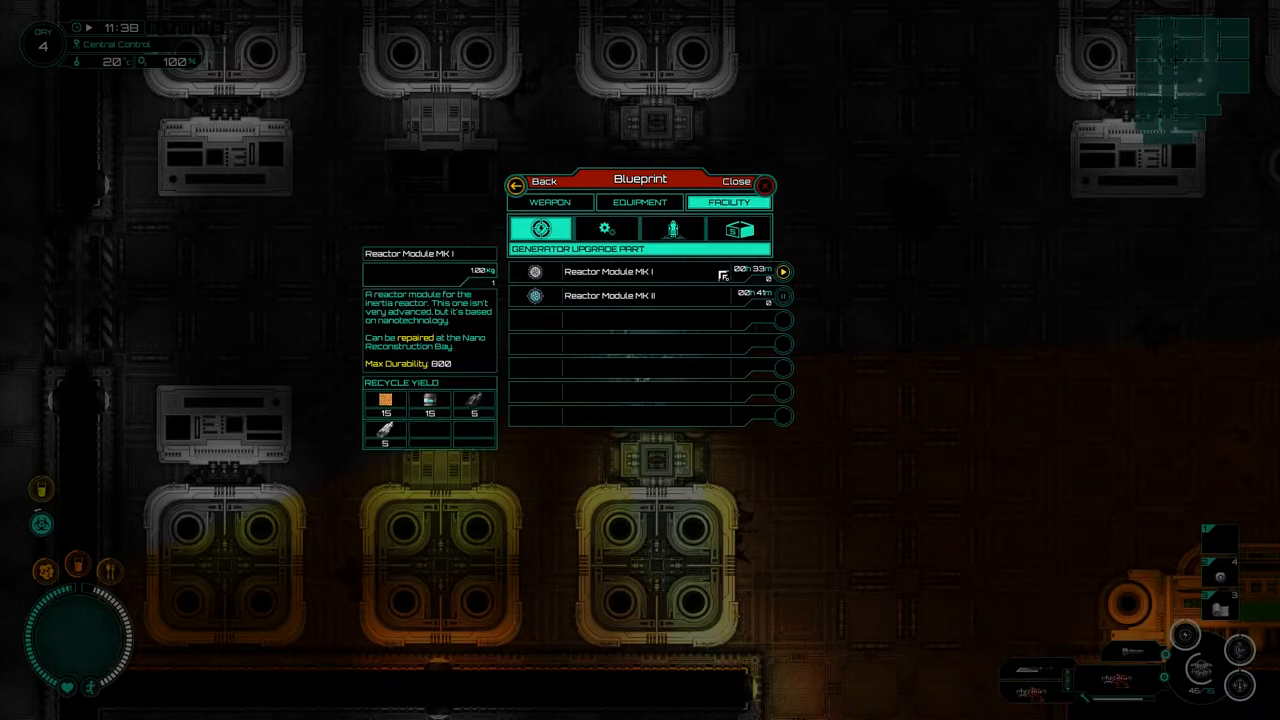
{"action": "left_click", "coordinate": [608, 272]}
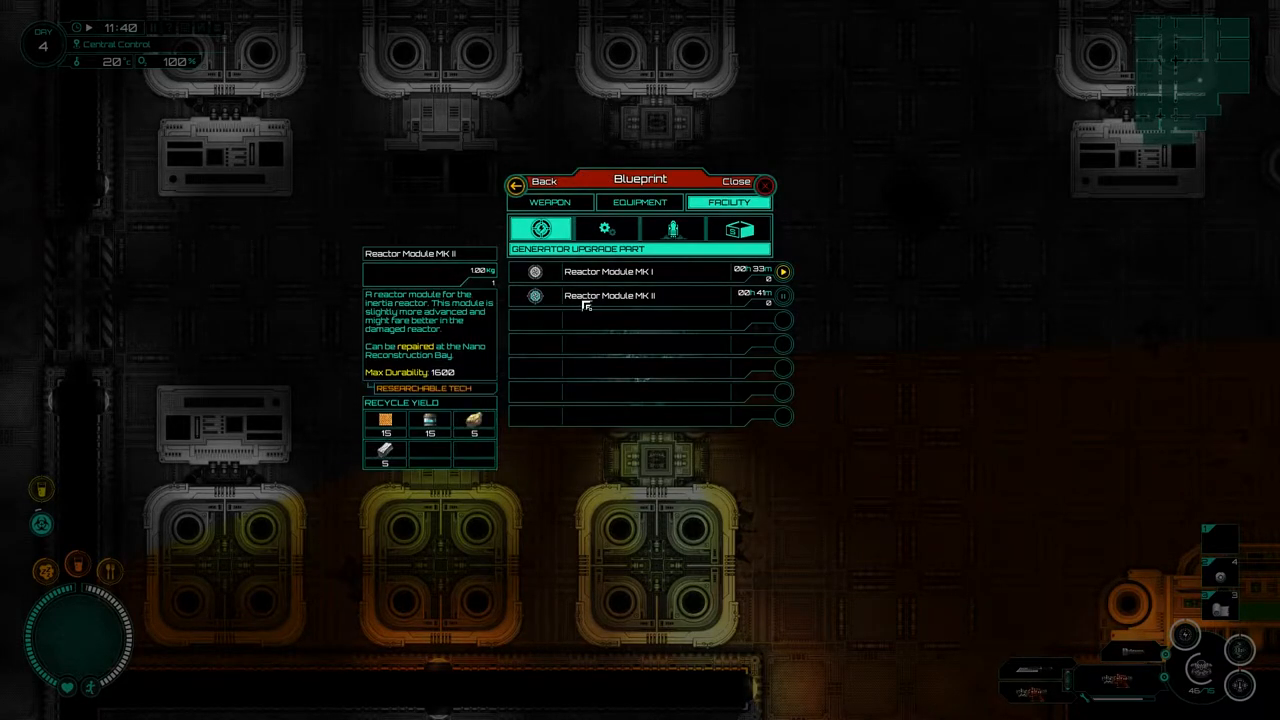
{"action": "left_click", "coordinate": [736, 180]}
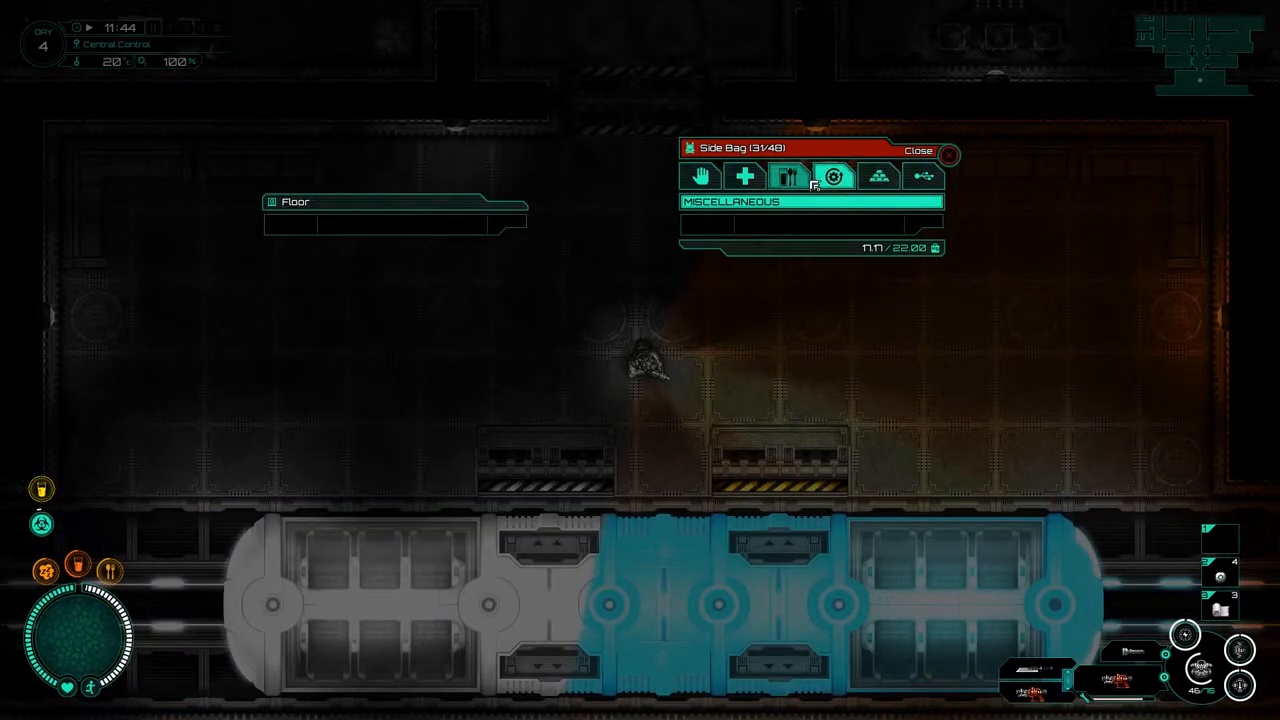
- Bring up the Production Output holding the finished Reactor Module MK I
{"action": "left_click", "coordinate": [788, 176]}
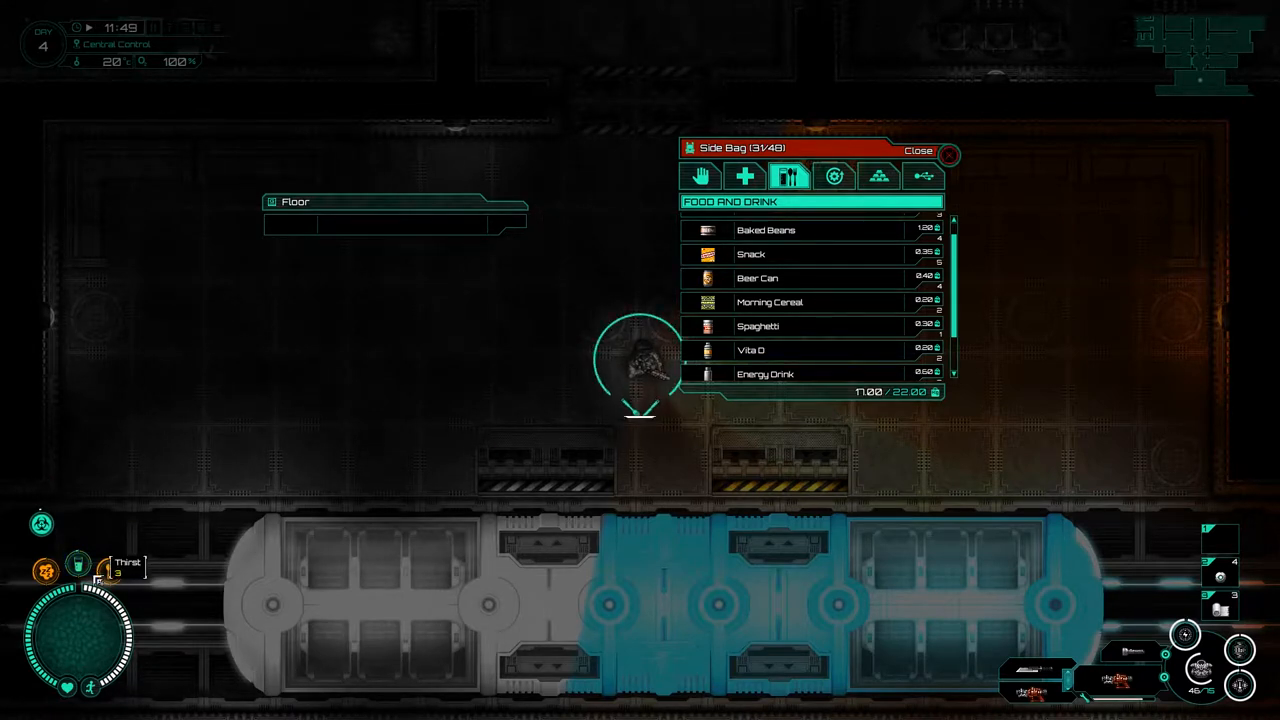
{"action": "left_click", "coordinate": [916, 148]}
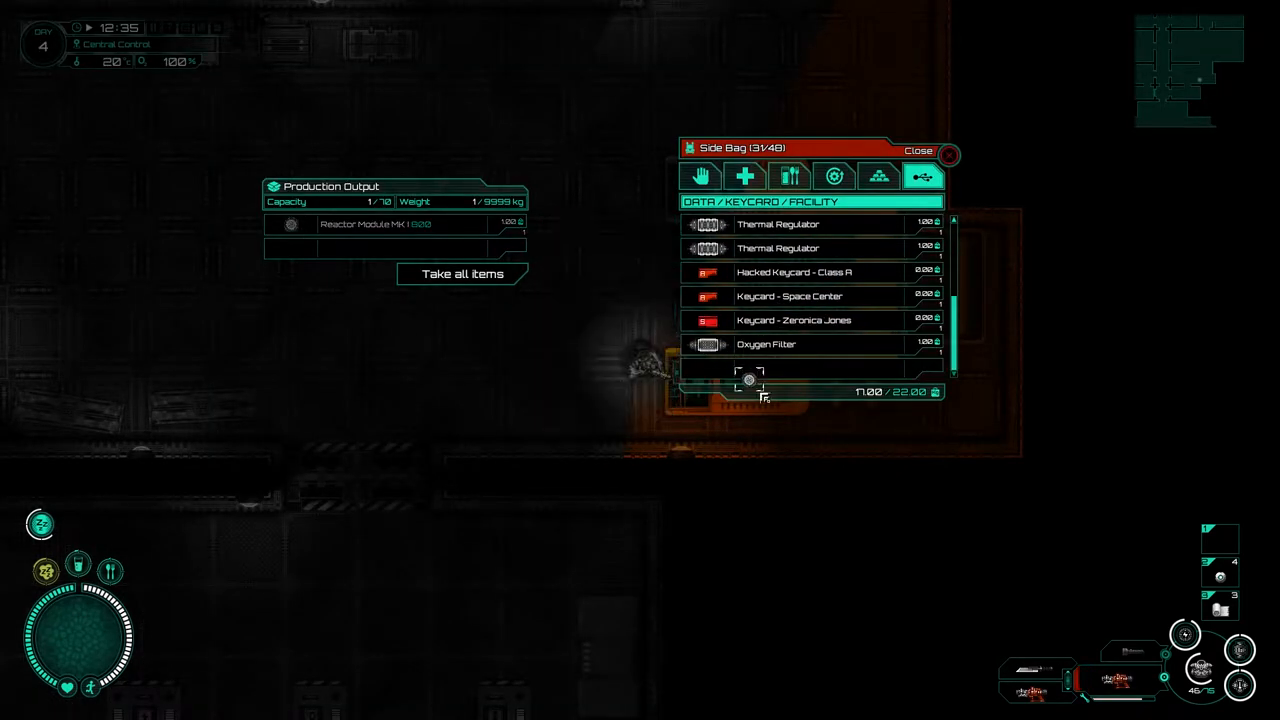
- Collect the Reactor Module MK I from the production output
{"action": "left_click", "coordinate": [918, 150]}
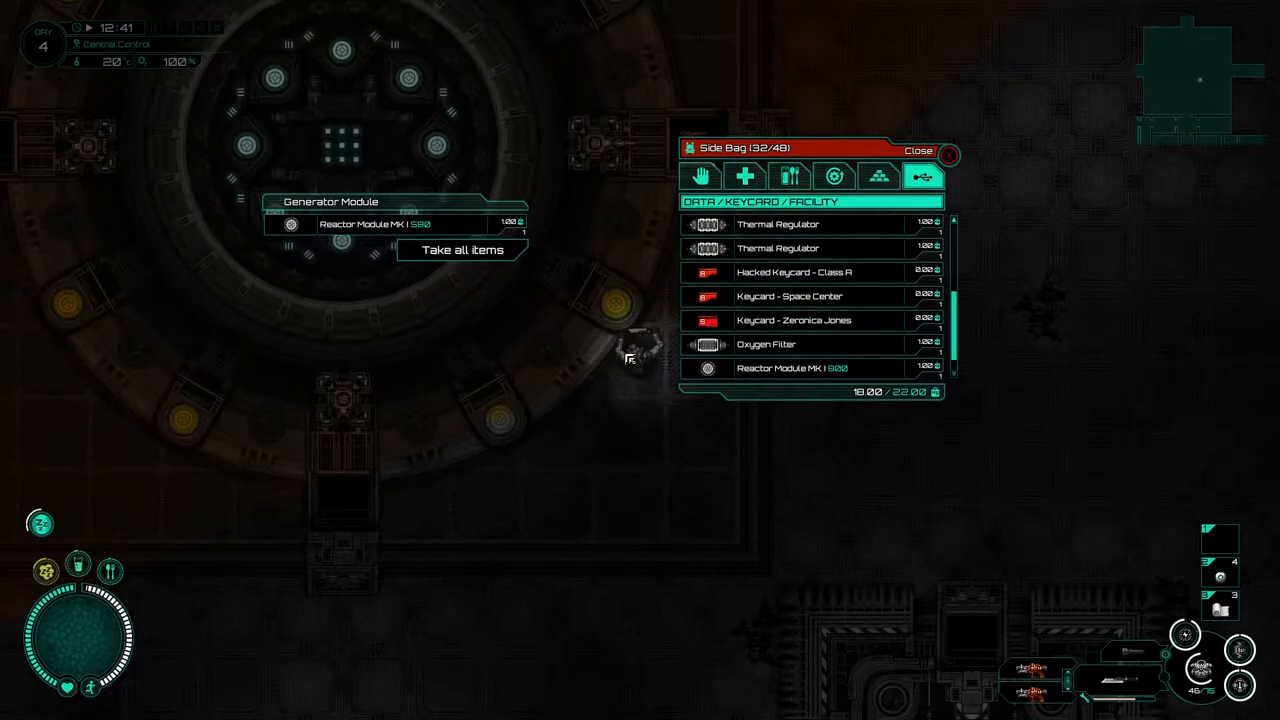
{"action": "left_click", "coordinate": [916, 152]}
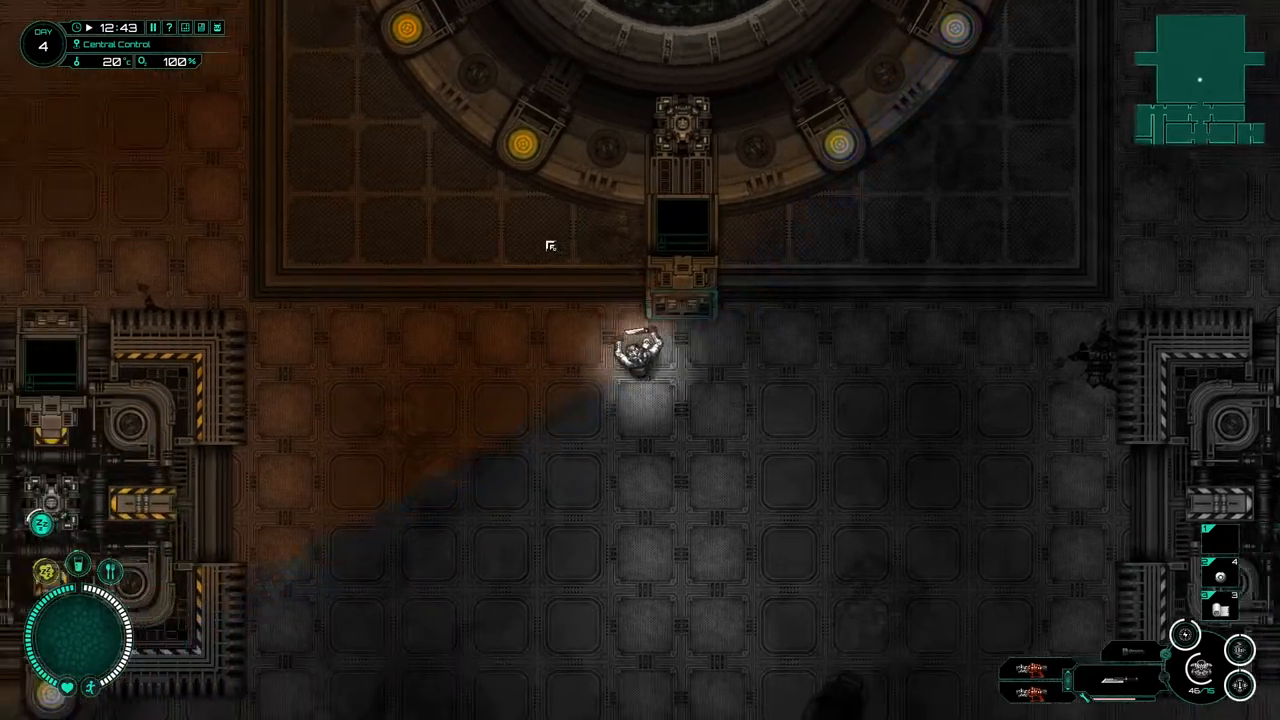
- Place the Reactor Module MK I into the Generator Module's slot
{"action": "left_click", "coordinate": [648, 350]}
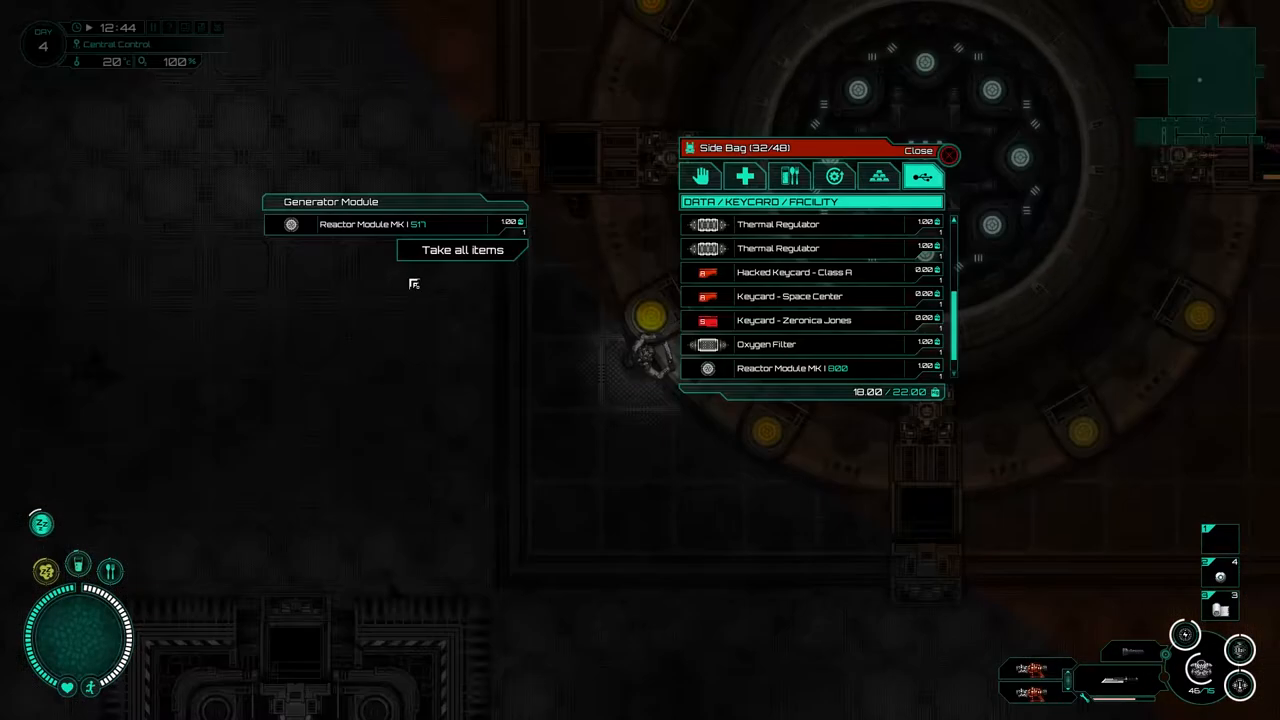
{"action": "left_click", "coordinate": [916, 152]}
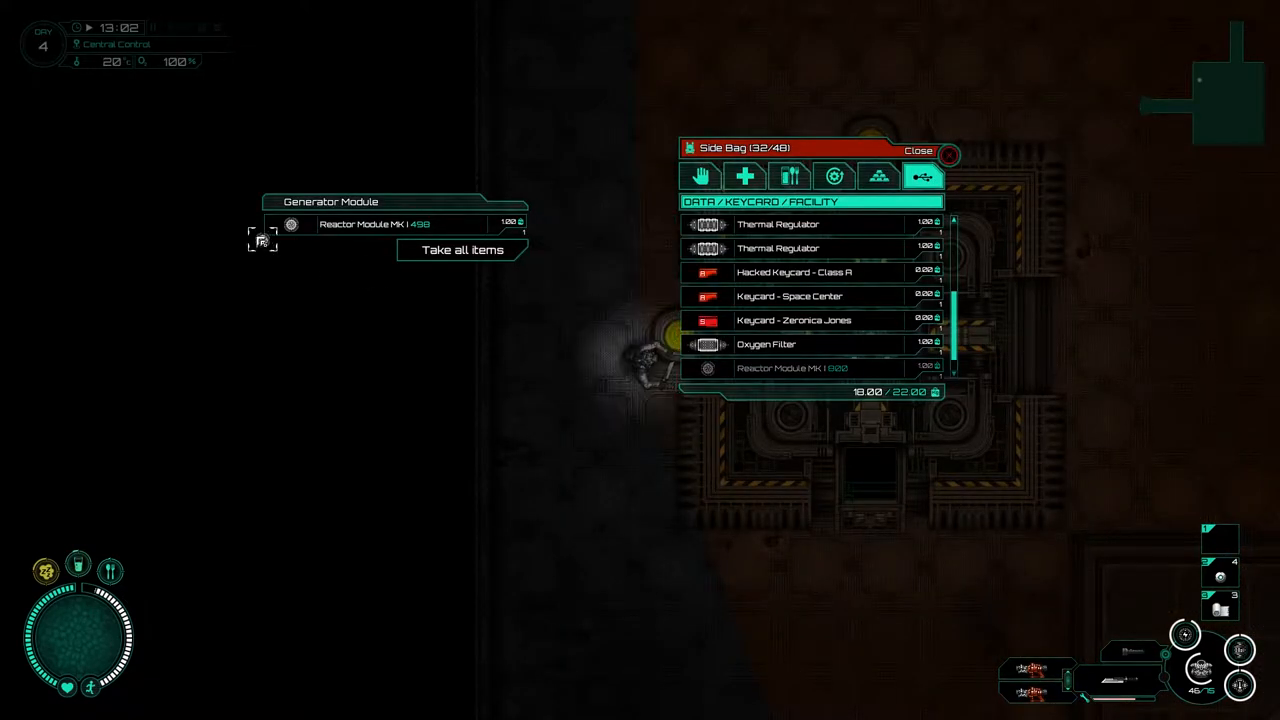
{"action": "left_click", "coordinate": [916, 148]}
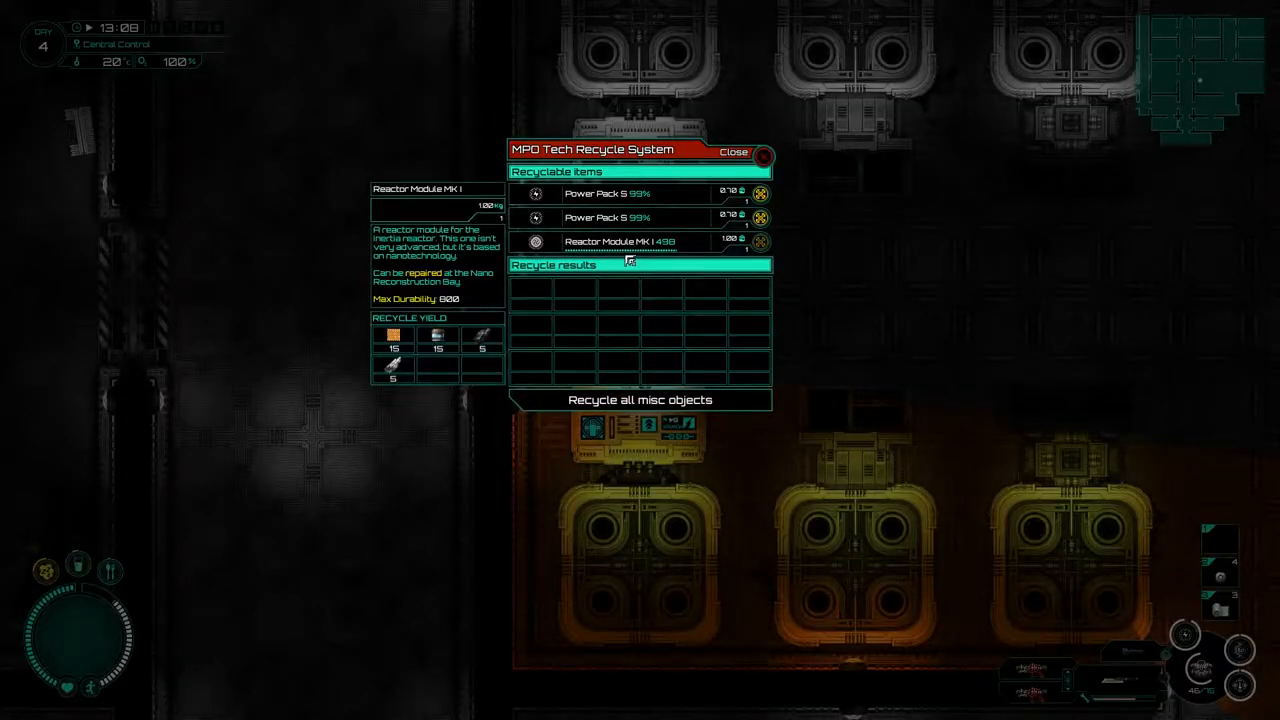
- Check the Recycle System, then list the 3D printer's Facility blueprints for Reactor Modules MK I and MK II
{"action": "left_click", "coordinate": [734, 152]}
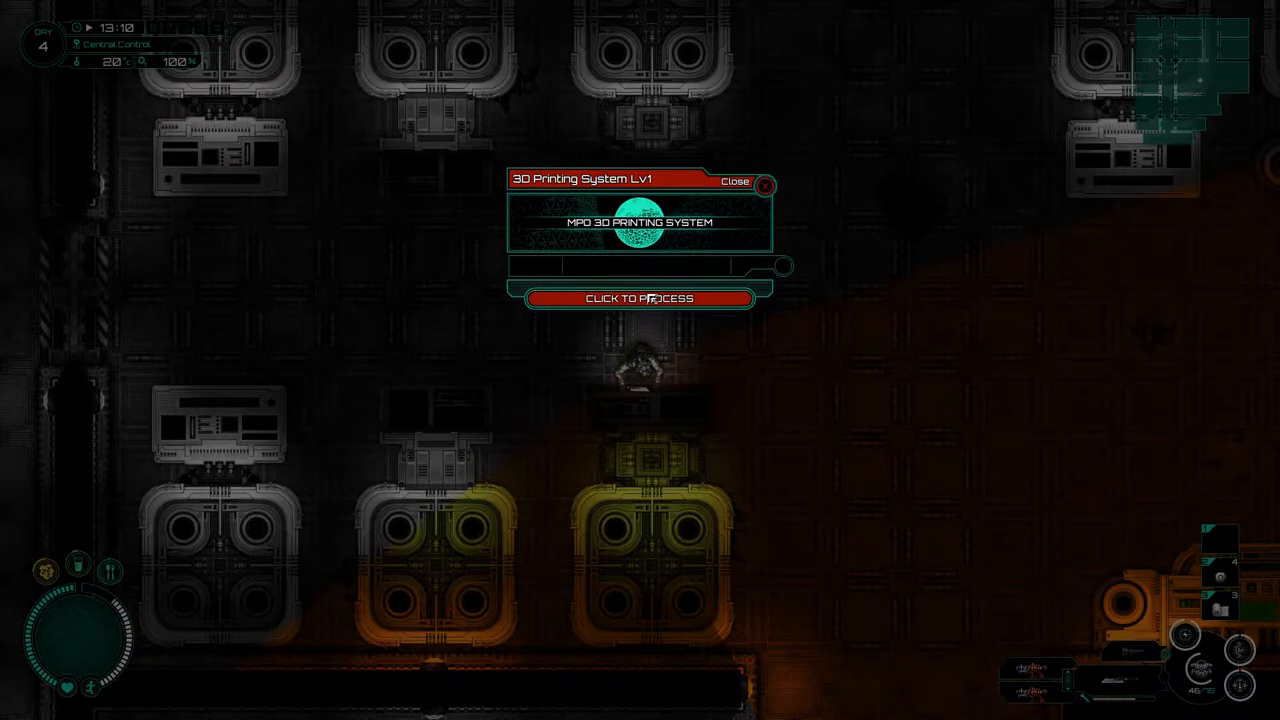
{"action": "left_click", "coordinate": [640, 300]}
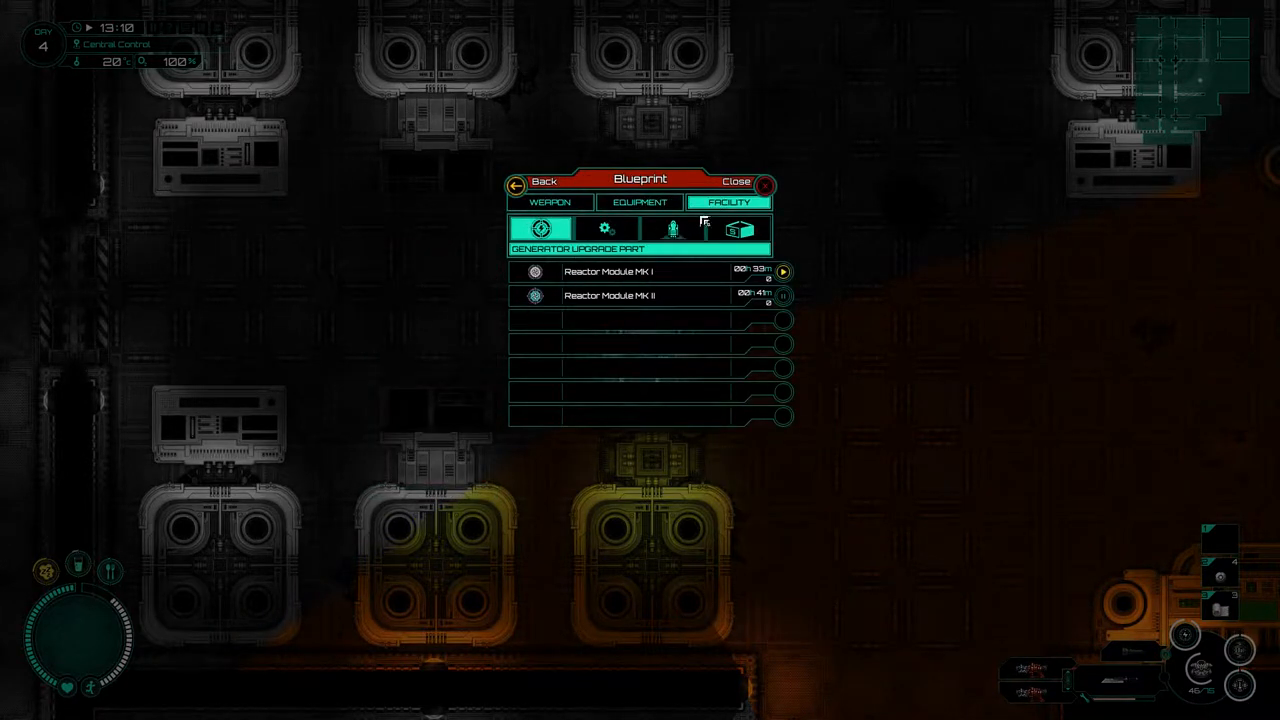
{"action": "left_click", "coordinate": [784, 272]}
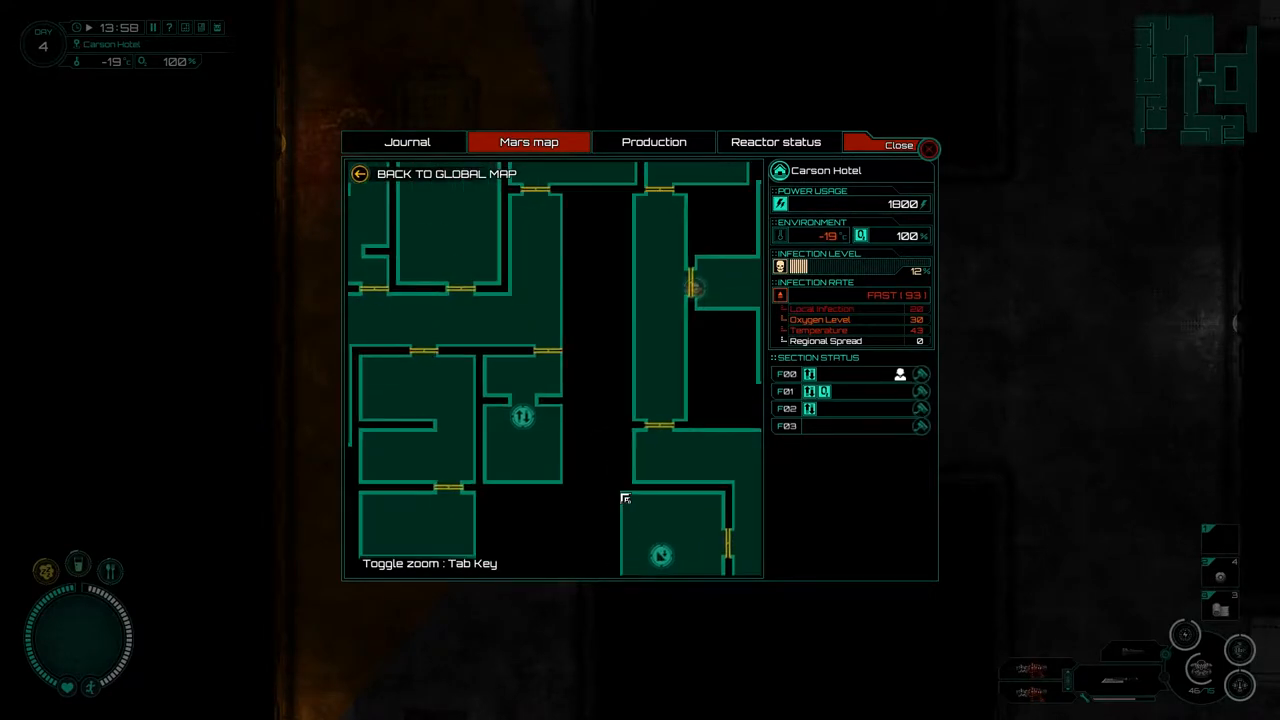
- Zoom the Carson Hotel floor map and view its section layout
{"action": "key", "text": "Tab"}
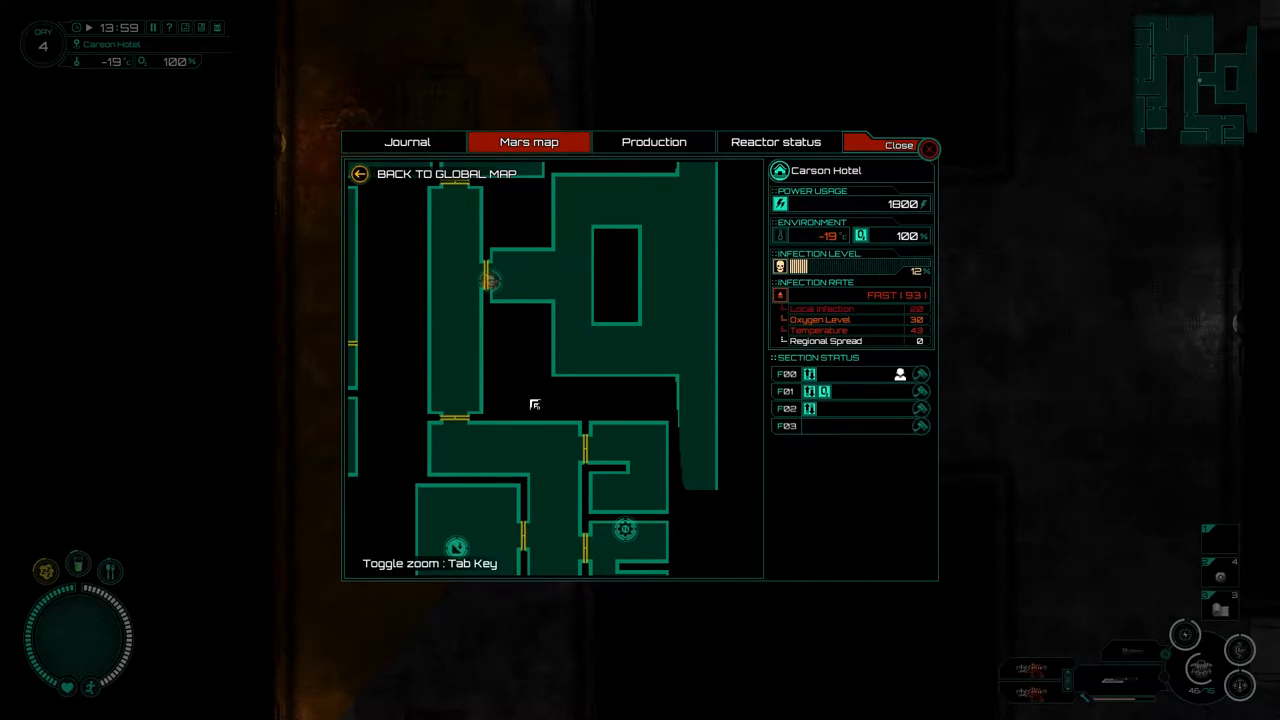
{"action": "left_click", "coordinate": [898, 144]}
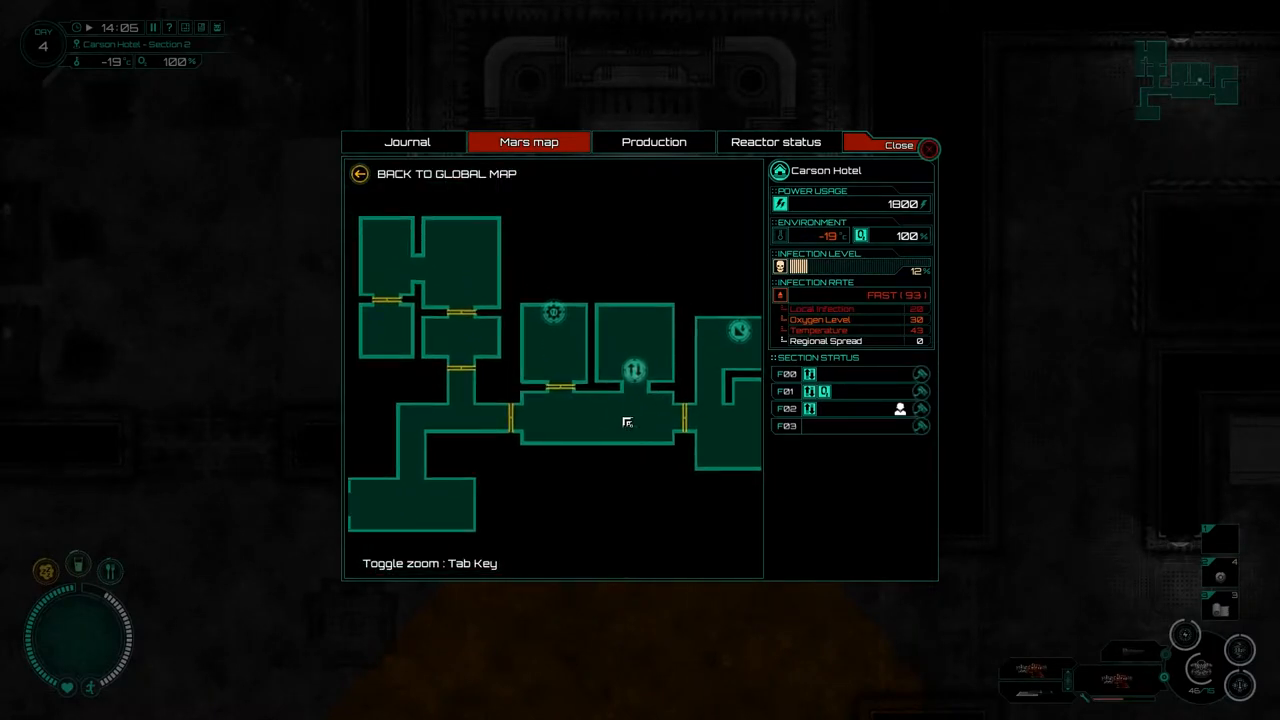
- Check the Mars map of Carson Hotel Section 3 after climbing the stairs
{"action": "left_click", "coordinate": [896, 144]}
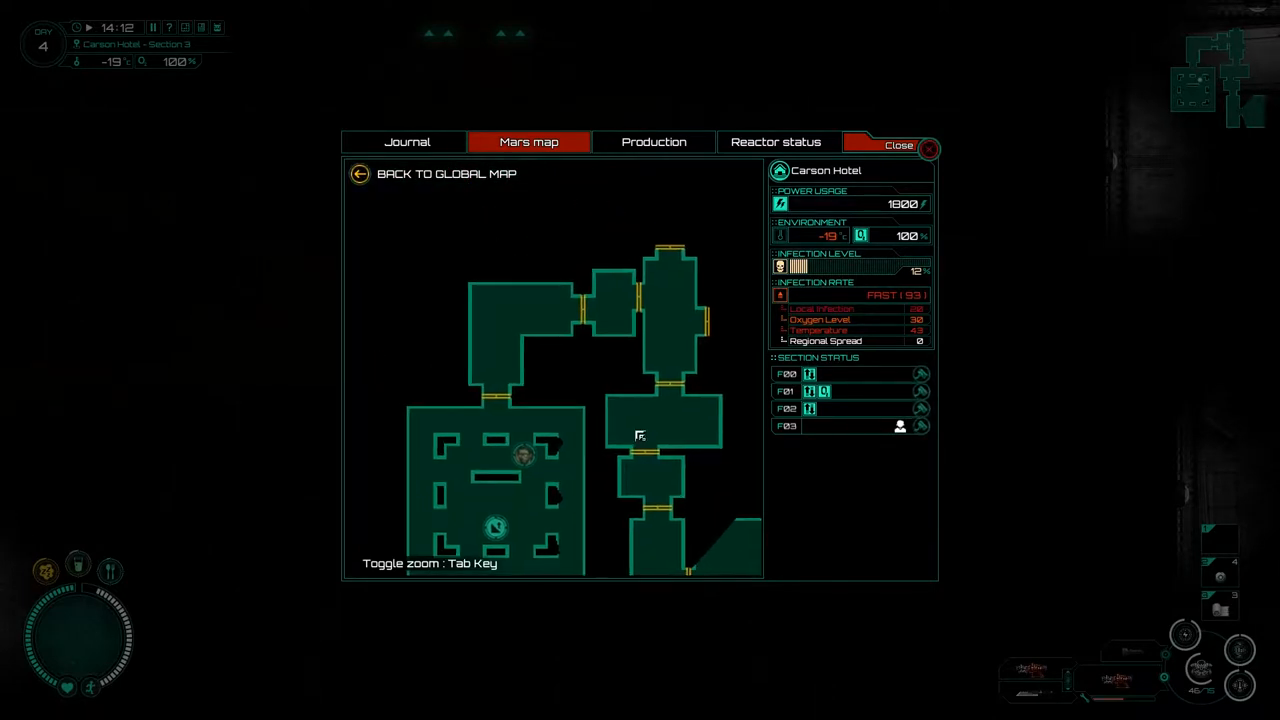
- Search the Section 3 storage crate, which turns out empty
{"action": "left_click", "coordinate": [898, 144]}
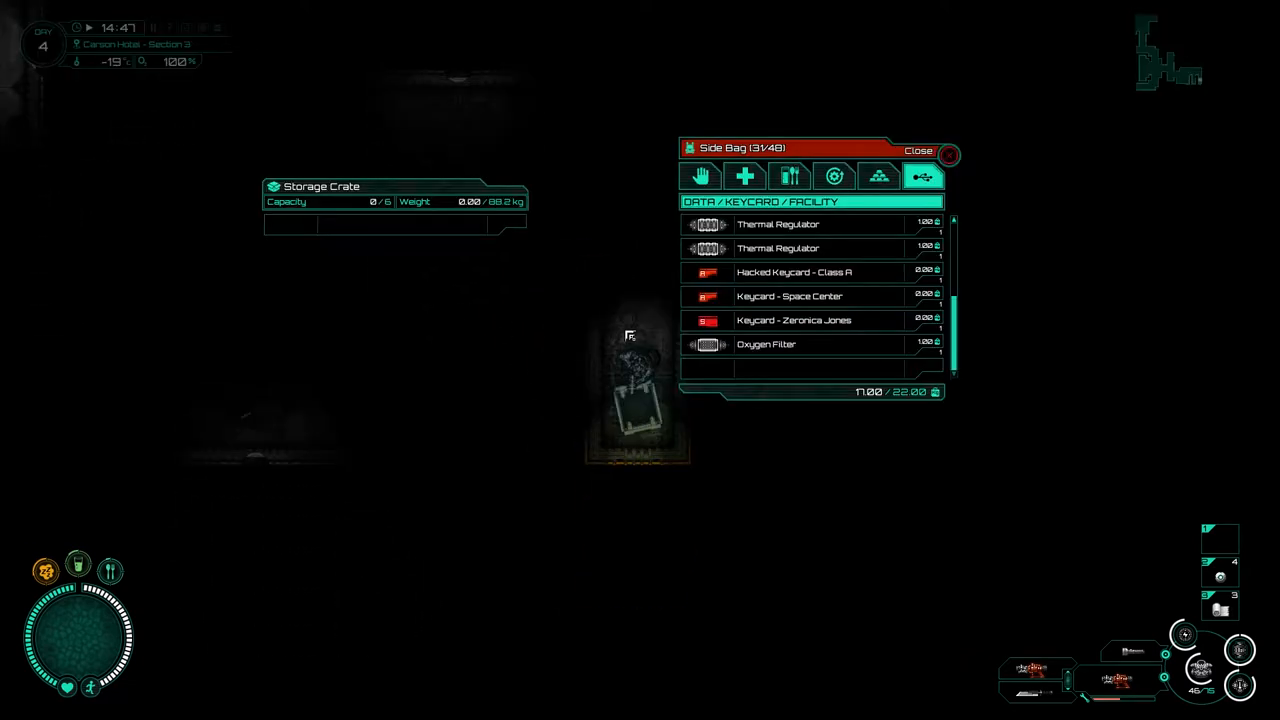
- Take the Body Lotion and Towel from the storage crate, then bring up the Mars map
{"action": "left_click", "coordinate": [918, 150]}
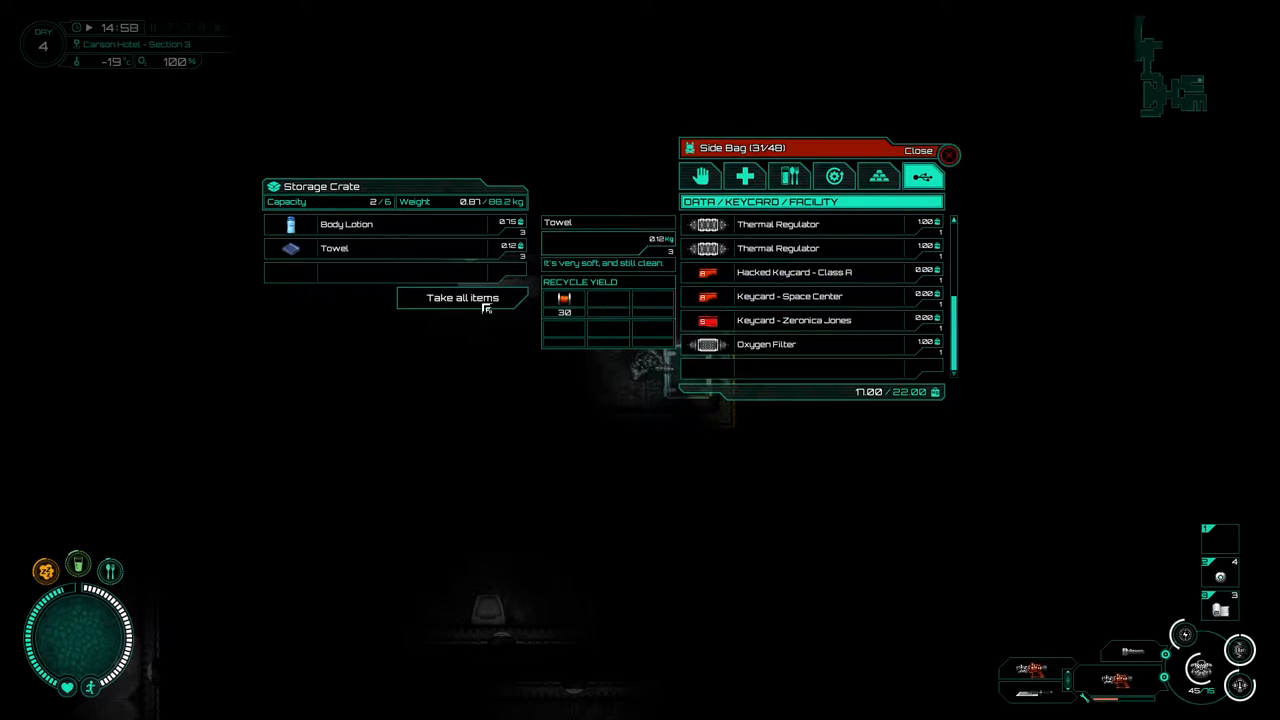
{"action": "left_click", "coordinate": [918, 150]}
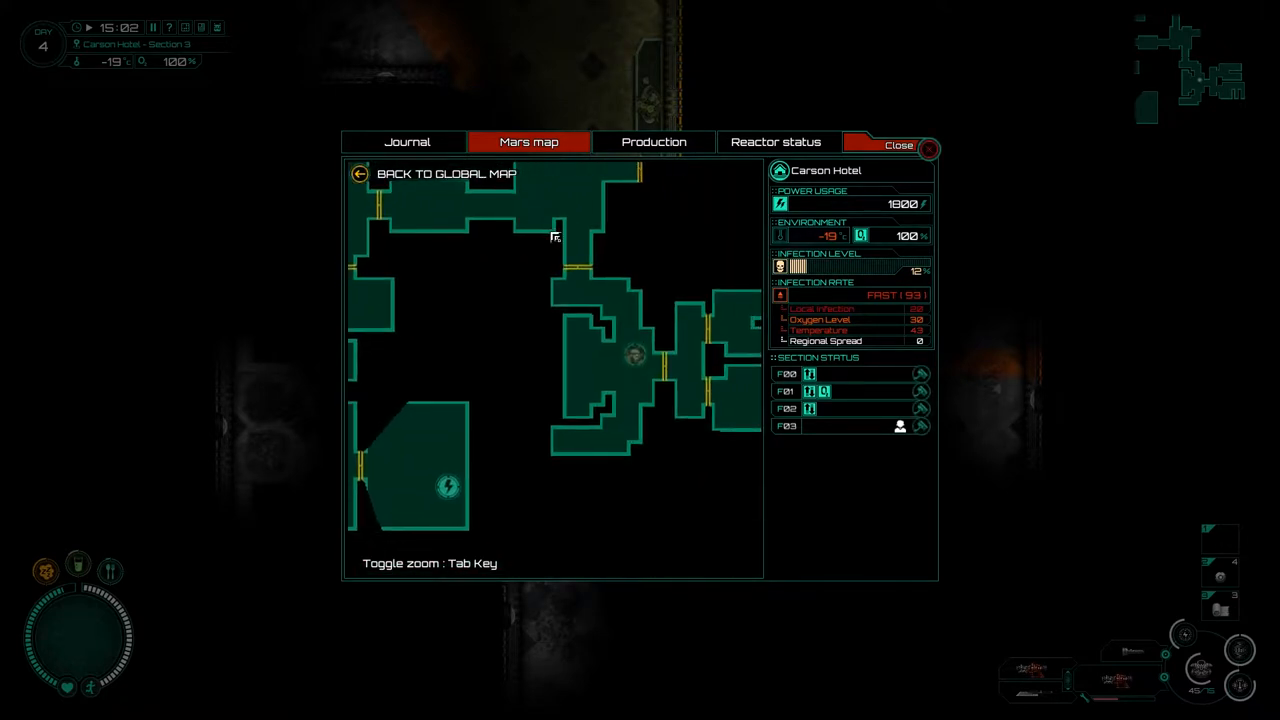
- Close the map and open another storage crate holding an LED and a Beacon
{"action": "left_click", "coordinate": [896, 144]}
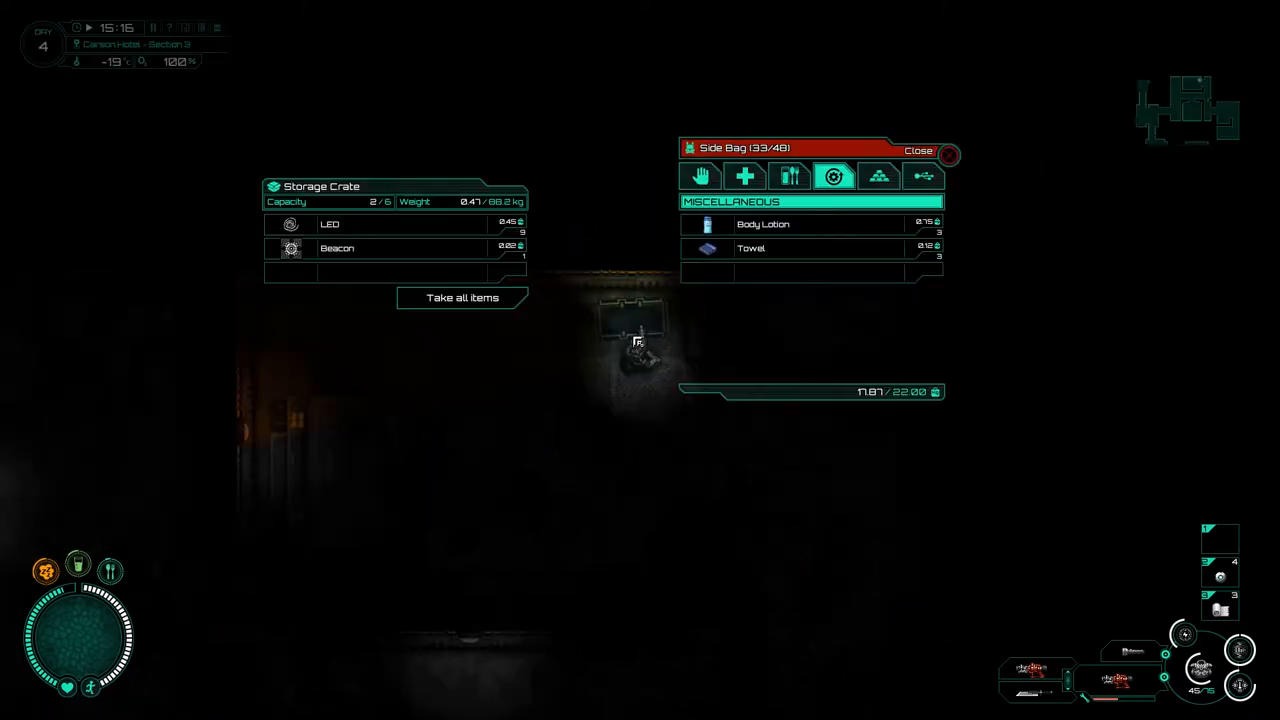
{"action": "left_click", "coordinate": [918, 150]}
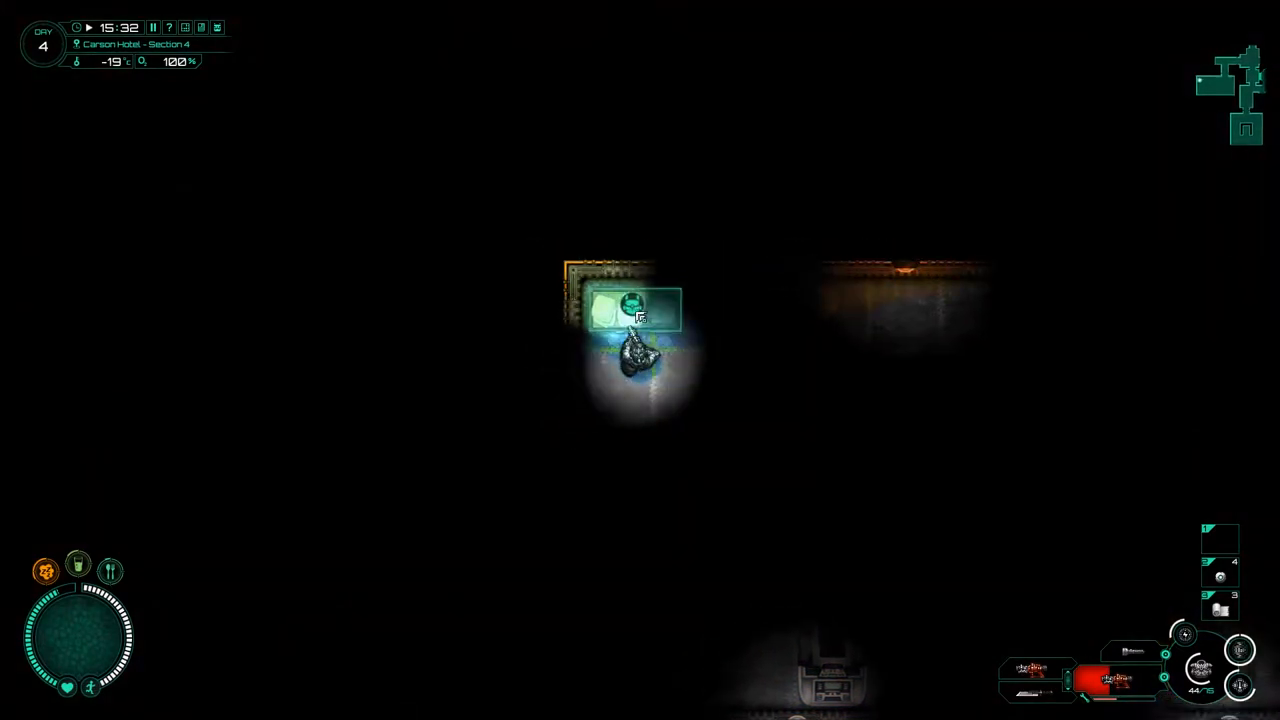
- Open the storage shelf and take its Large Towel into the side bag
{"action": "left_click", "coordinate": [630, 310]}
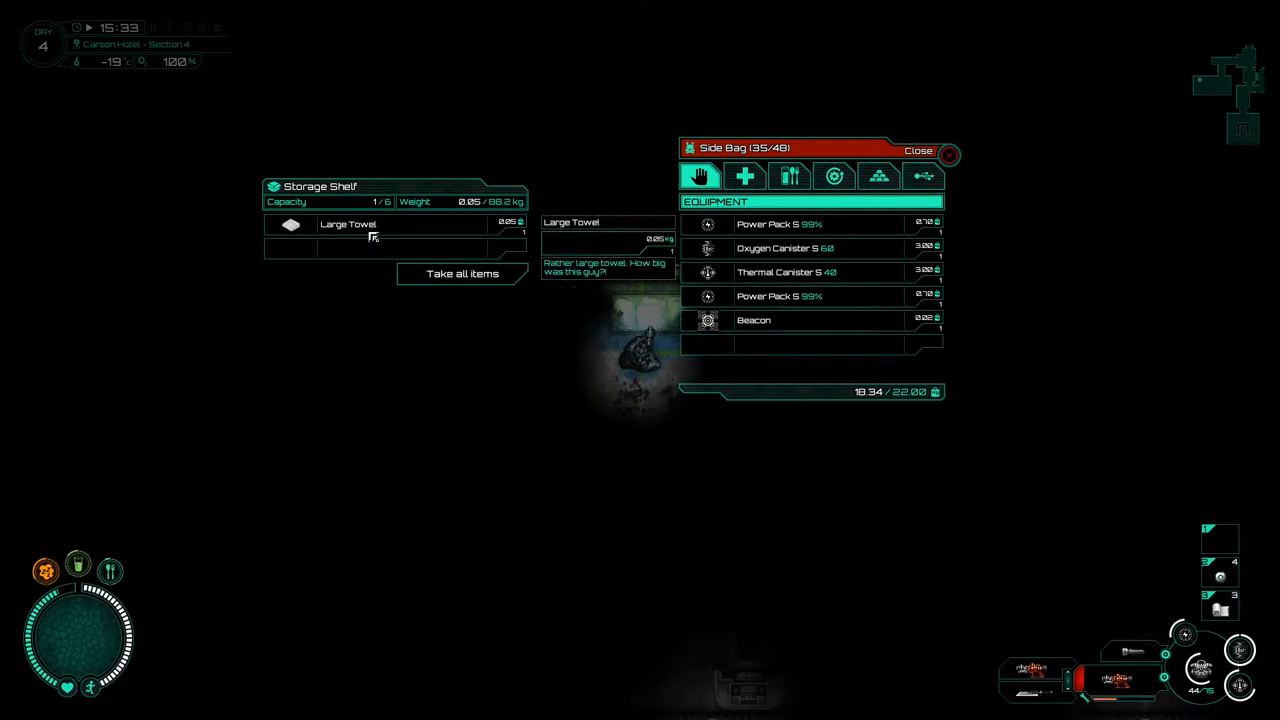
{"action": "left_click", "coordinate": [918, 150]}
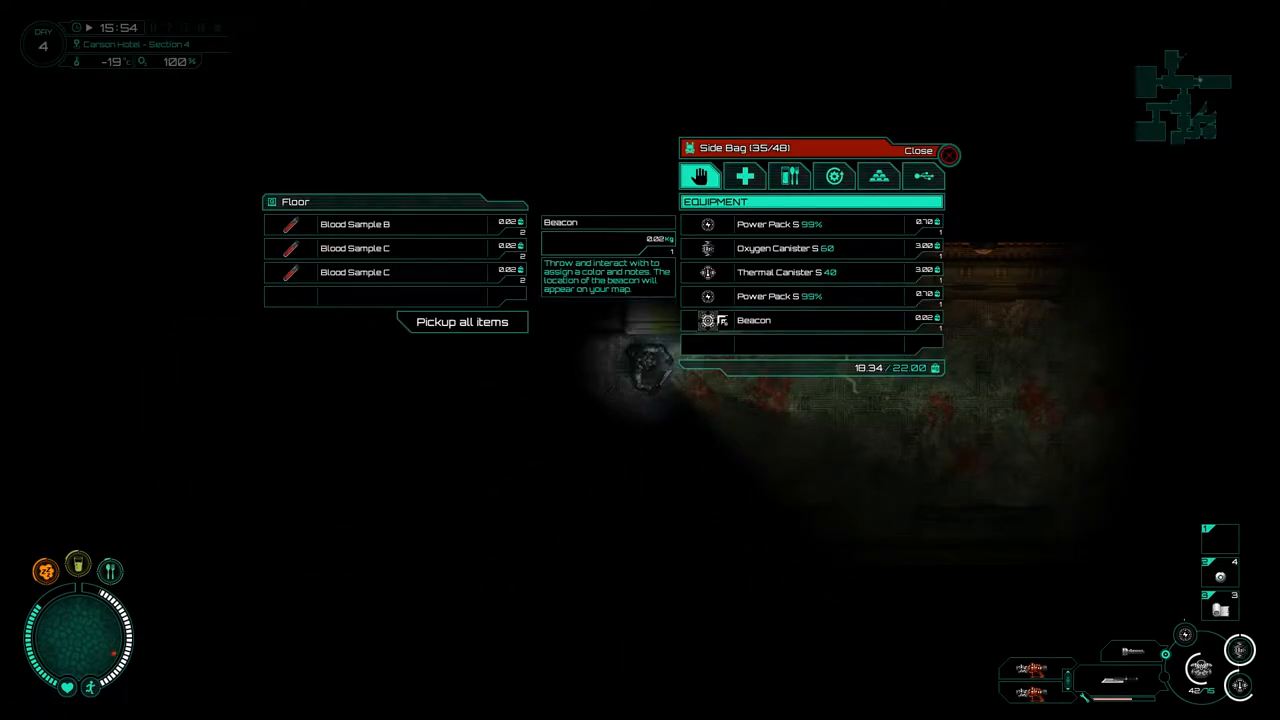
- Take everything from the vending machine, including the purified water, into the side bag
{"action": "left_click", "coordinate": [916, 150]}
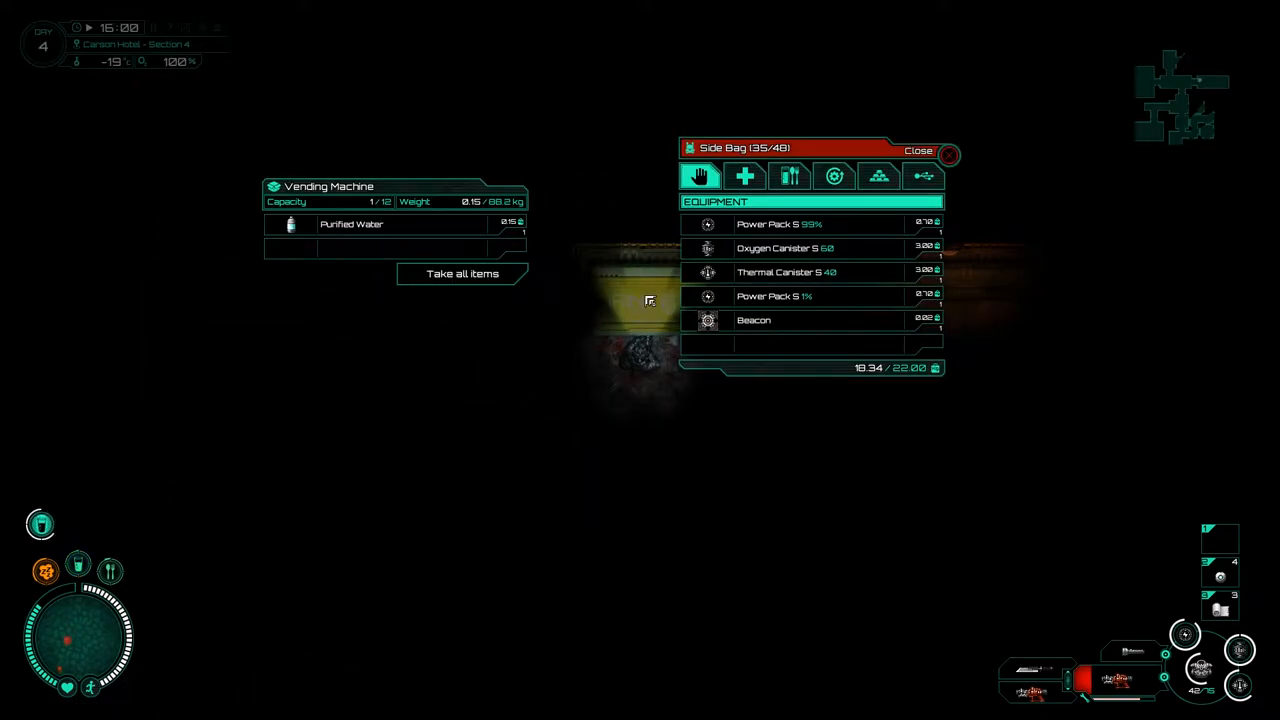
{"action": "left_click", "coordinate": [916, 150]}
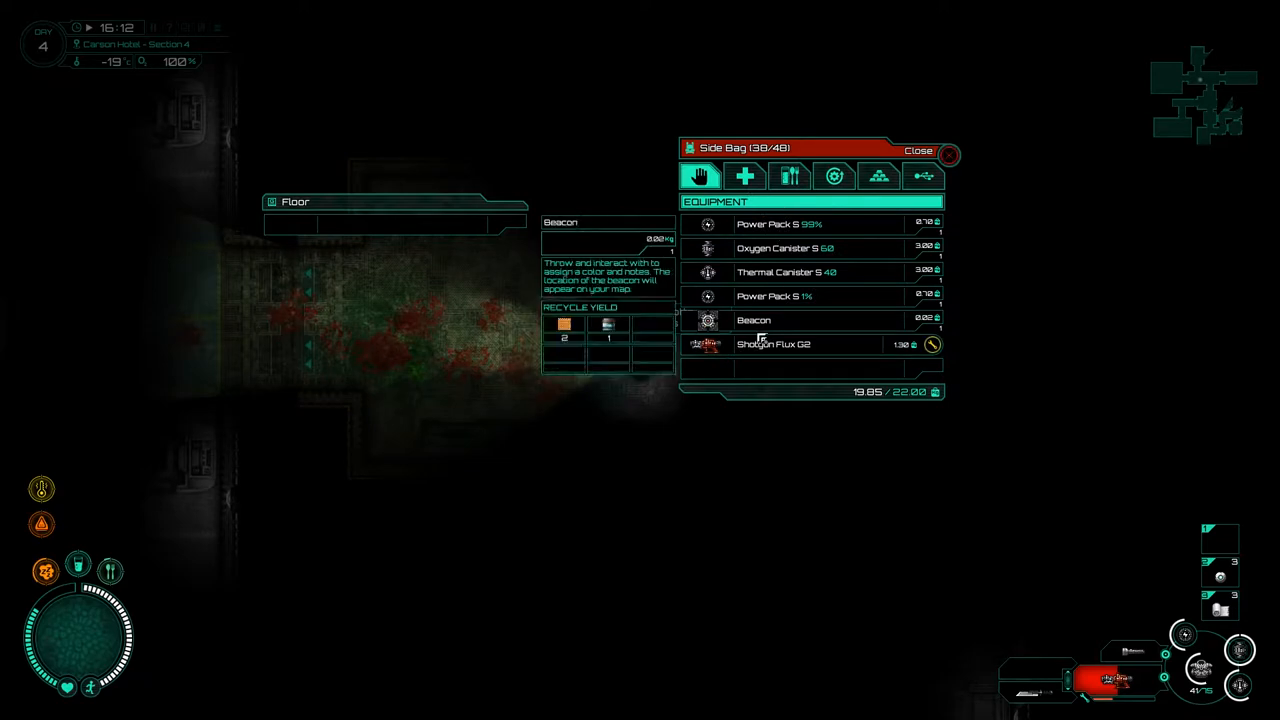
- Open the floor pile listing the Shotgun Flux G2, Blood Sample A, Infected Eyeball and Infected Tissue
{"action": "left_click", "coordinate": [916, 148]}
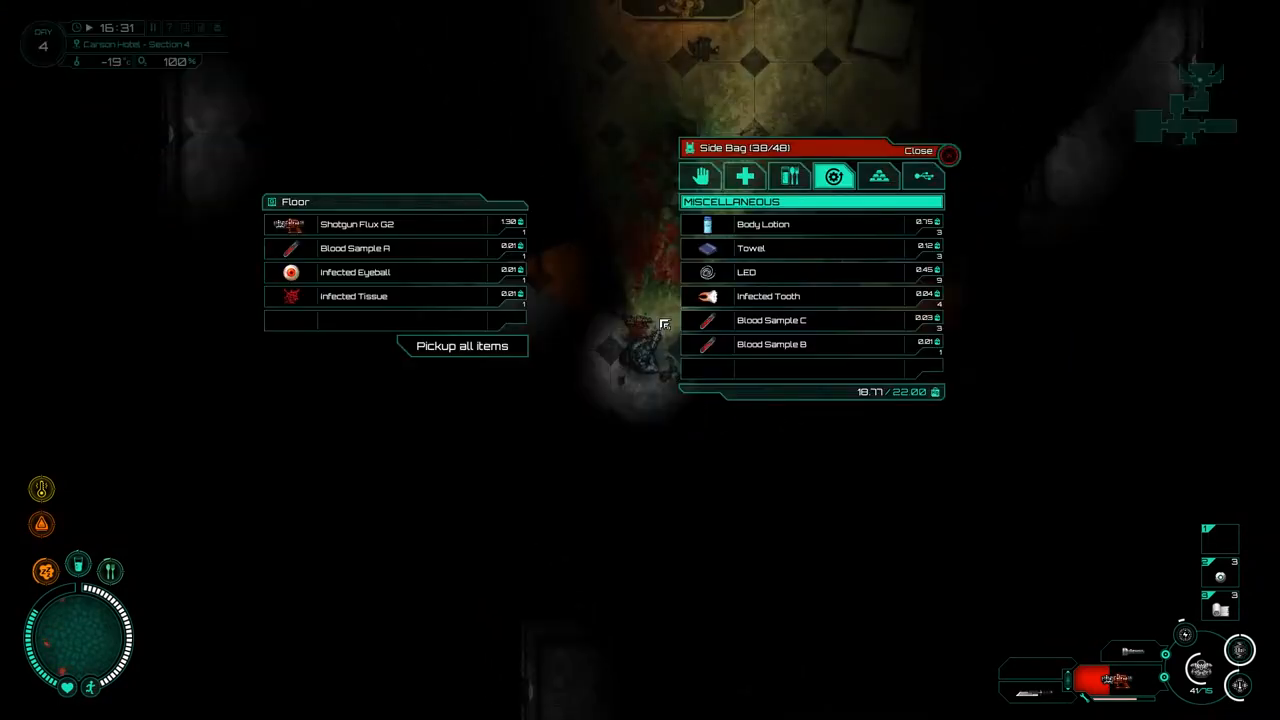
- Pick up everything from the floor, then review the side bag's equipment and medical supplies
{"action": "left_click", "coordinate": [916, 150]}
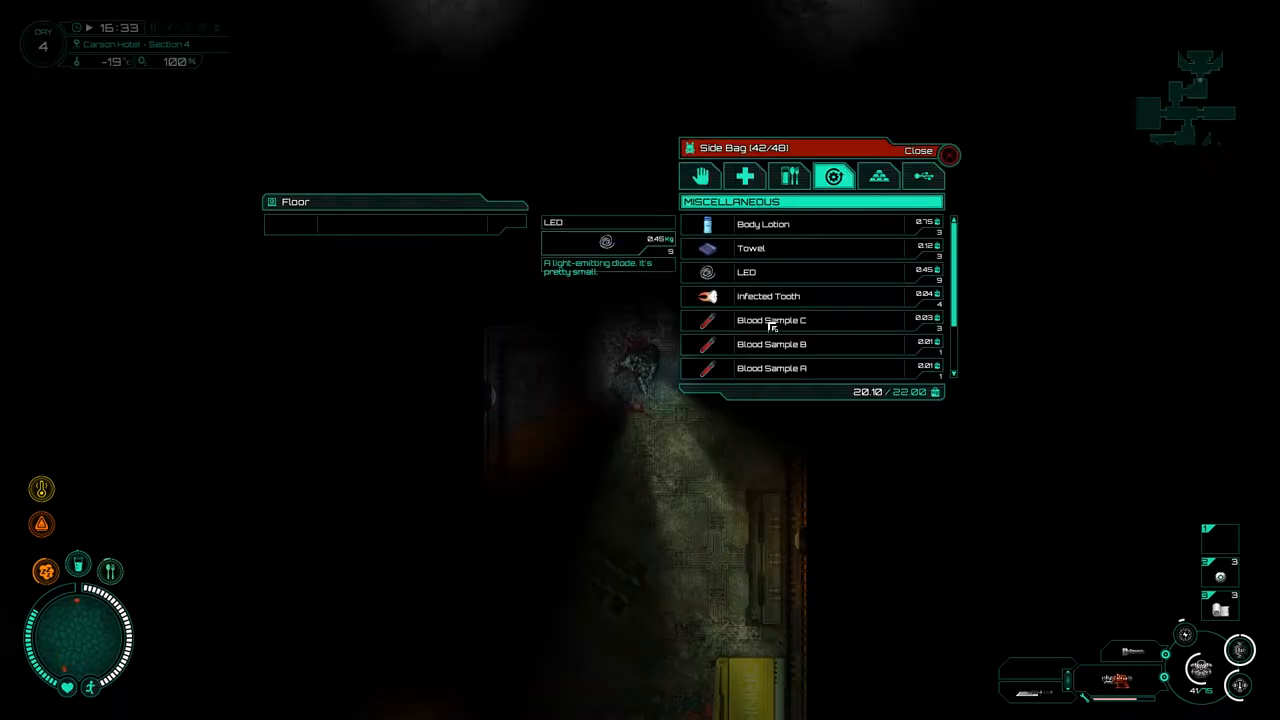
{"action": "left_click", "coordinate": [700, 176]}
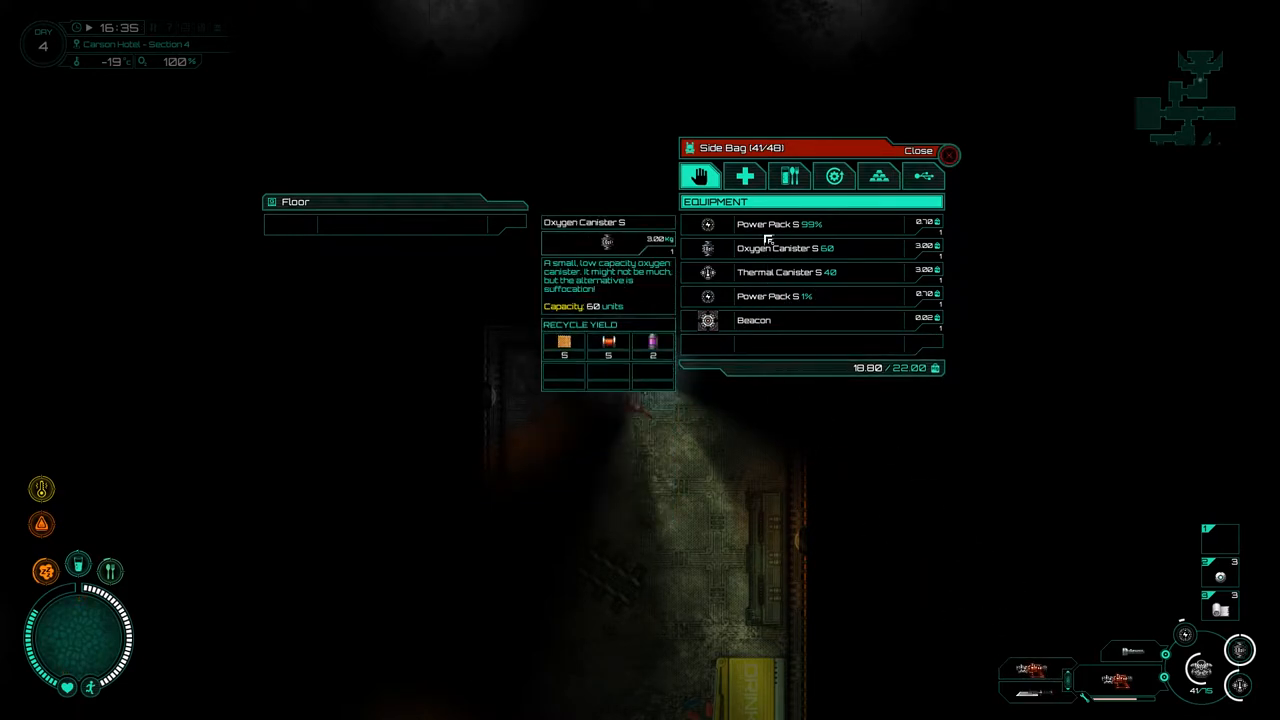
{"action": "left_click", "coordinate": [744, 176]}
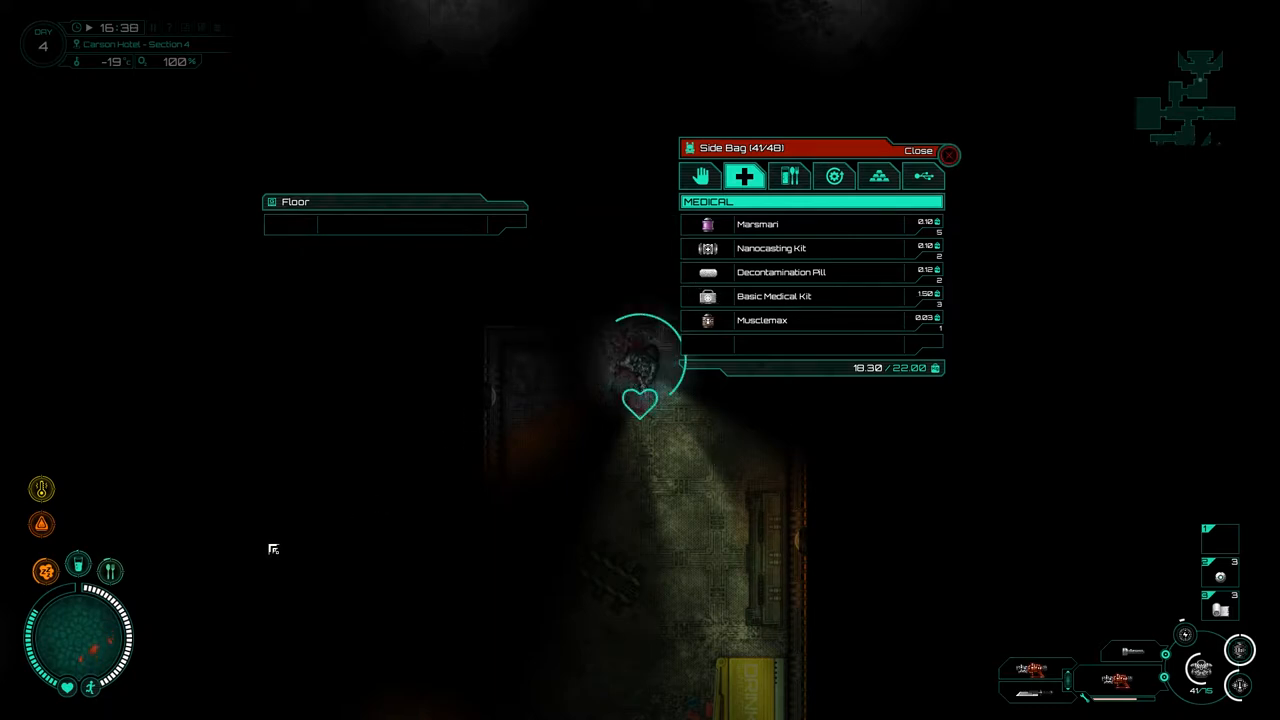
- Collect the remaining floor loot and the Hi Honey log into the side bag
{"action": "left_click", "coordinate": [918, 150]}
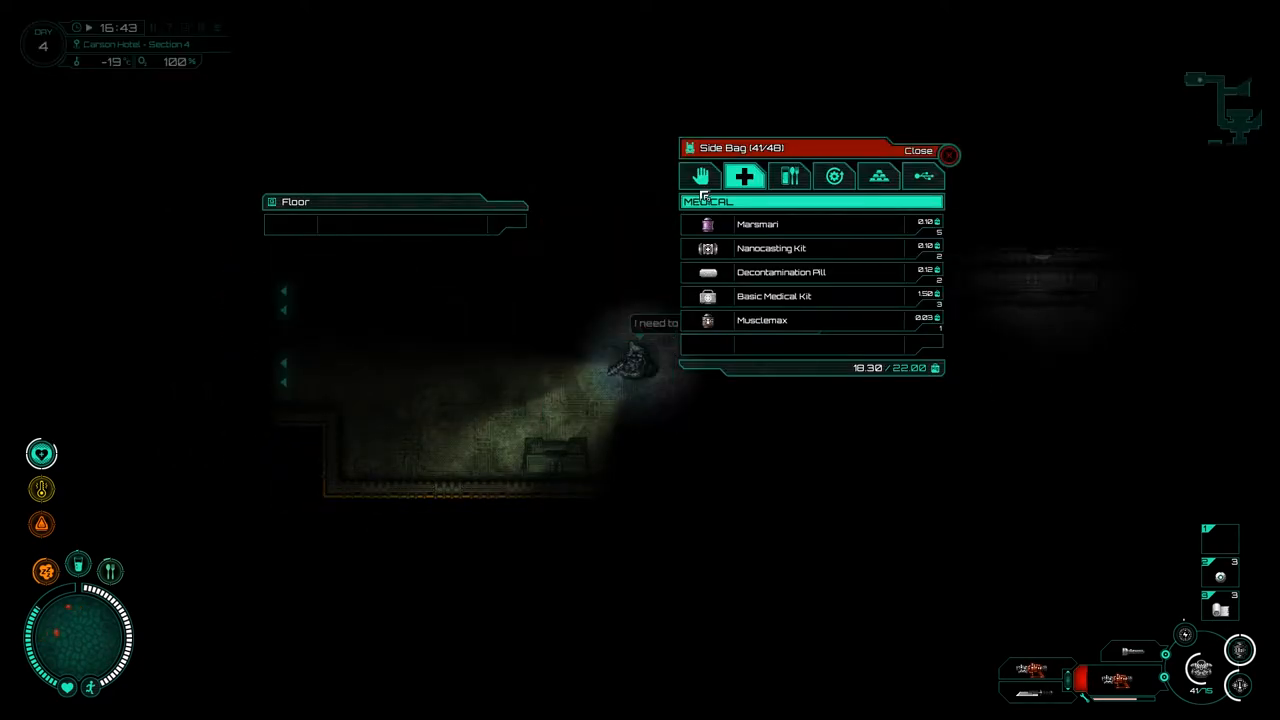
{"action": "left_click", "coordinate": [700, 176]}
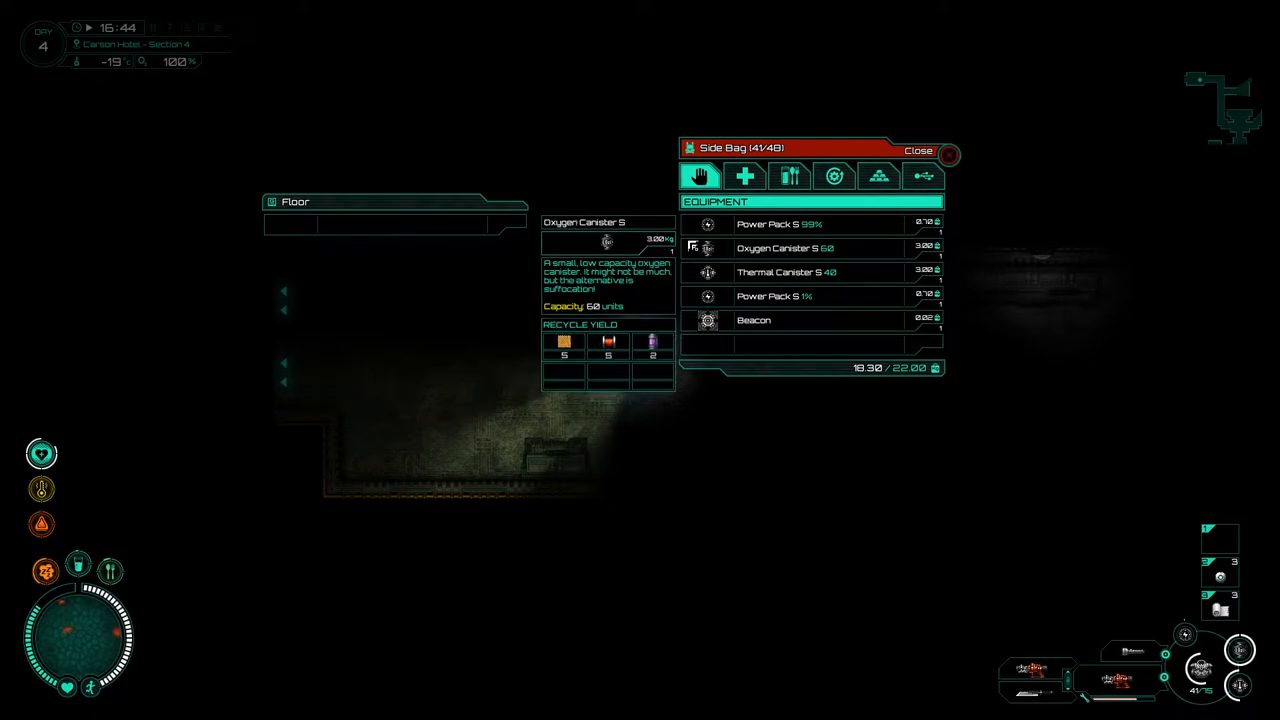
{"action": "left_click", "coordinate": [916, 150]}
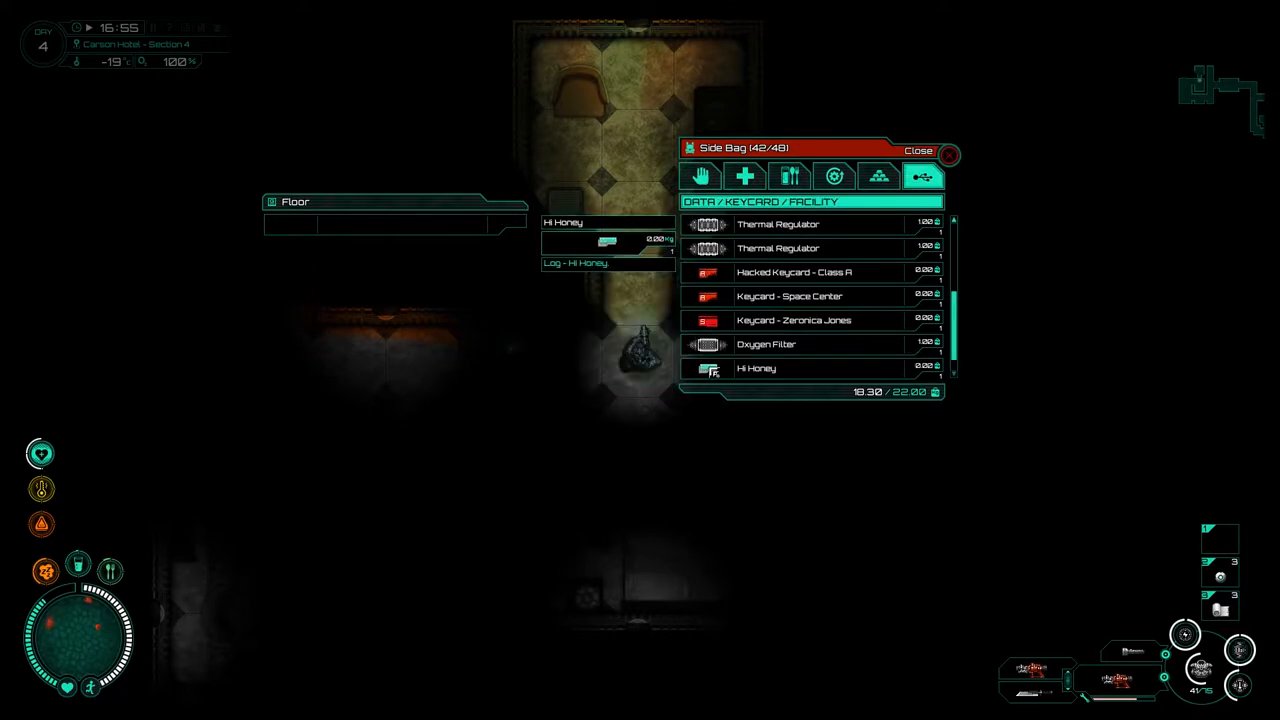
- Read the Hi Honey log so Siang Jun's note opens in the journal
{"action": "left_click", "coordinate": [916, 148]}
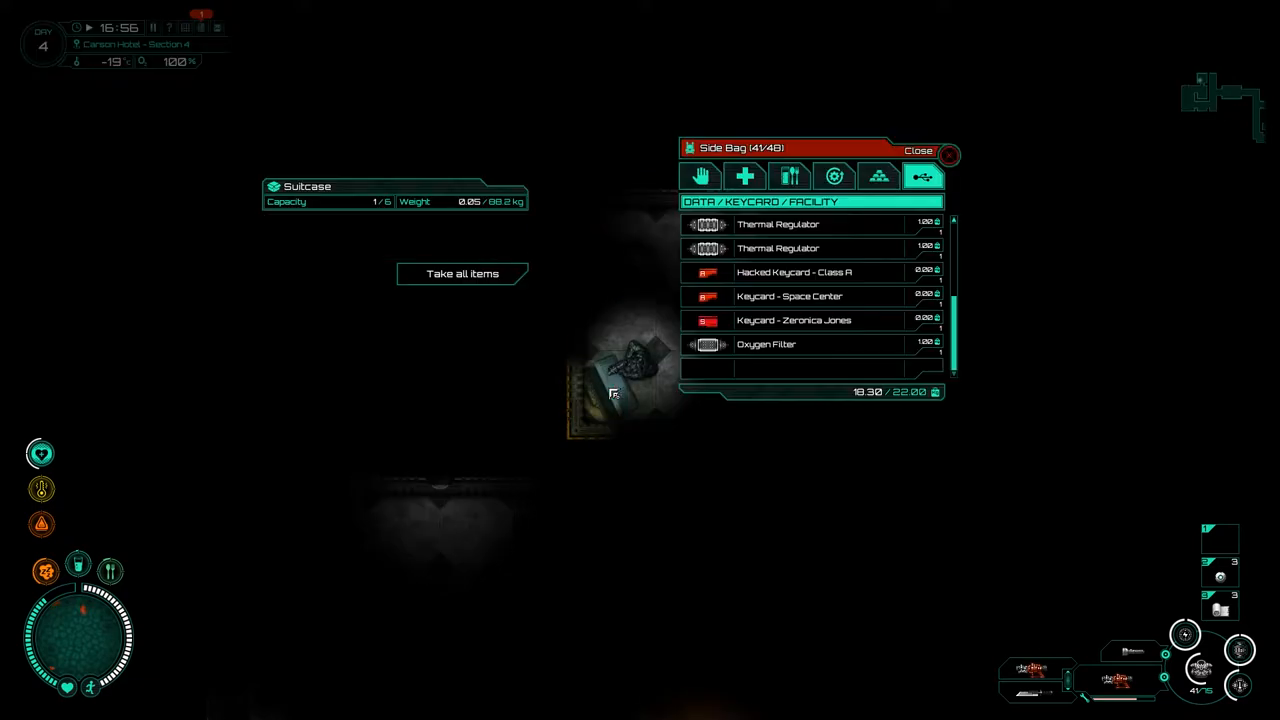
{"action": "left_click", "coordinate": [918, 148]}
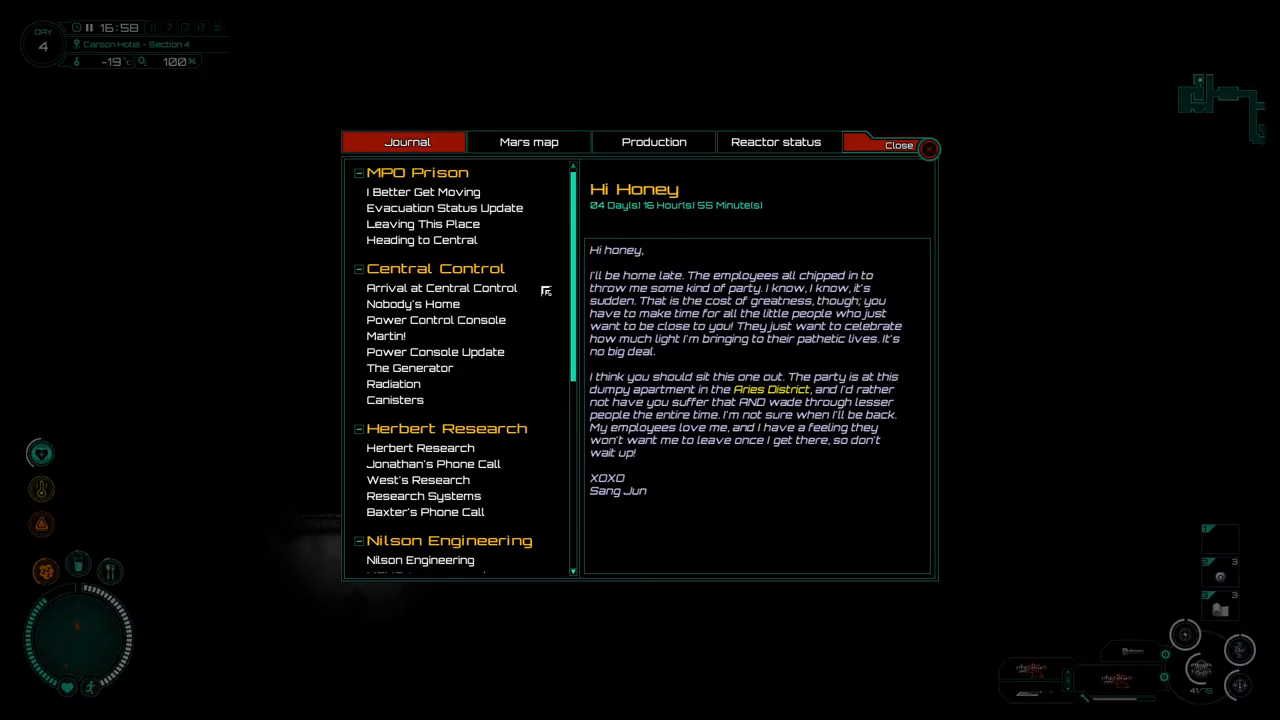
{"action": "mouse_move", "coordinate": [638, 358]}
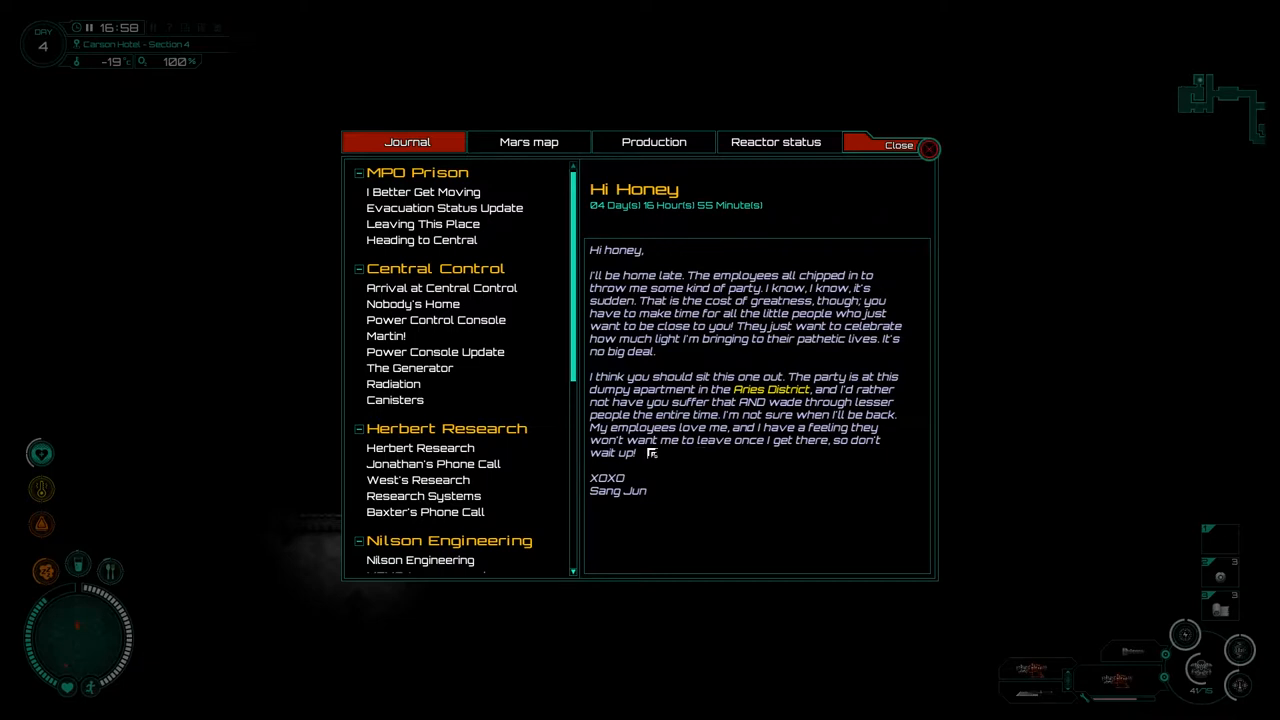
{"action": "mouse_move", "coordinate": [658, 516]}
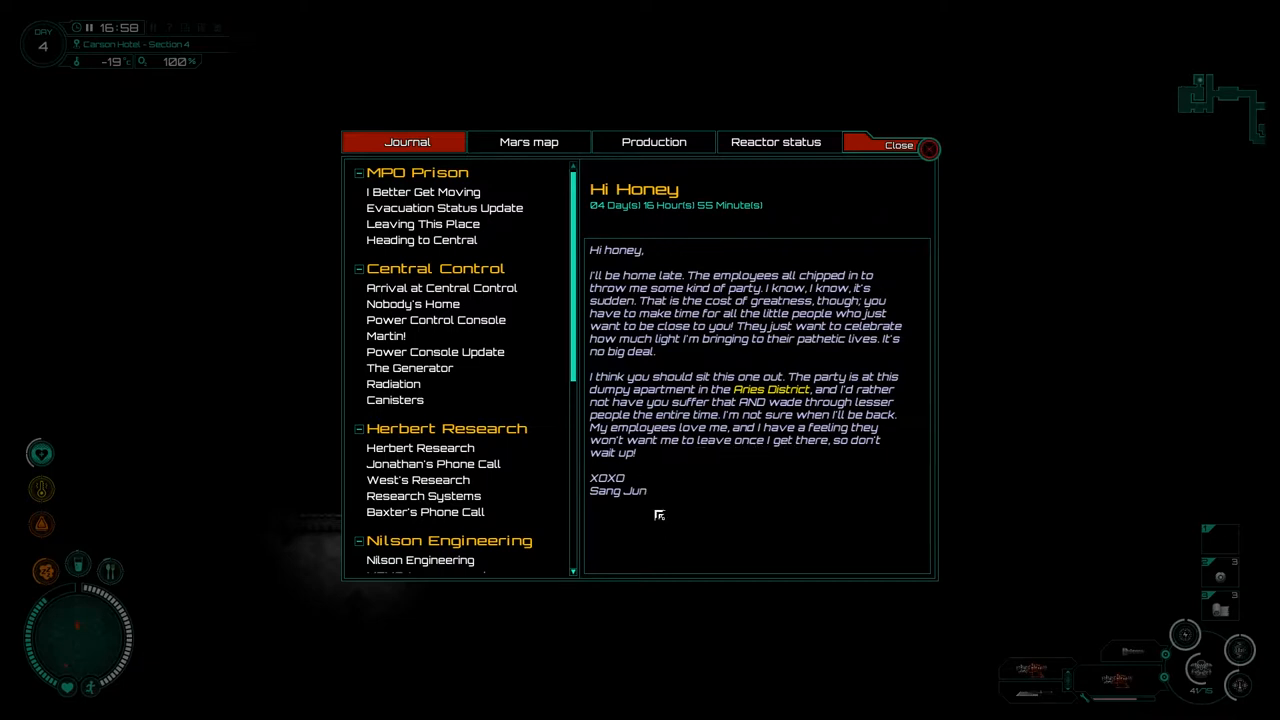
- Close the journal after reading the Hi Honey entry
{"action": "left_click", "coordinate": [898, 144]}
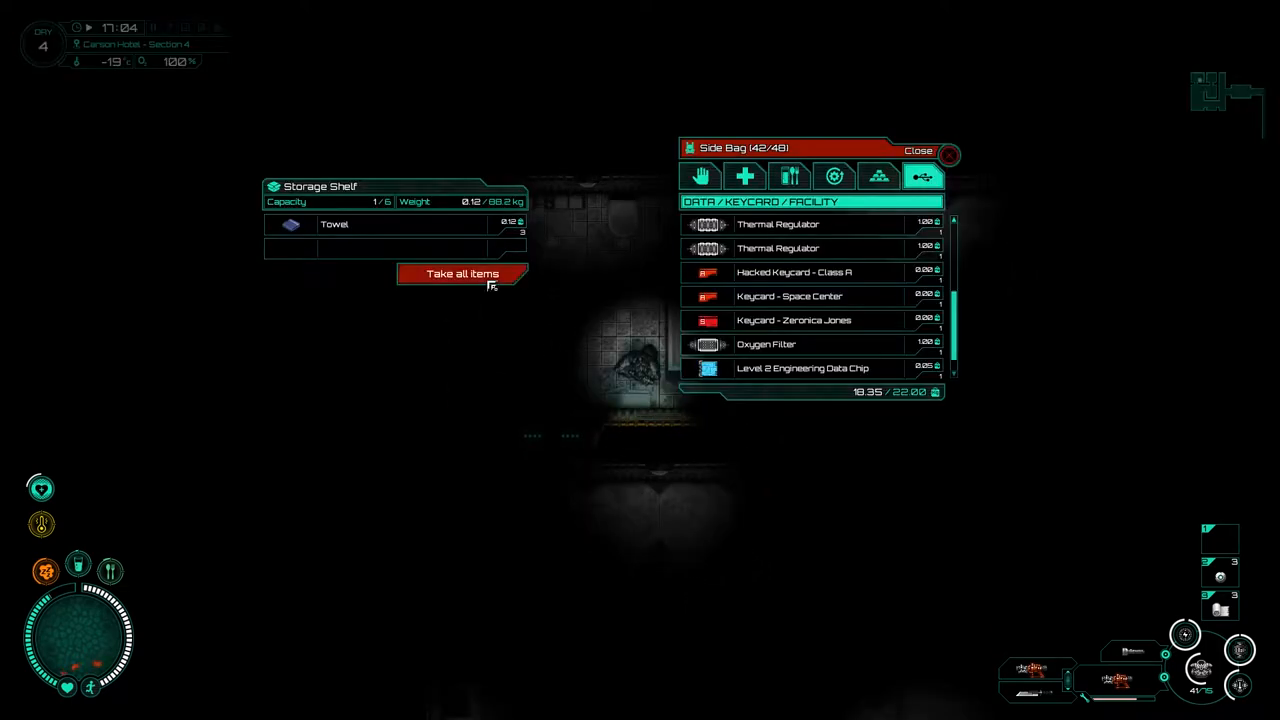
- Take the Towel from the storage shelf
{"action": "left_click", "coordinate": [918, 148]}
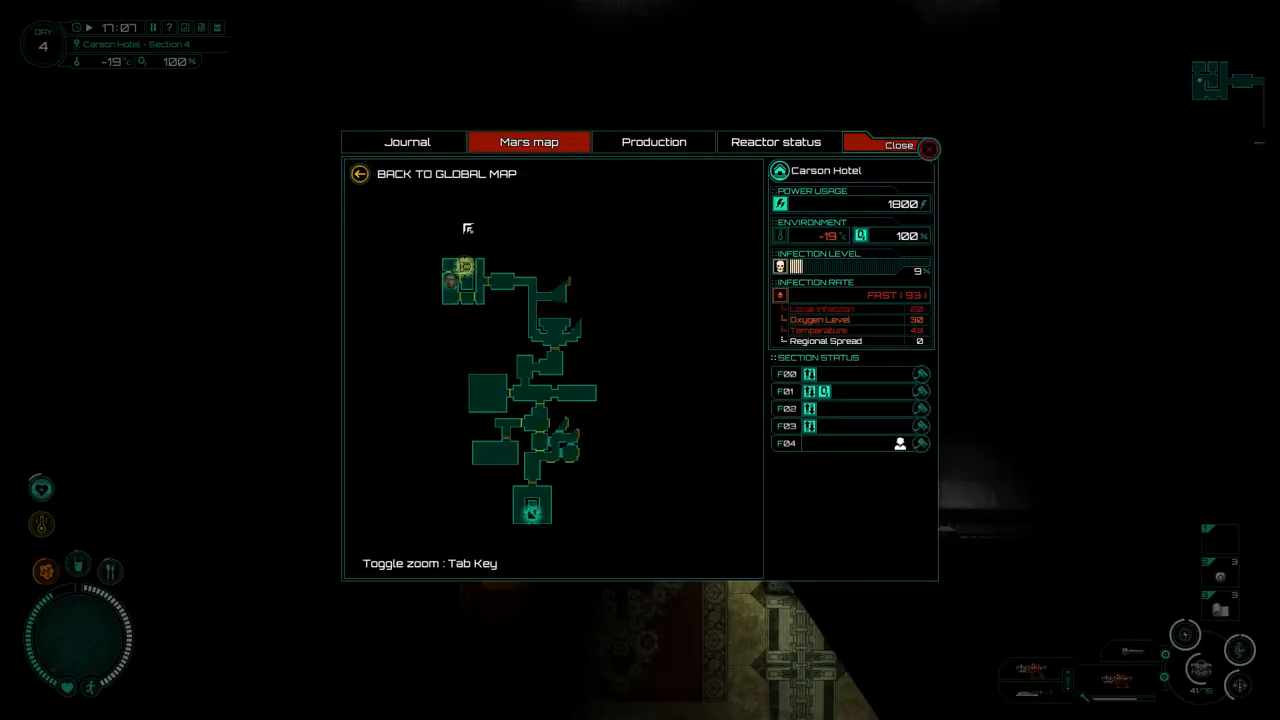
- Zoom the Mars map in on the current Carson Hotel section and look it over
{"action": "key", "text": "tab"}
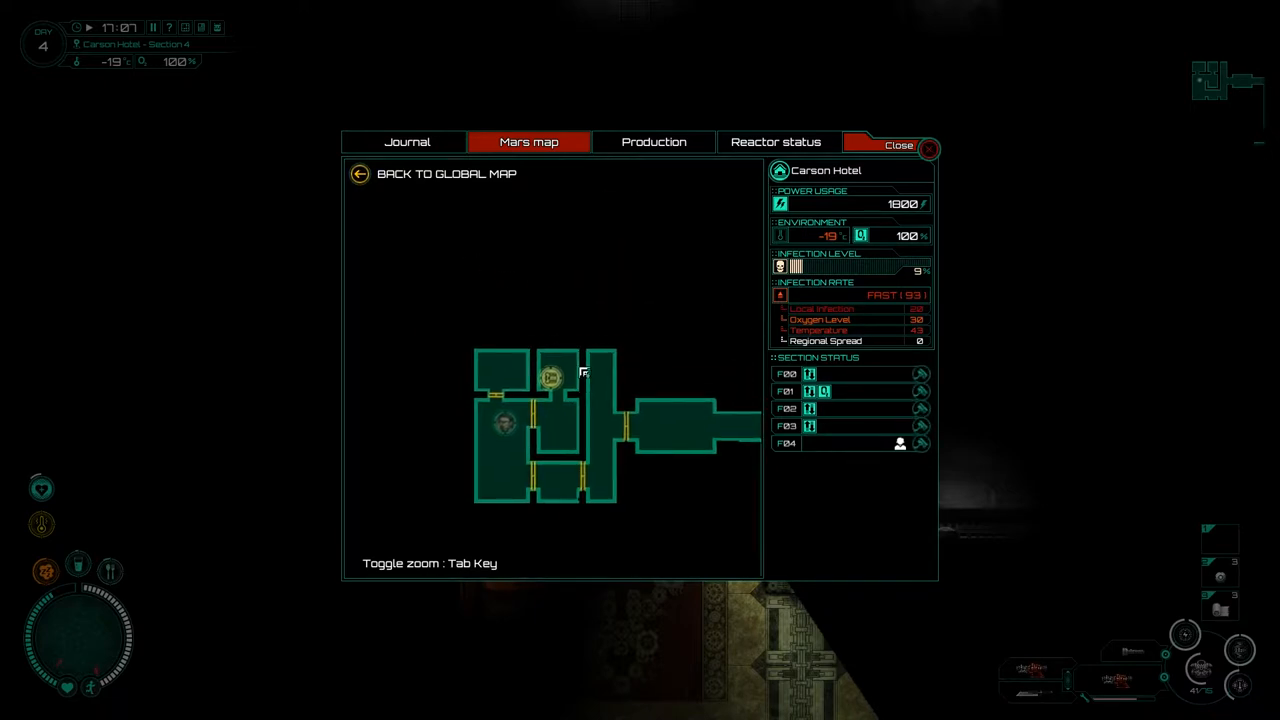
{"action": "left_click", "coordinate": [898, 144]}
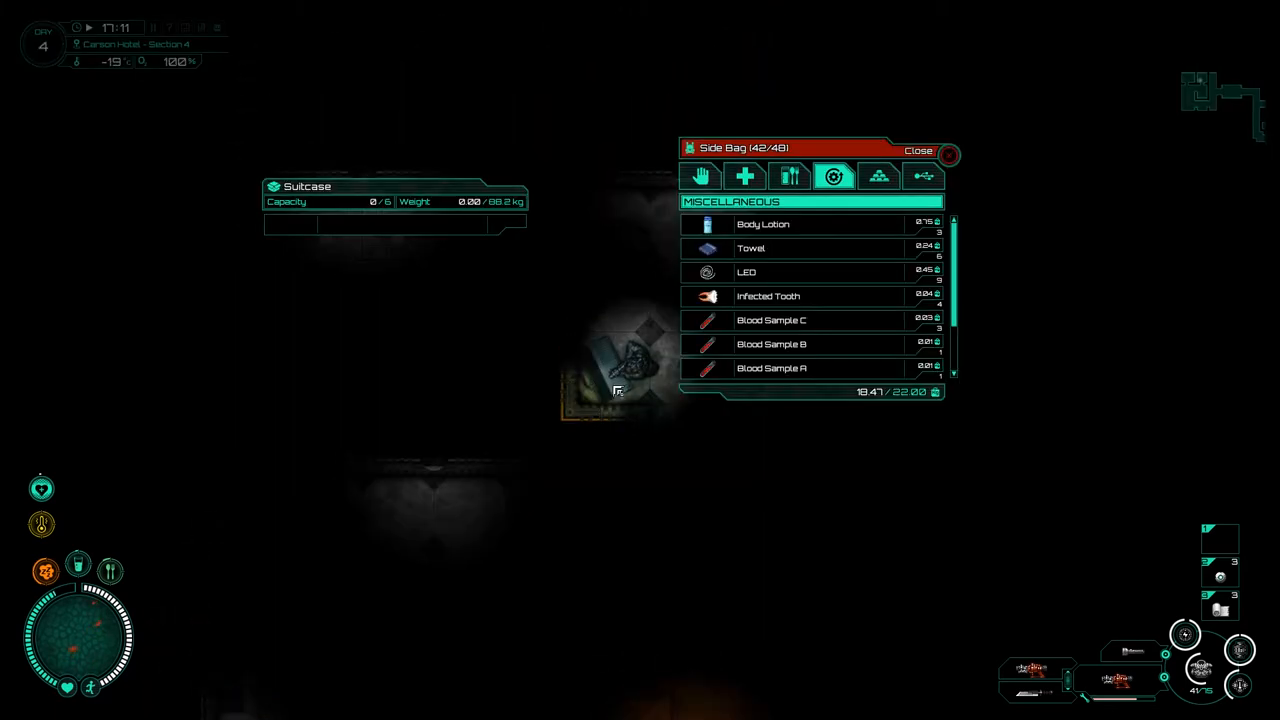
{"action": "left_click", "coordinate": [916, 150]}
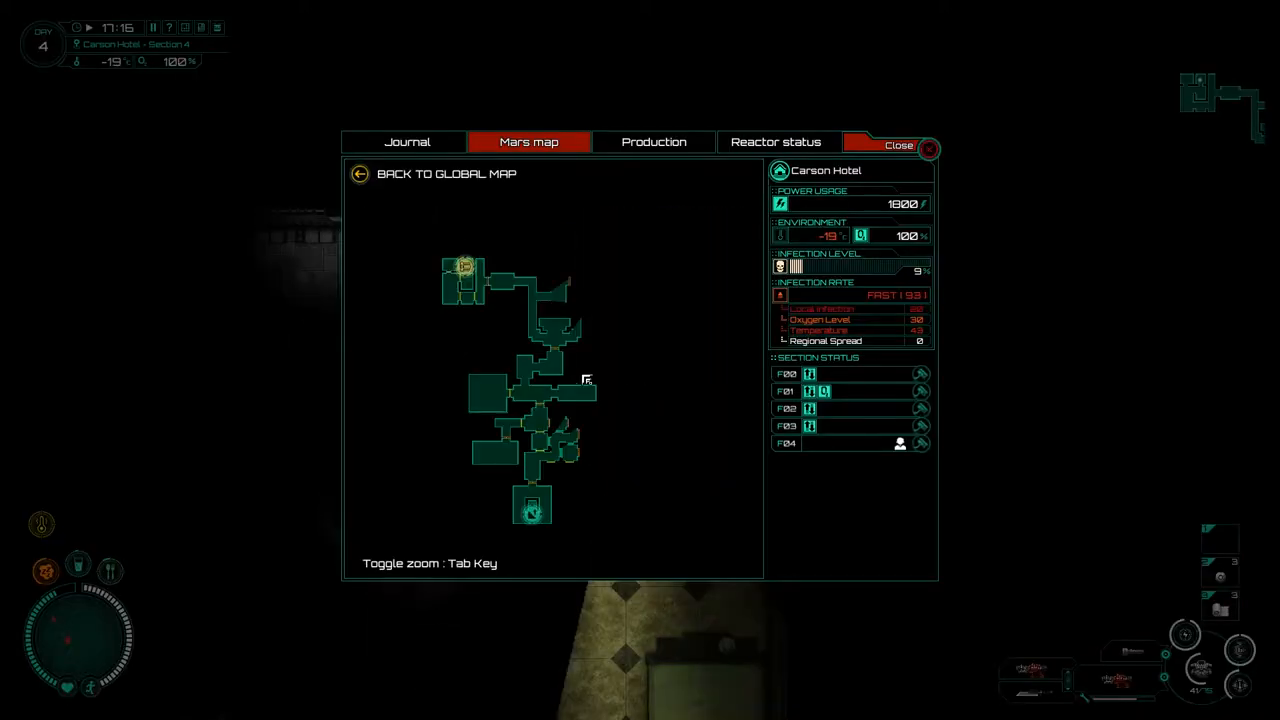
- Inspect the Carson Hotel floor layout once more, then close the map
{"action": "key", "text": "tab"}
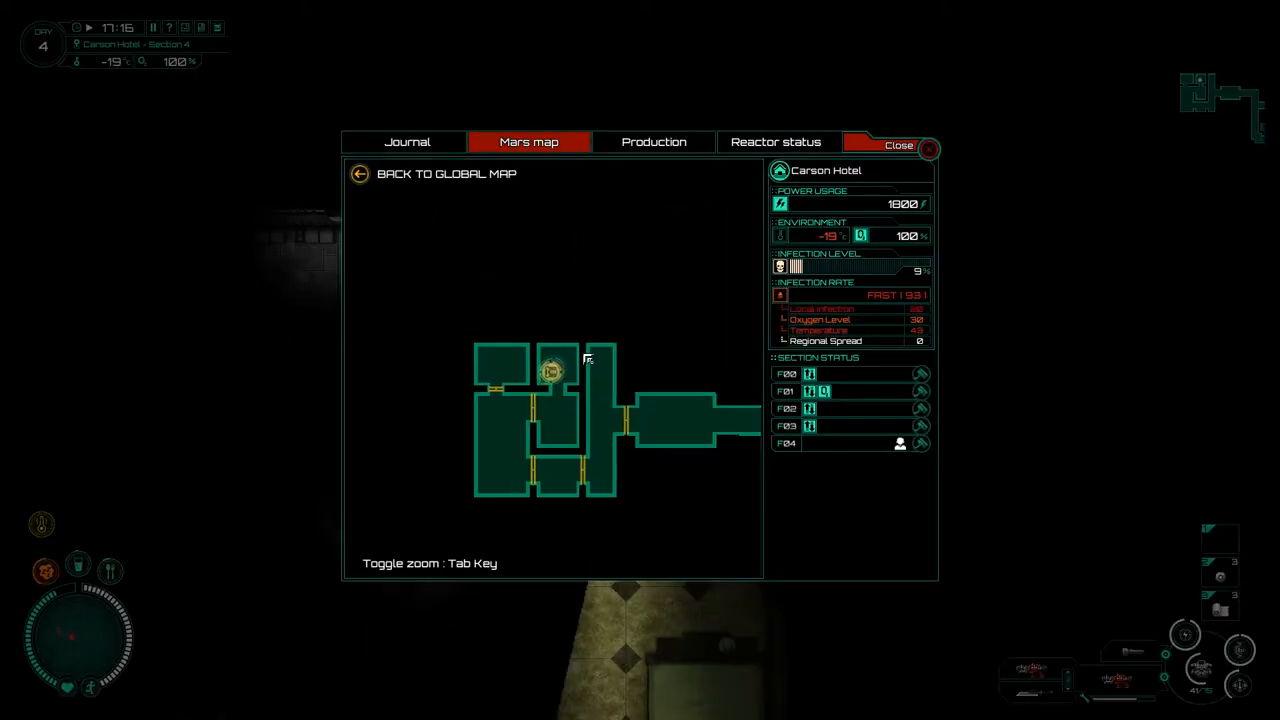
{"action": "left_click", "coordinate": [898, 144]}
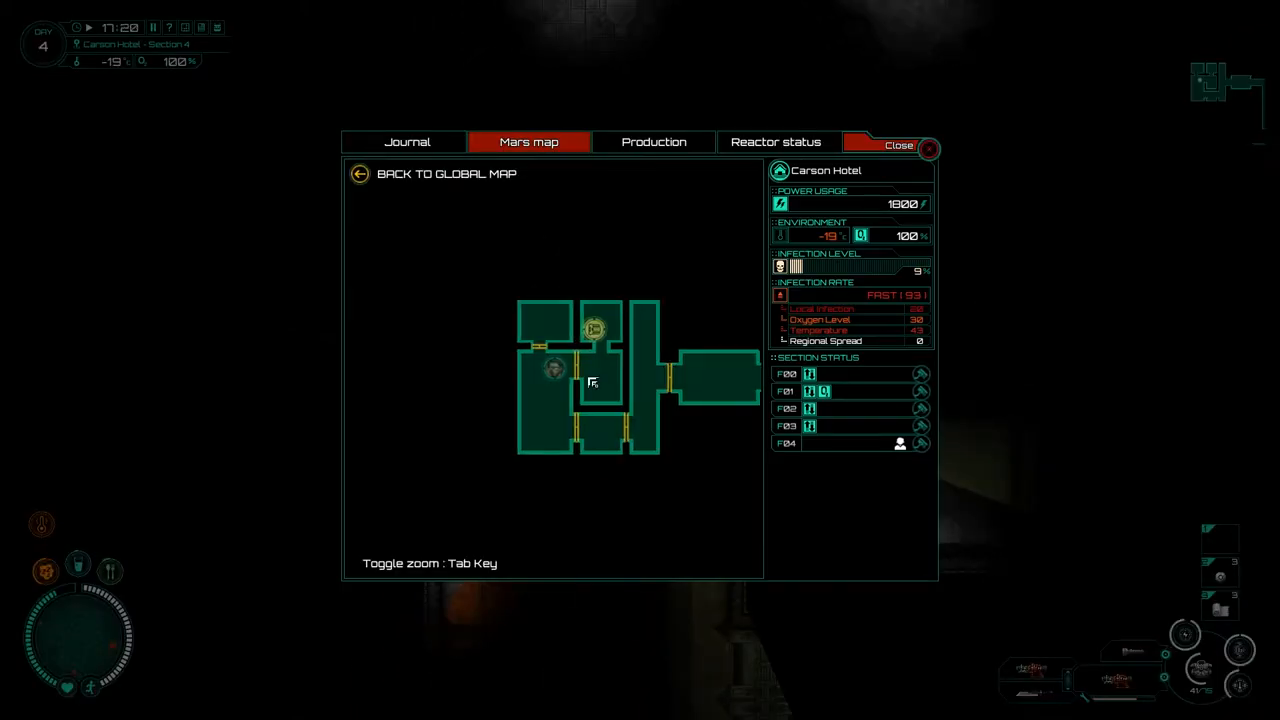
{"action": "left_click", "coordinate": [898, 144]}
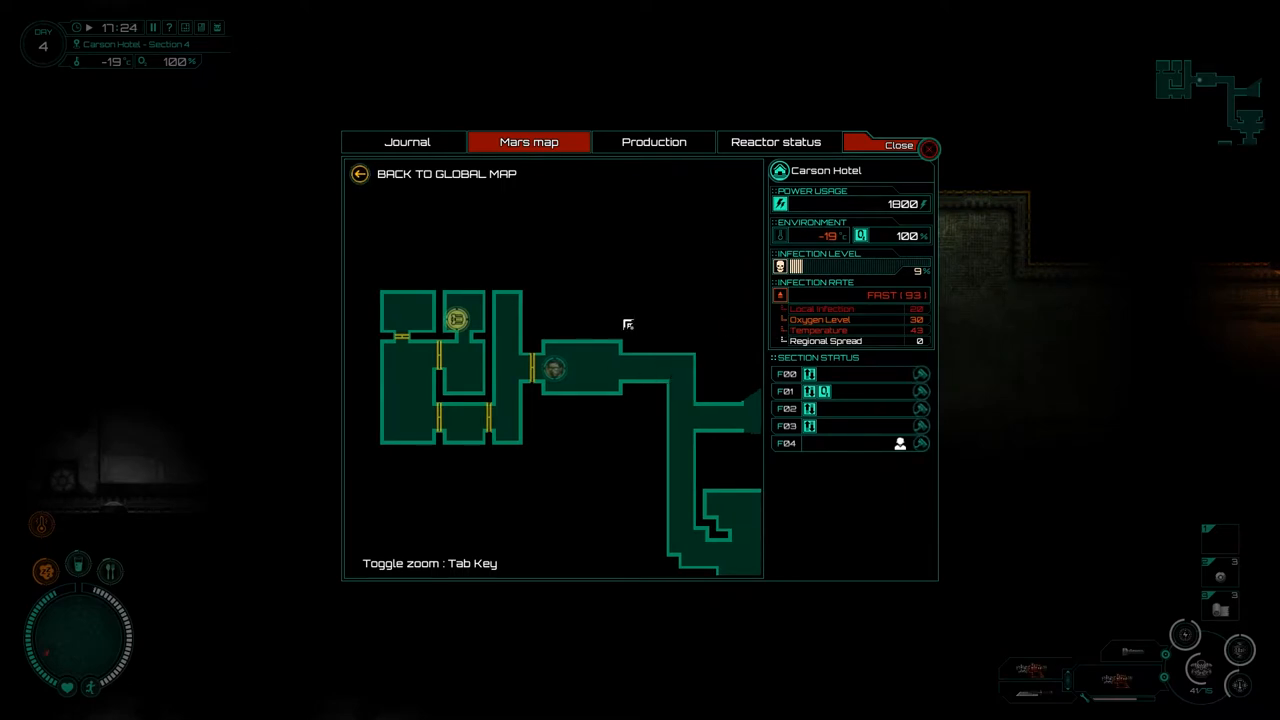
{"action": "left_click", "coordinate": [900, 144]}
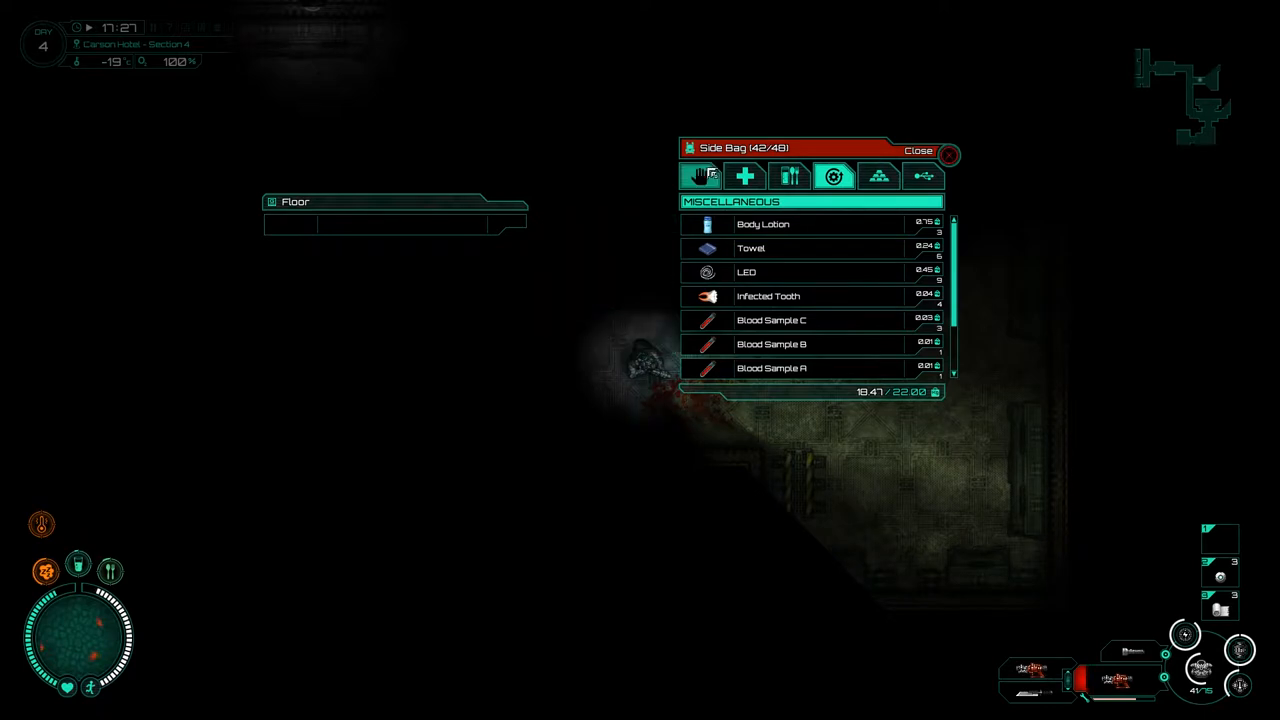
- Take the Jump Rope and Dumbbell from the storage shelf into the side bag's equipment
{"action": "left_click", "coordinate": [918, 150]}
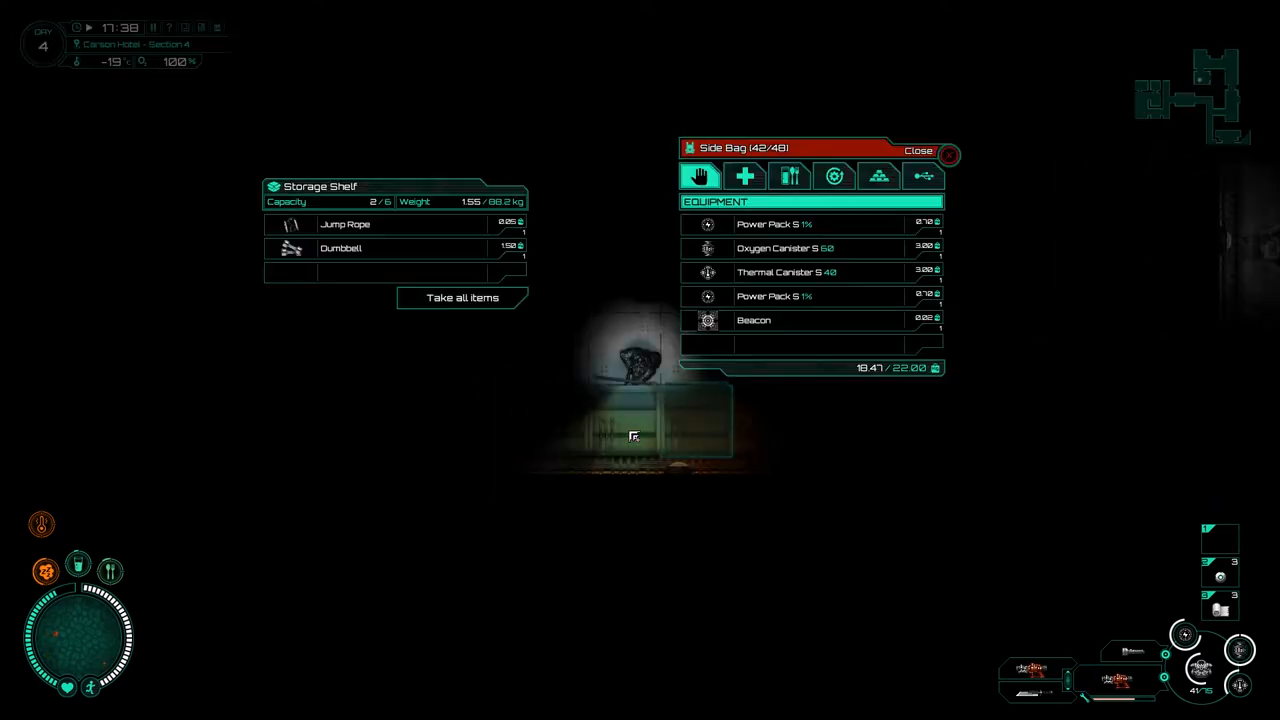
{"action": "left_click", "coordinate": [918, 150]}
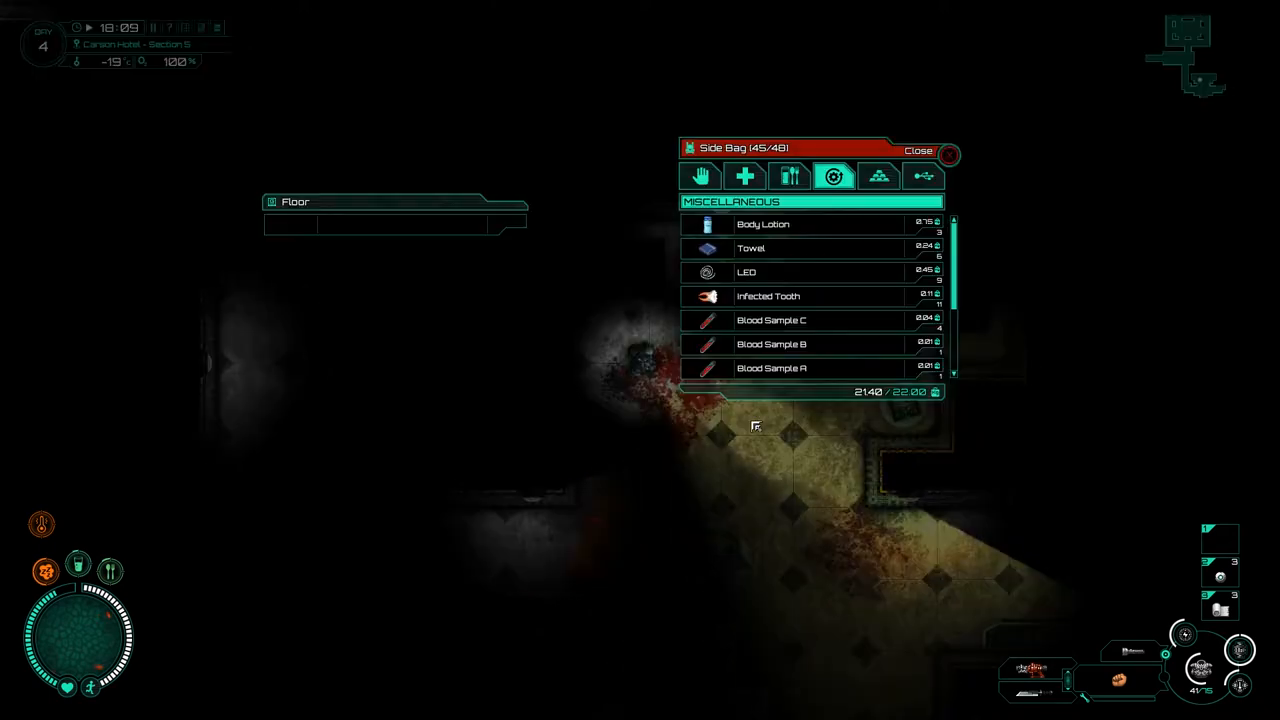
- Review the Shotgun Flux G2 among the side bag's equipment, dropping it to 44 items at 20.1 kg
{"action": "left_click", "coordinate": [700, 176]}
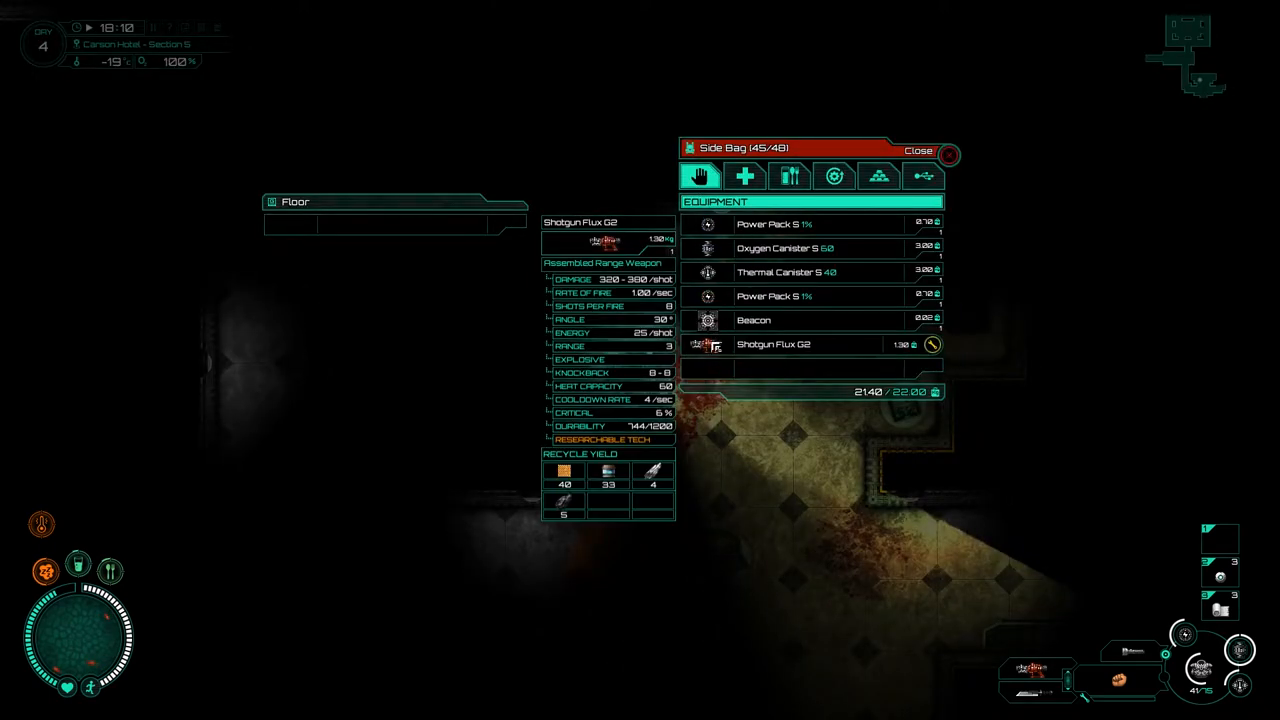
{"action": "left_click", "coordinate": [916, 148]}
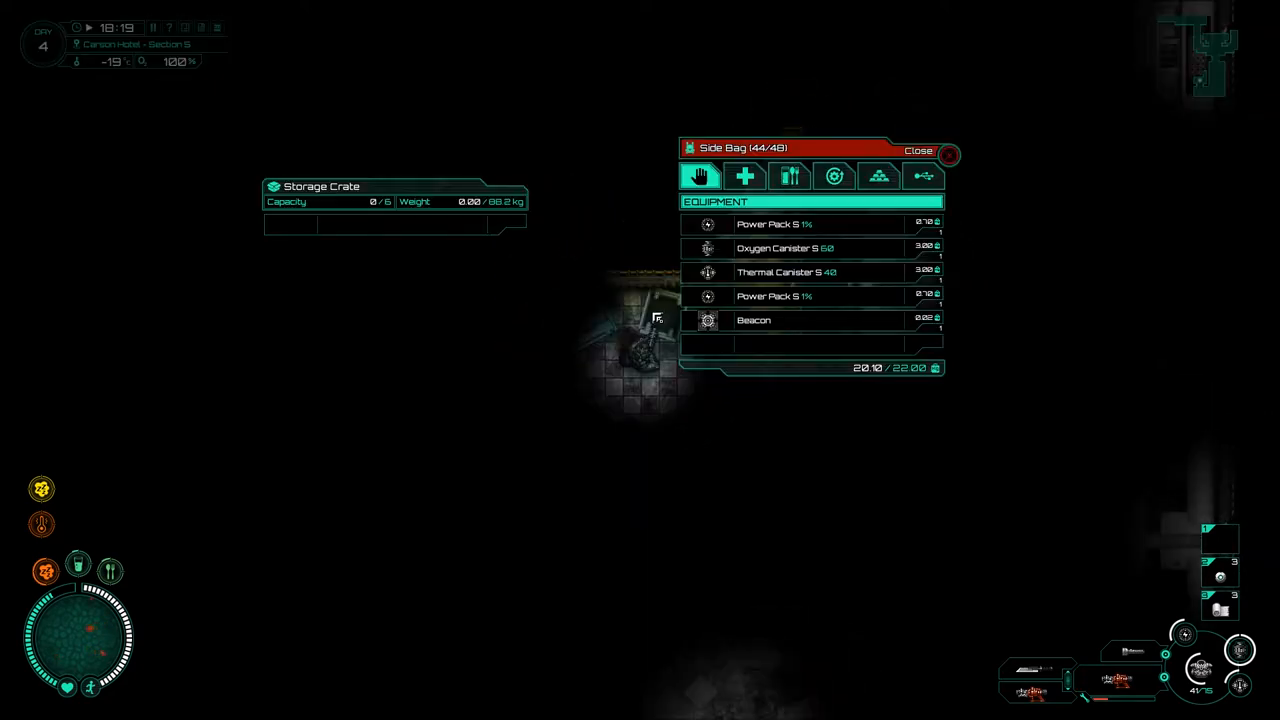
- Dismiss the empty storage crate after finding nothing inside
{"action": "left_click", "coordinate": [918, 148]}
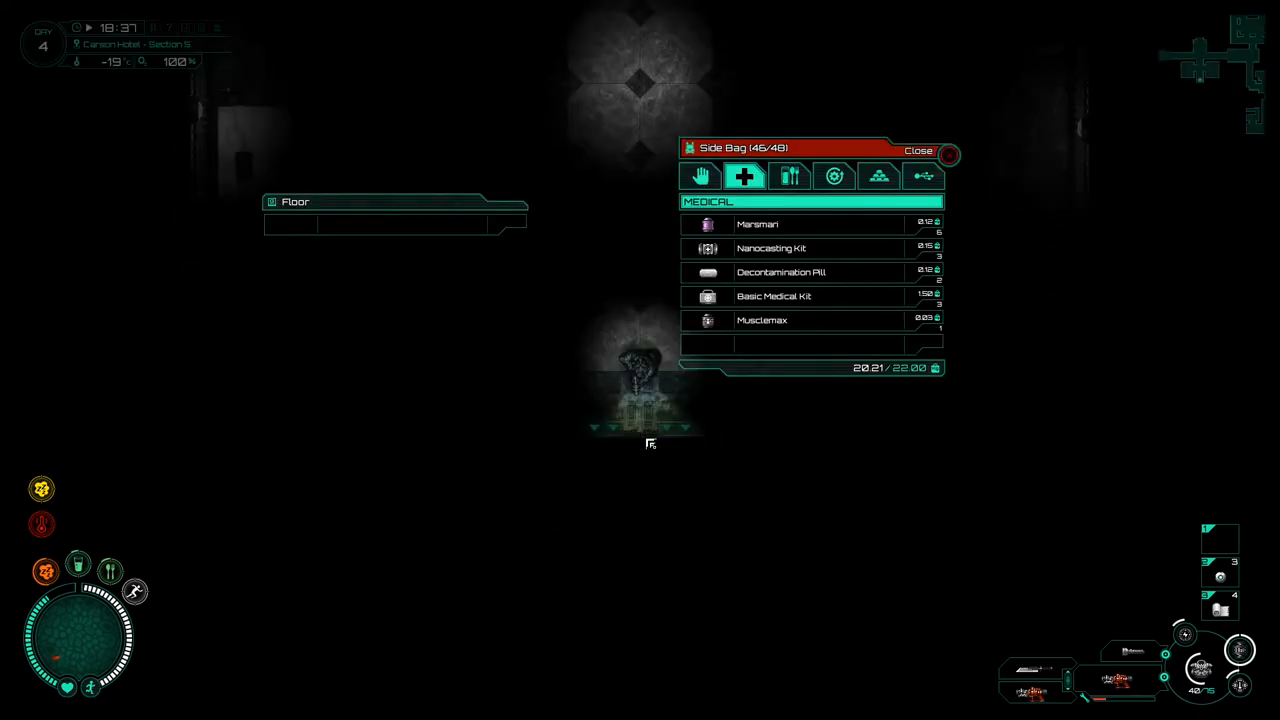
- Take the Crowbar and Roast Beef from the small side bag, then review the carried equipment
{"action": "left_click", "coordinate": [918, 148]}
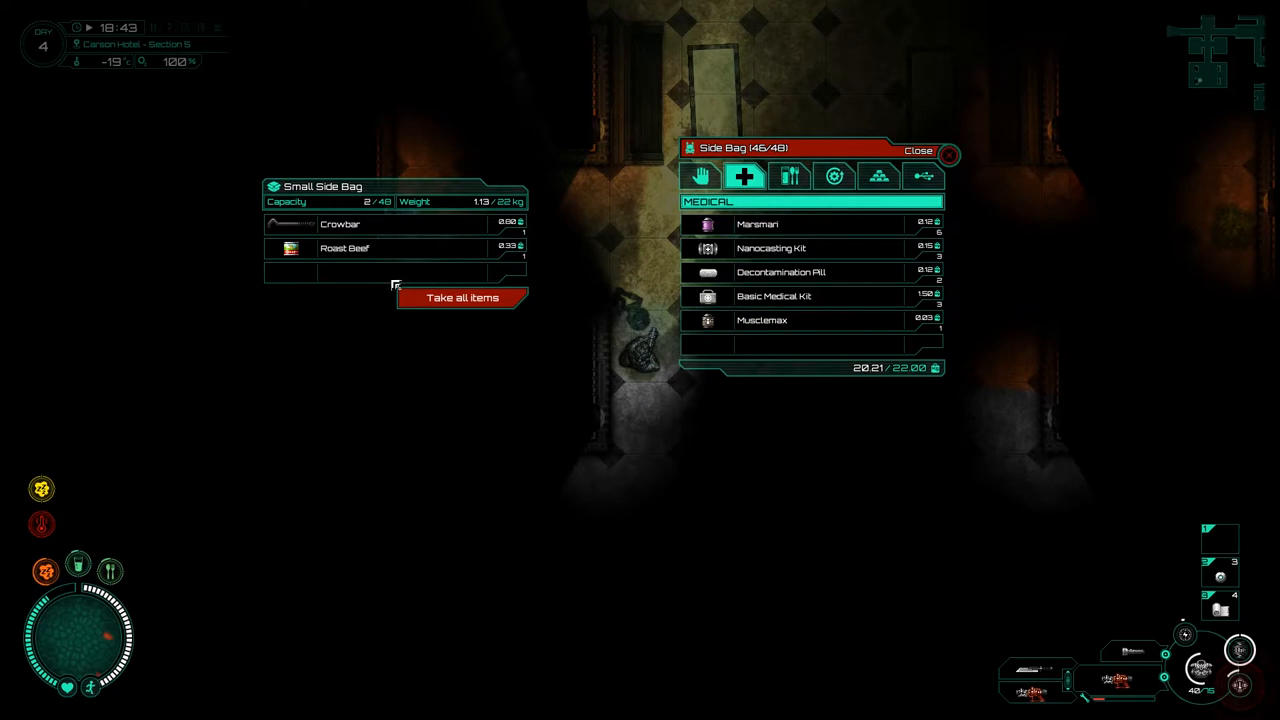
{"action": "left_click", "coordinate": [916, 150]}
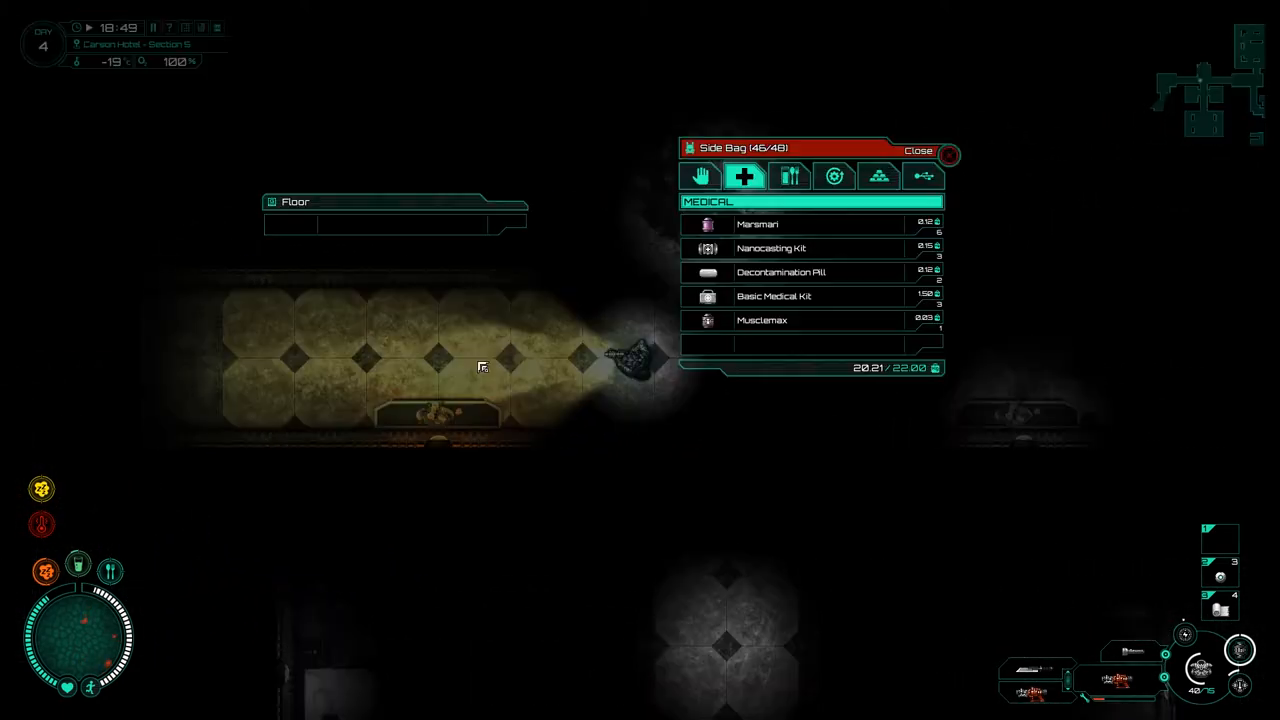
{"action": "left_click", "coordinate": [700, 176]}
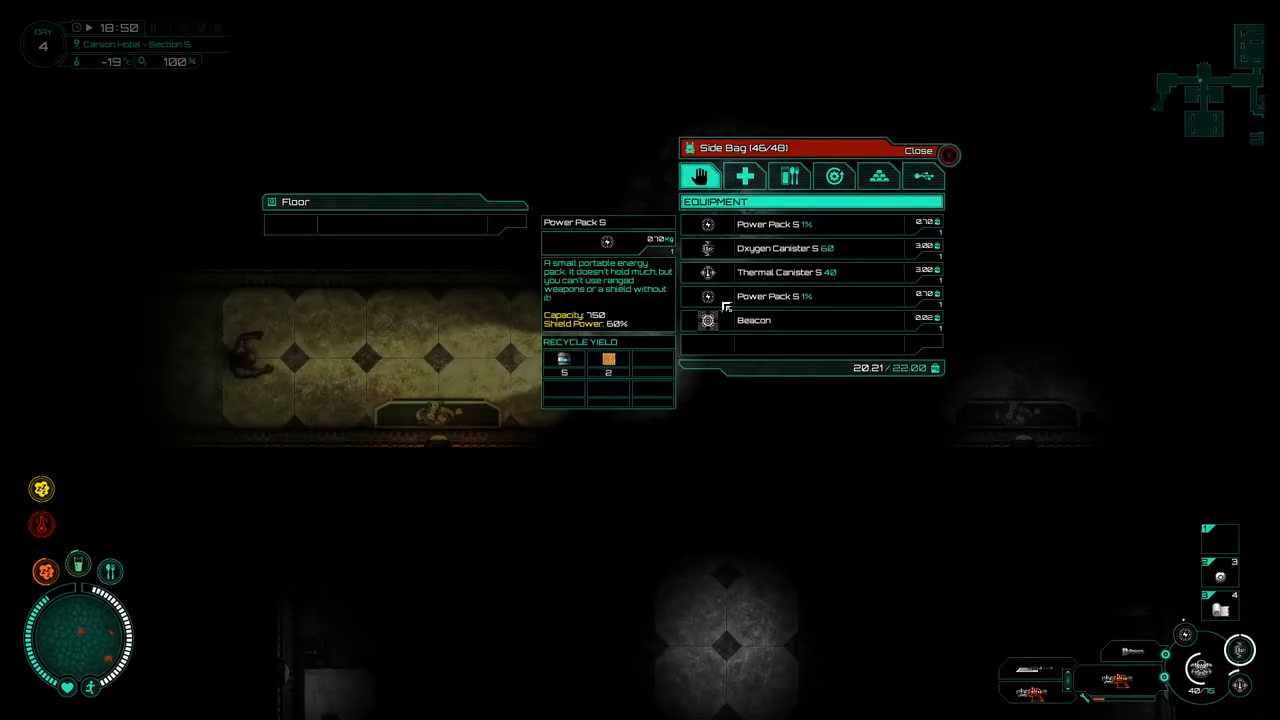
{"action": "left_click", "coordinate": [918, 148]}
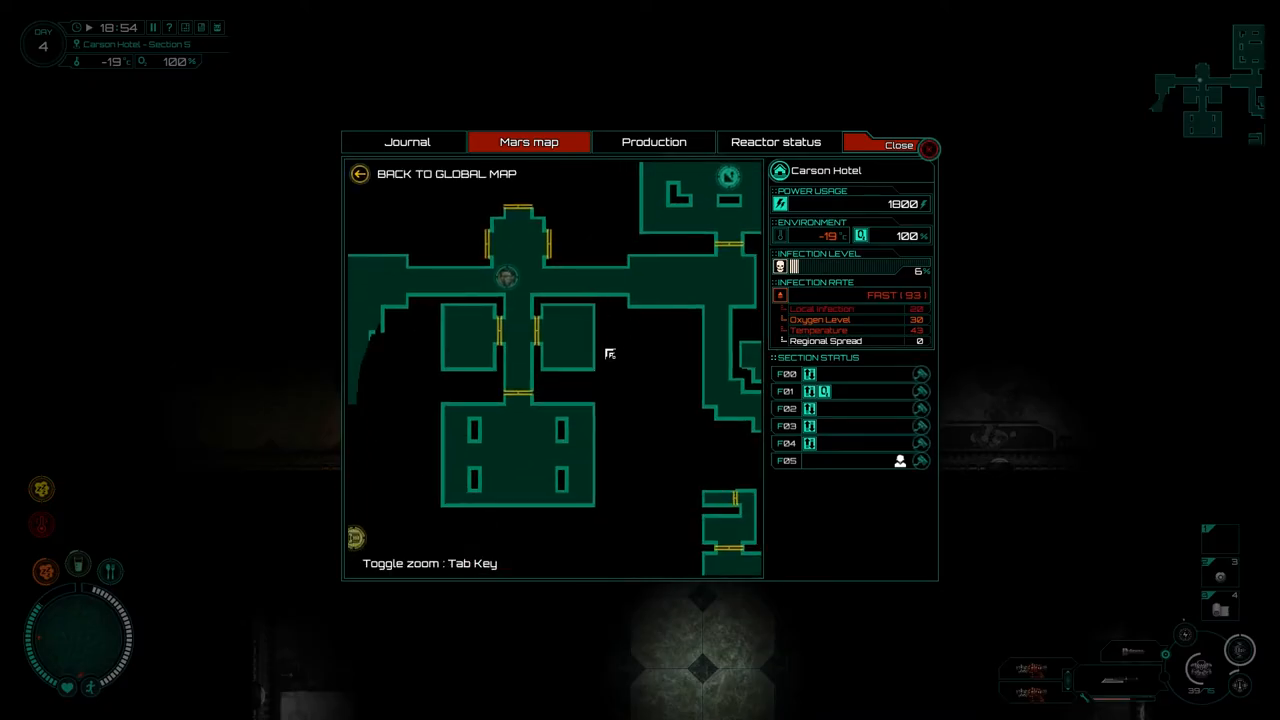
- View the Carson Hotel map zoomed out to the whole floor and back in, then close it
{"action": "key", "text": "Tab"}
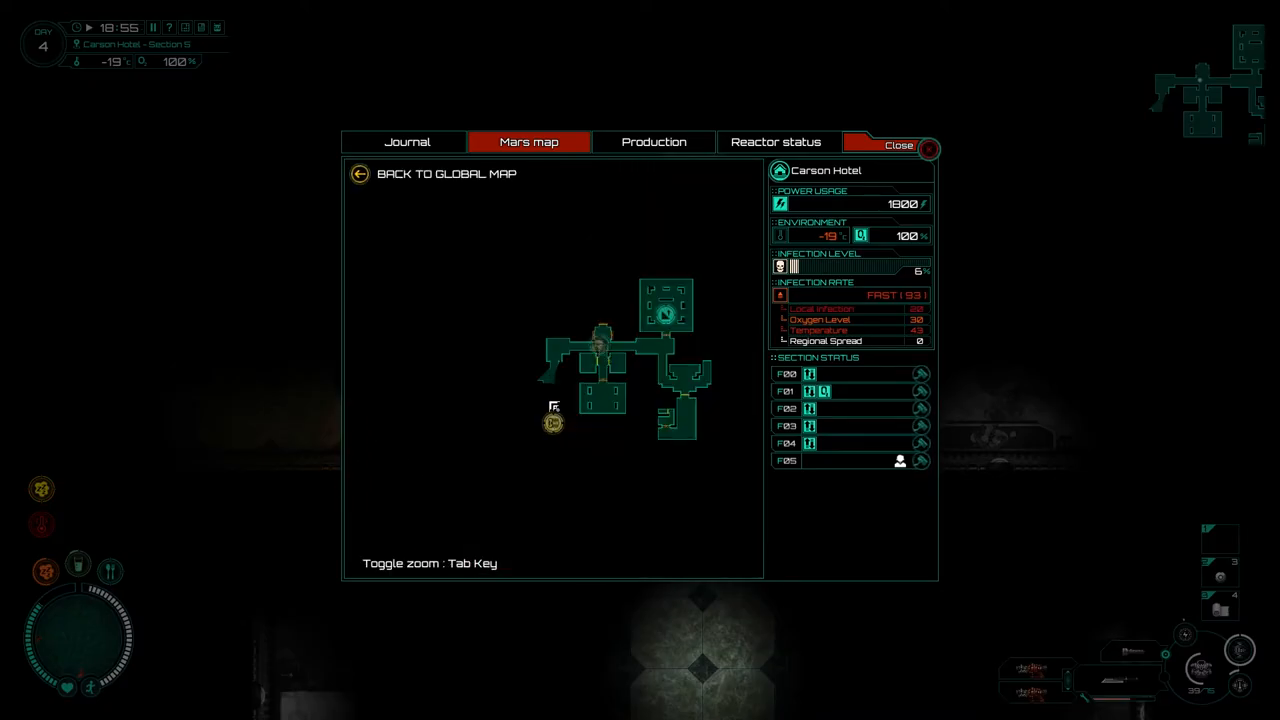
{"action": "key", "text": "Tab"}
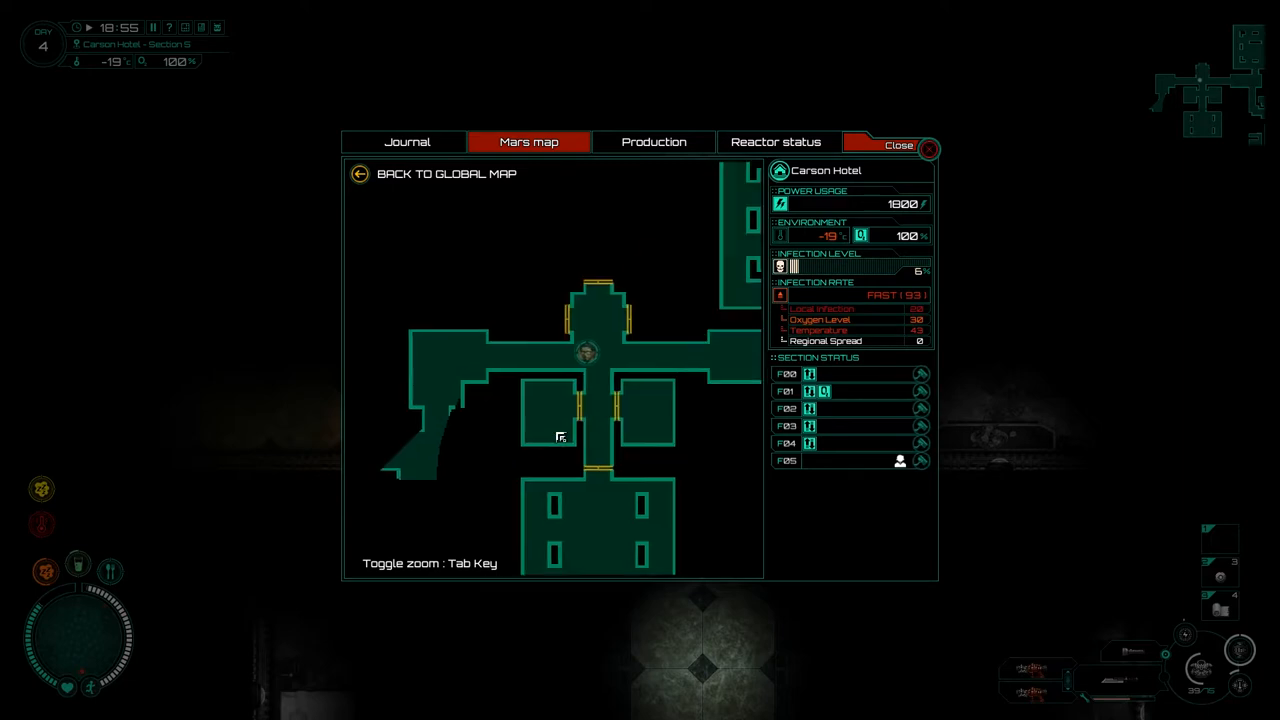
{"action": "left_click", "coordinate": [896, 144]}
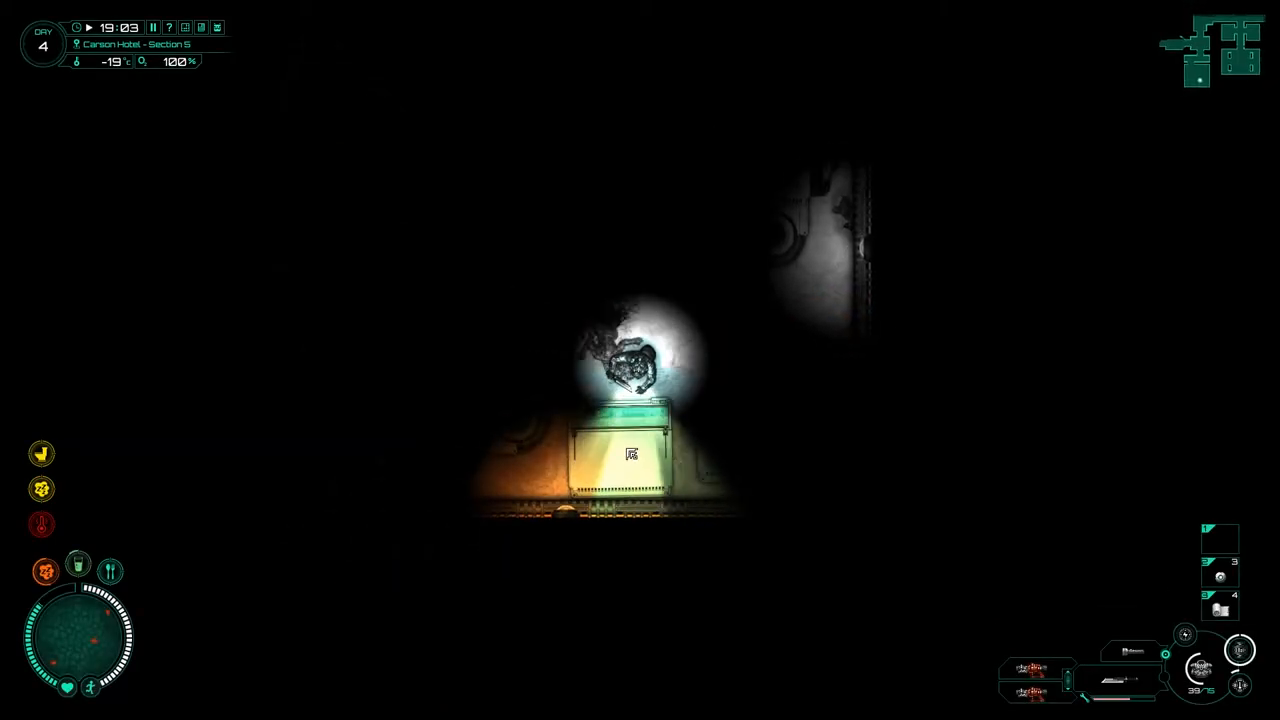
- Take the Laser Tape Measure from the drawer and leave Blood Sample A stored in it
{"action": "left_click", "coordinate": [630, 452]}
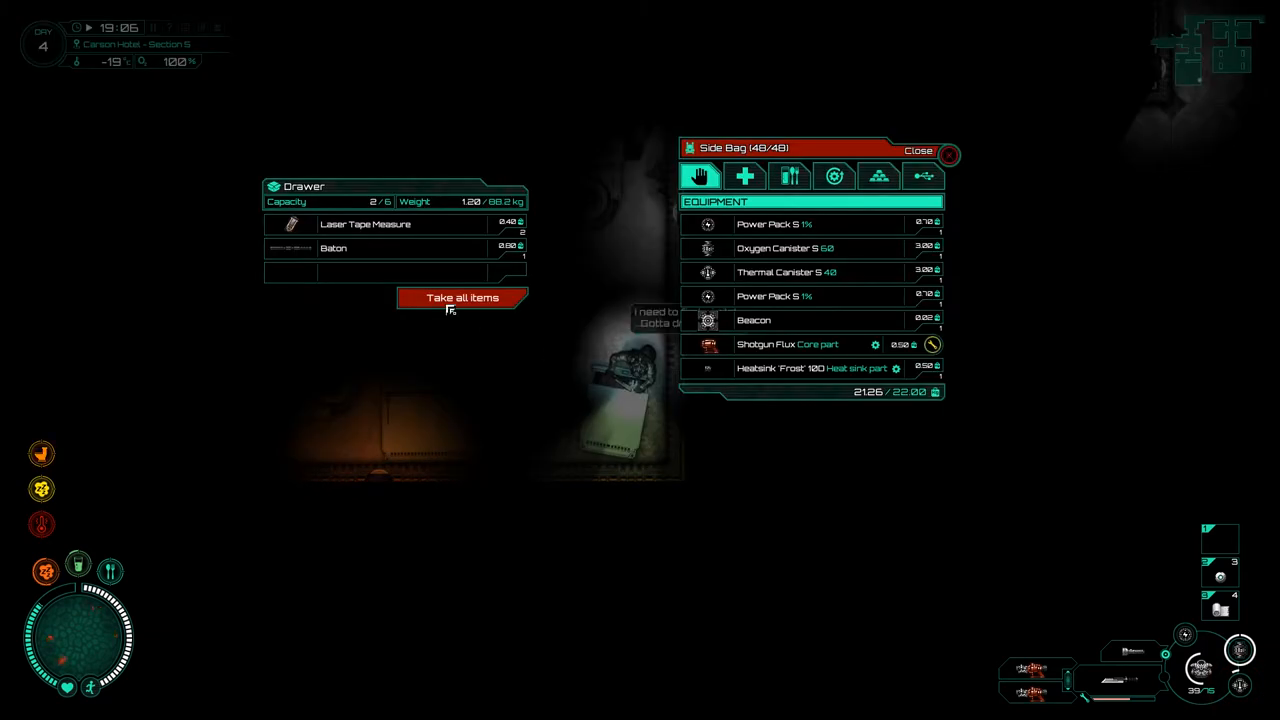
{"action": "left_click", "coordinate": [834, 176]}
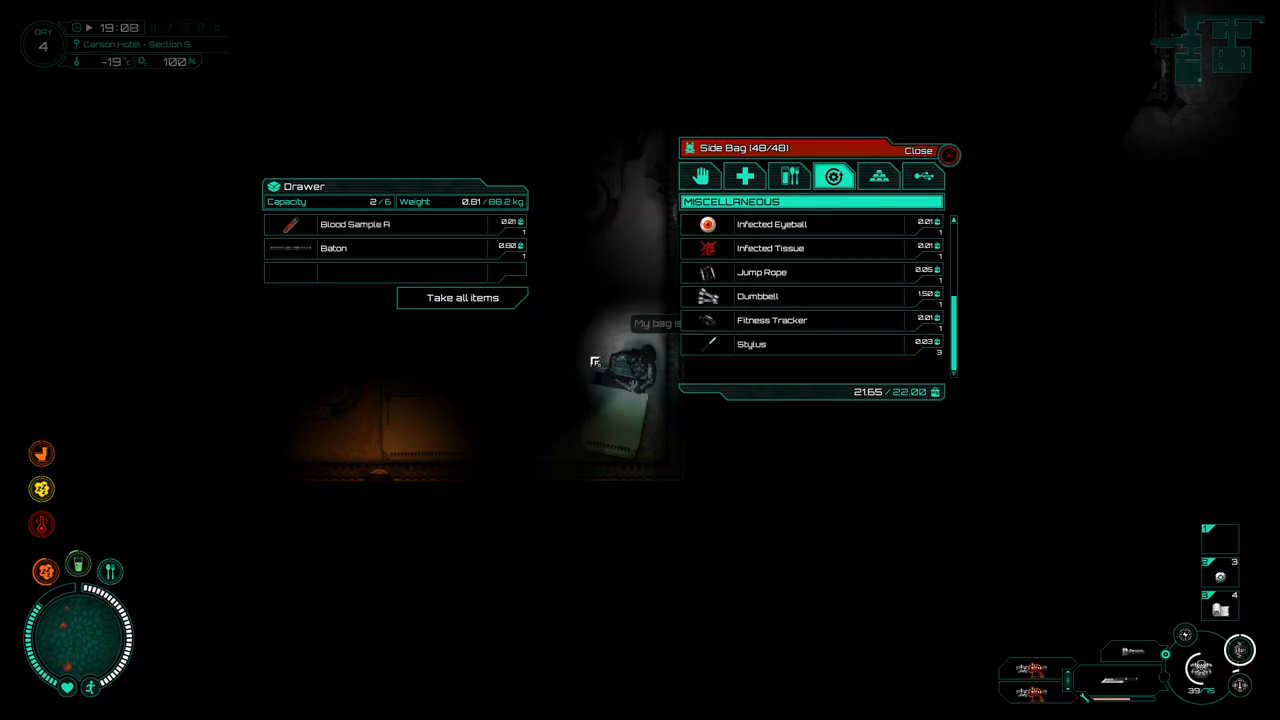
{"action": "left_click", "coordinate": [916, 150]}
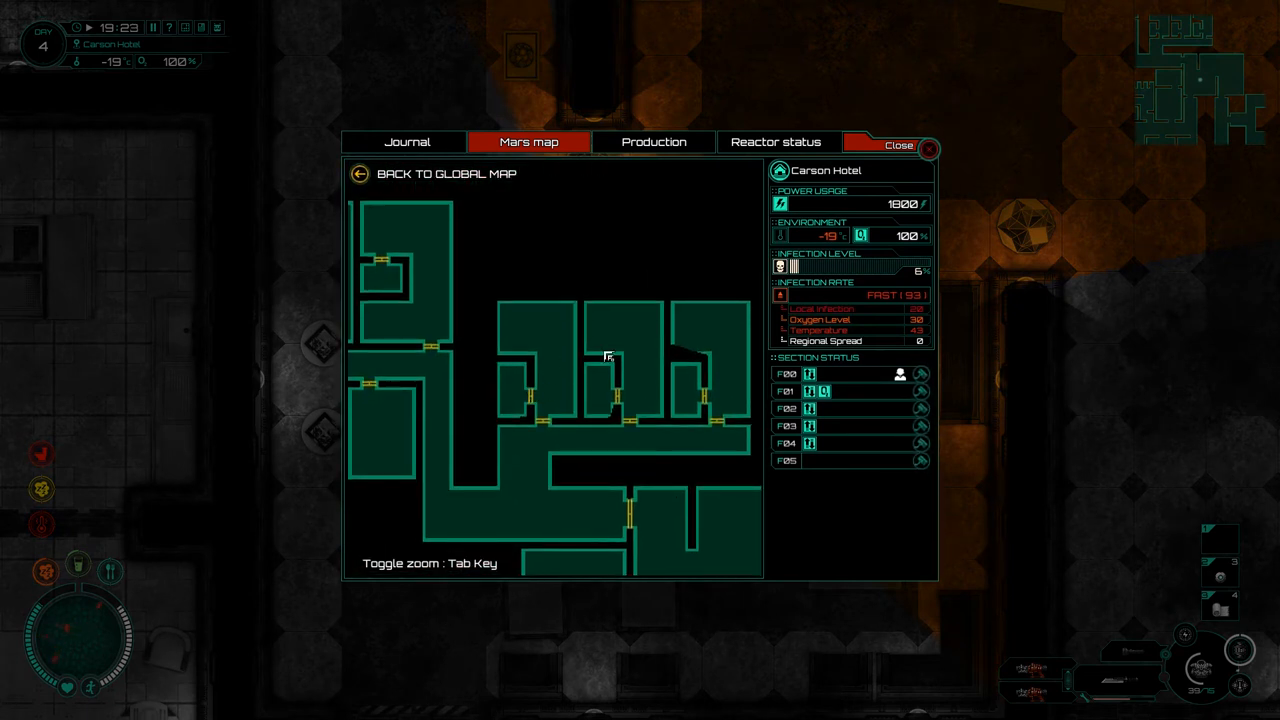
{"action": "left_click", "coordinate": [896, 144]}
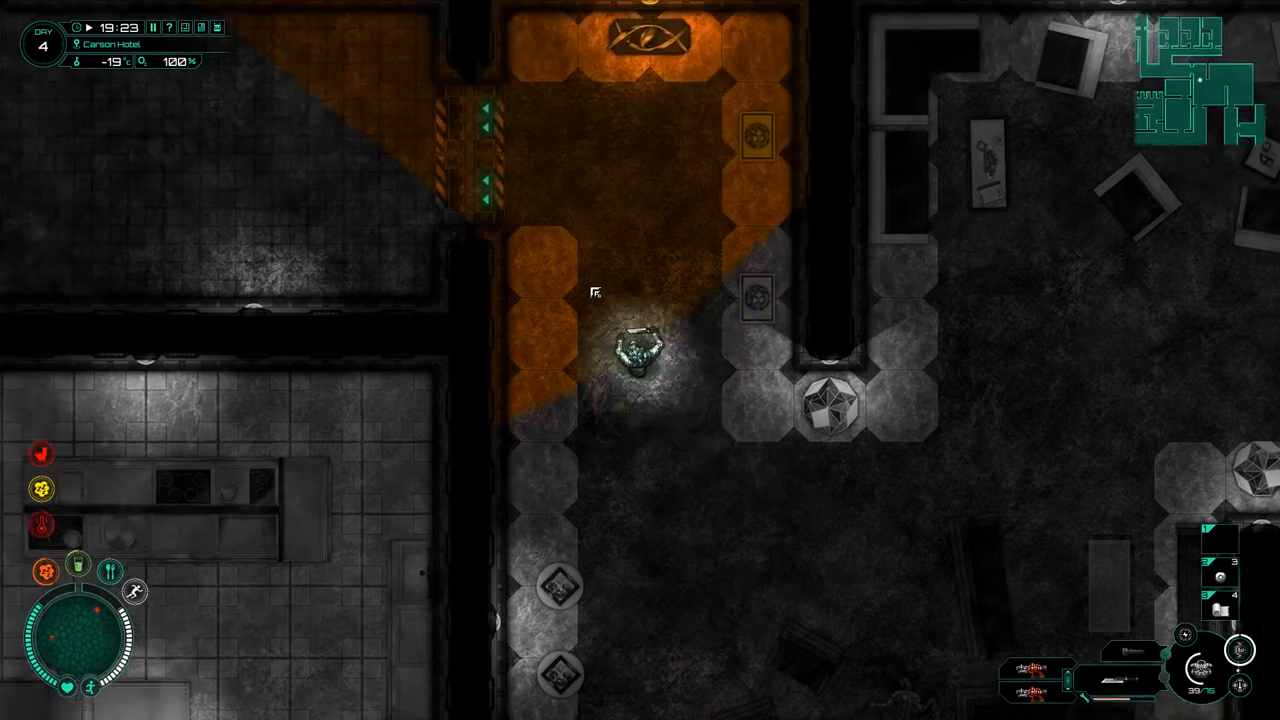